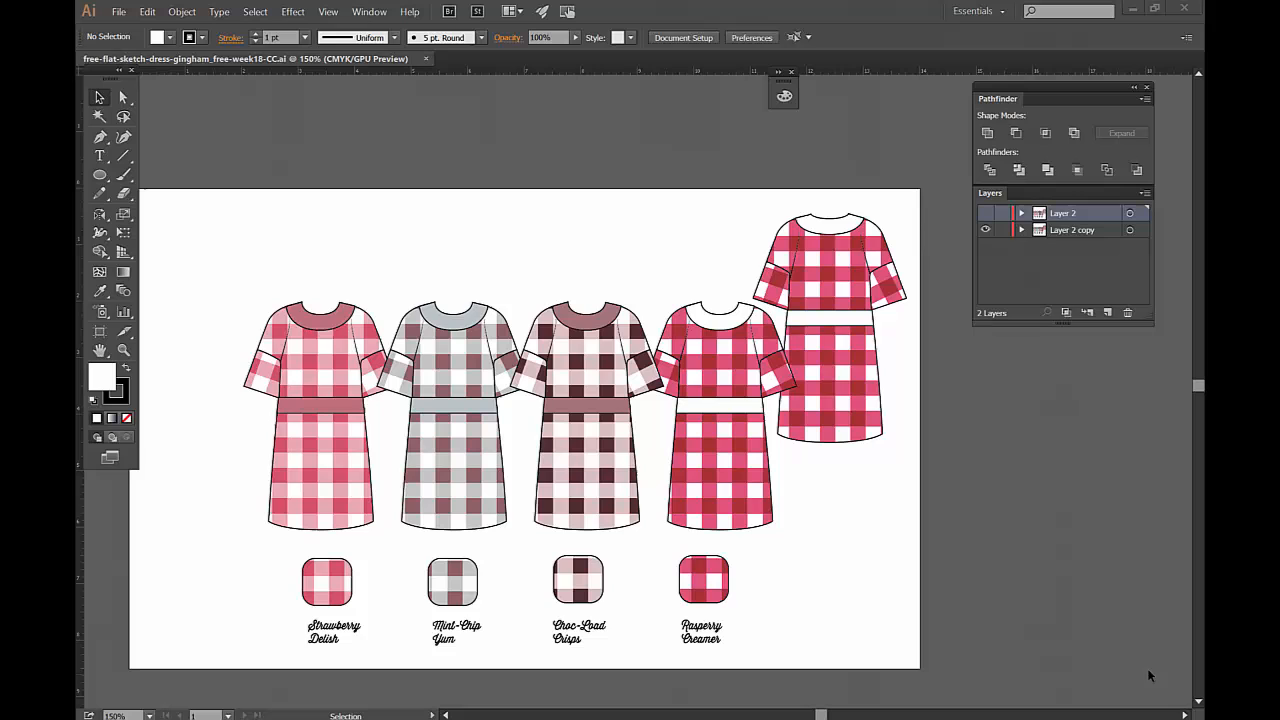
mouse_move(1132, 662)
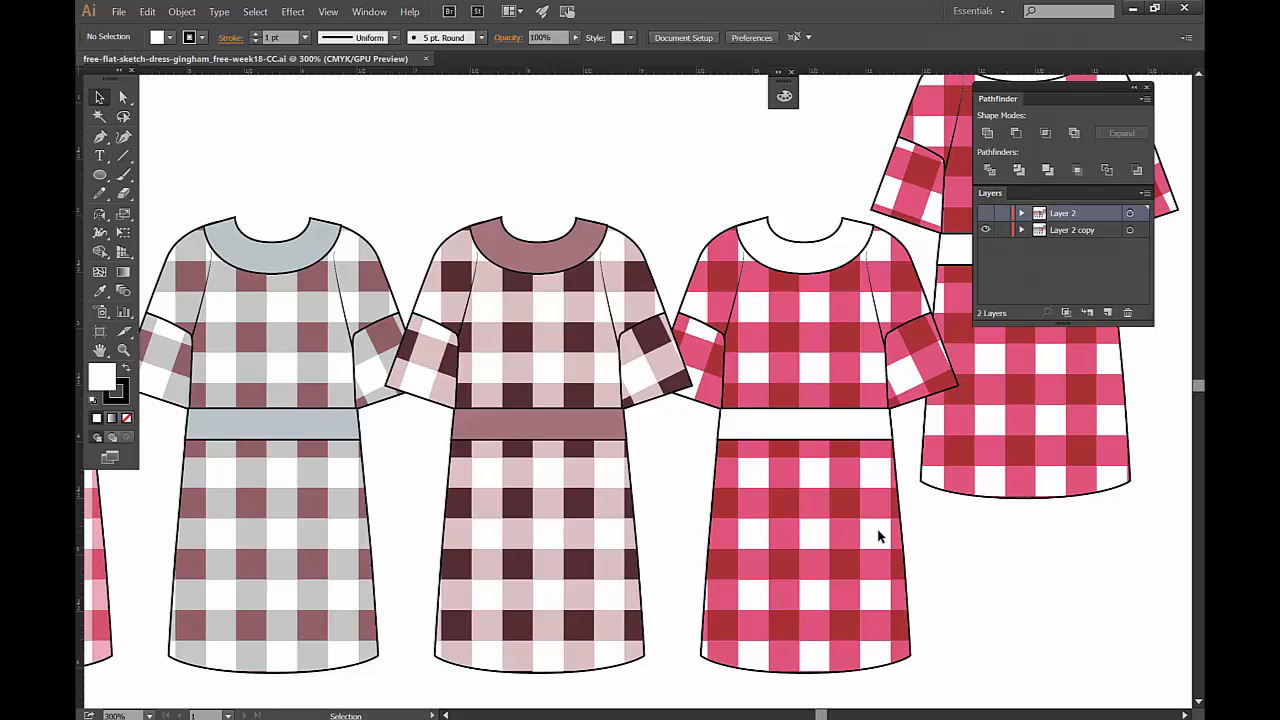
mouse_move(980, 280)
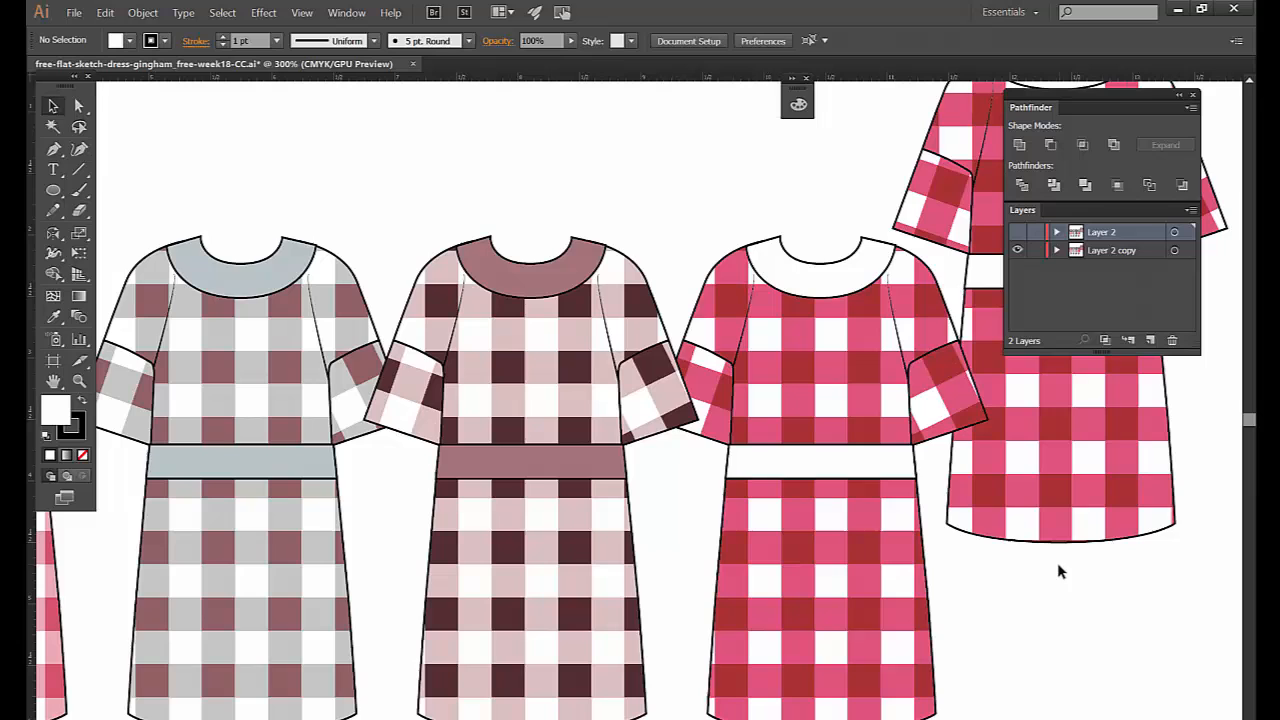
mouse_move(1066, 604)
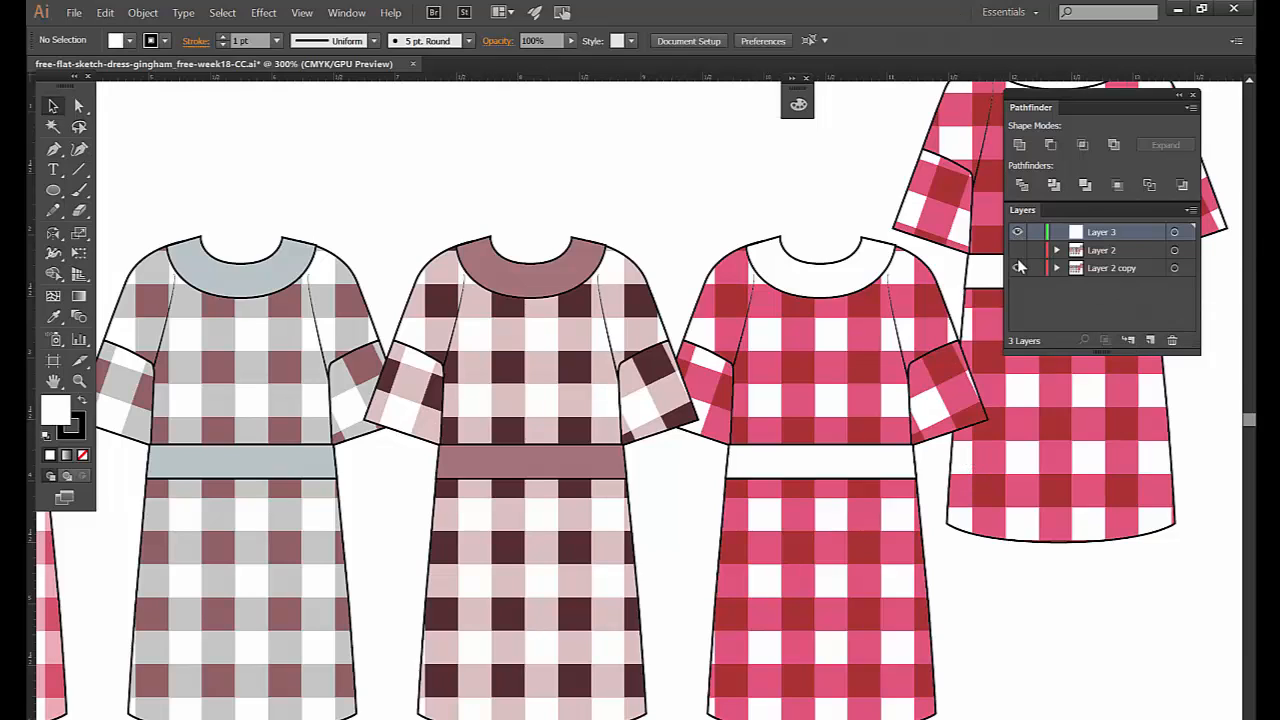
Add Layer 3 and show the document grid over an empty canvas area.
click(1016, 232)
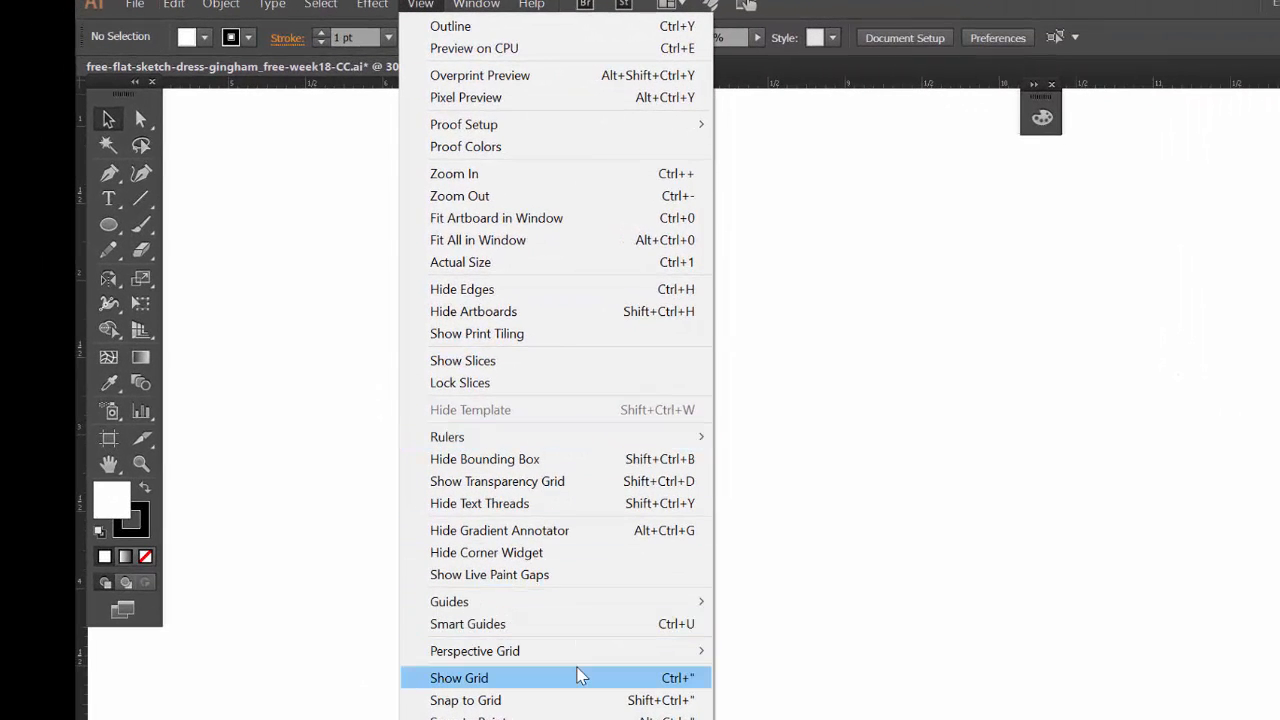
click(460, 676)
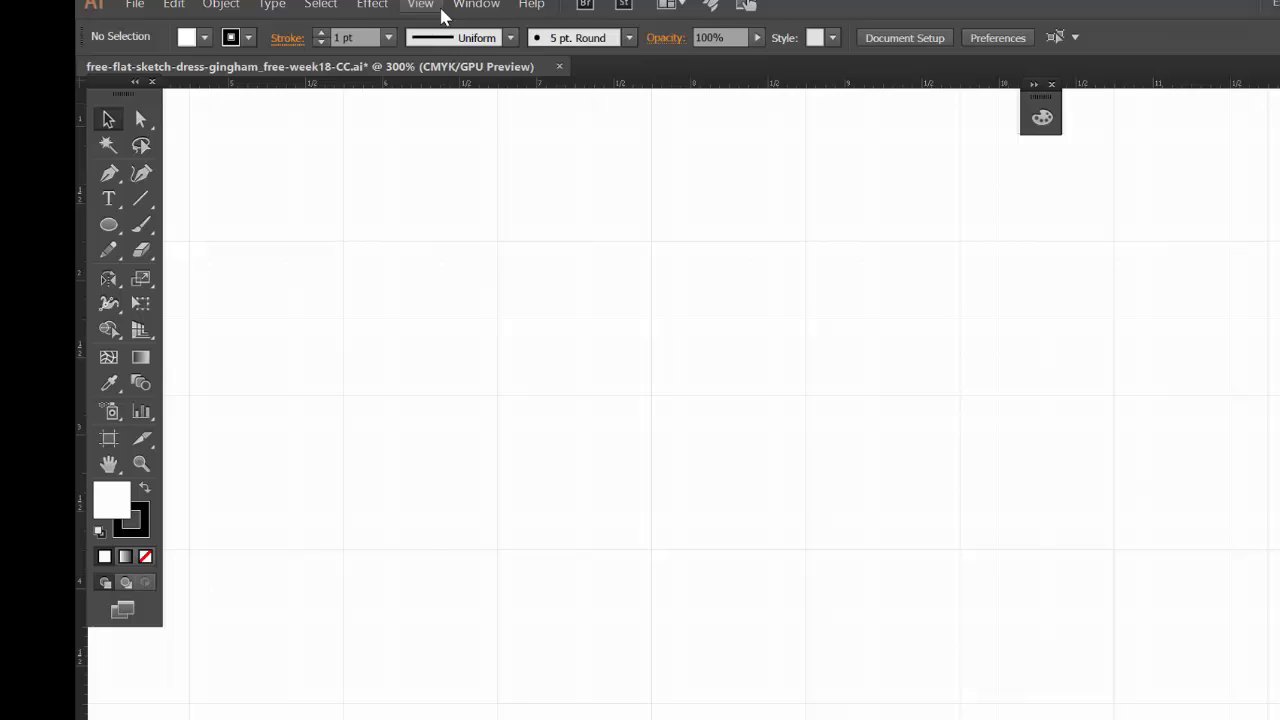
click(420, 4)
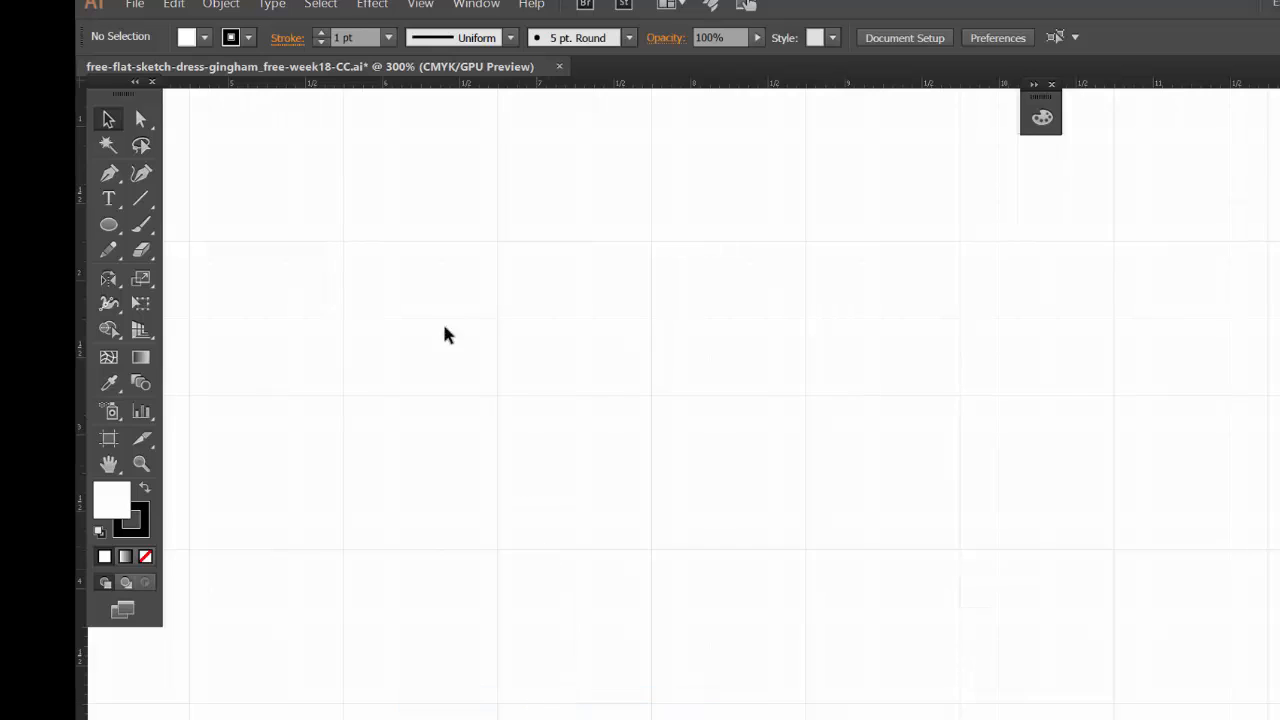
mouse_move(714, 444)
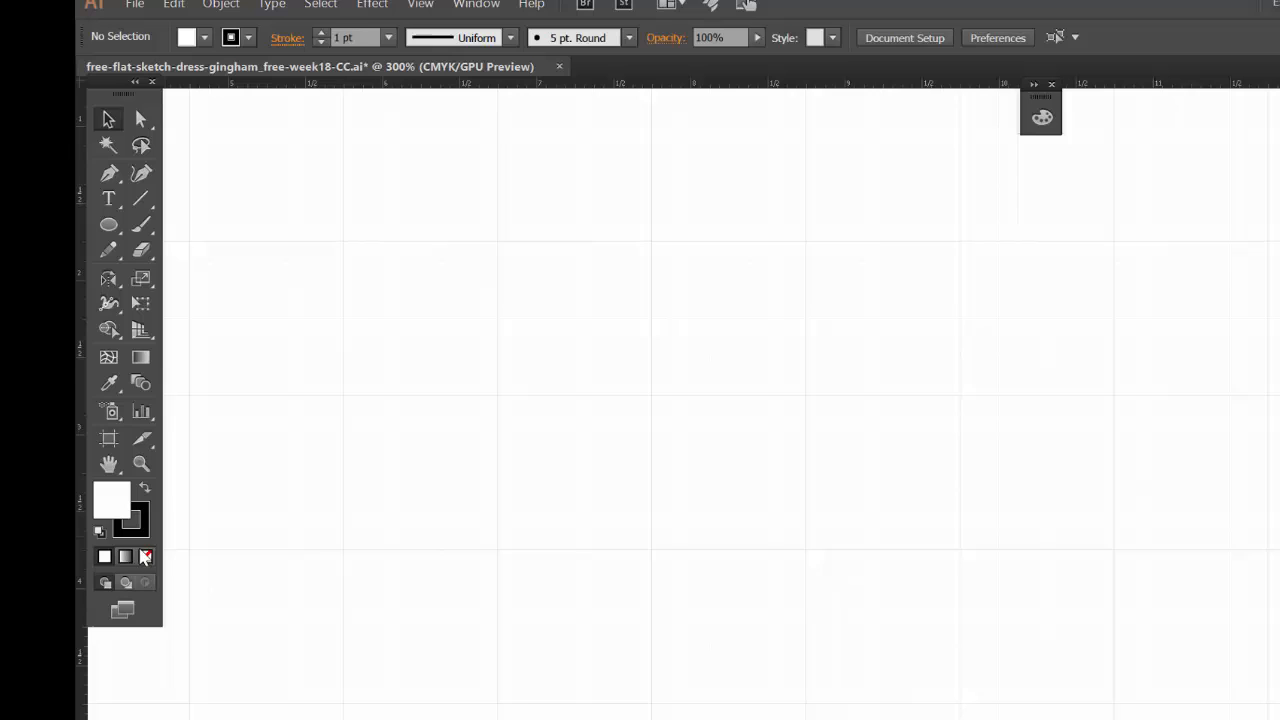
Draw a one-inch square with no stroke filling one grid cell.
click(144, 556)
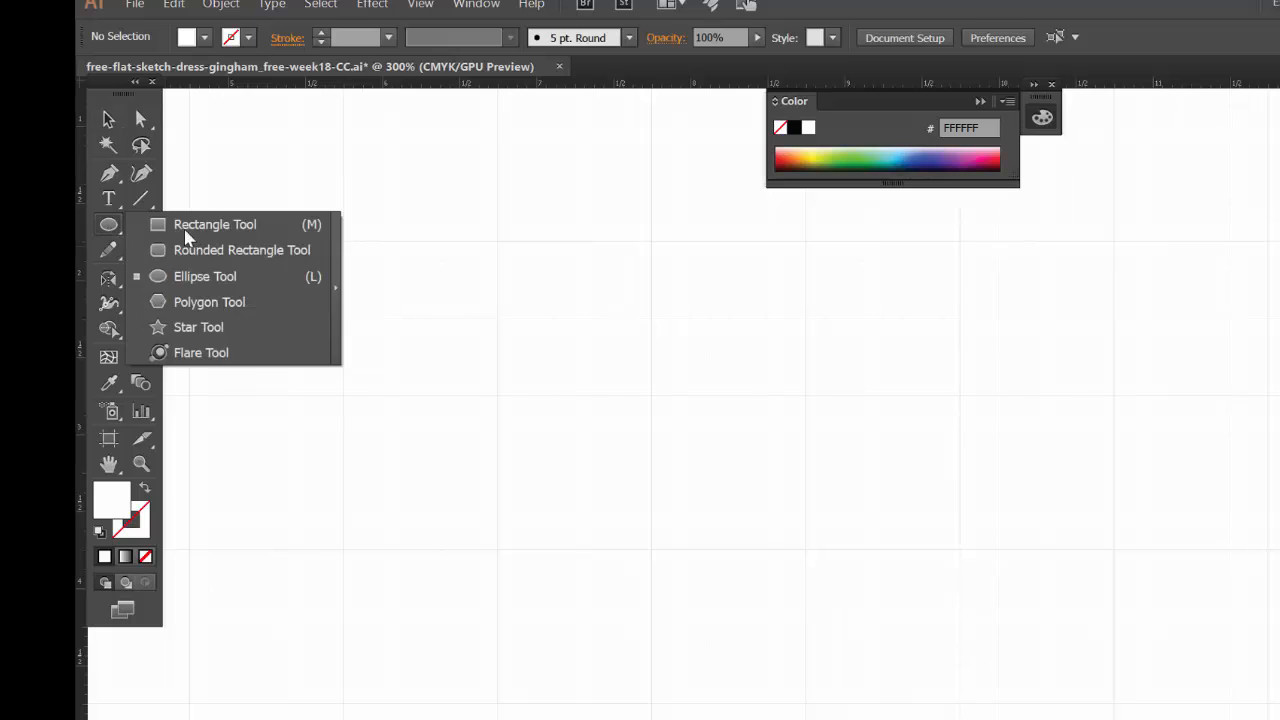
click(214, 224)
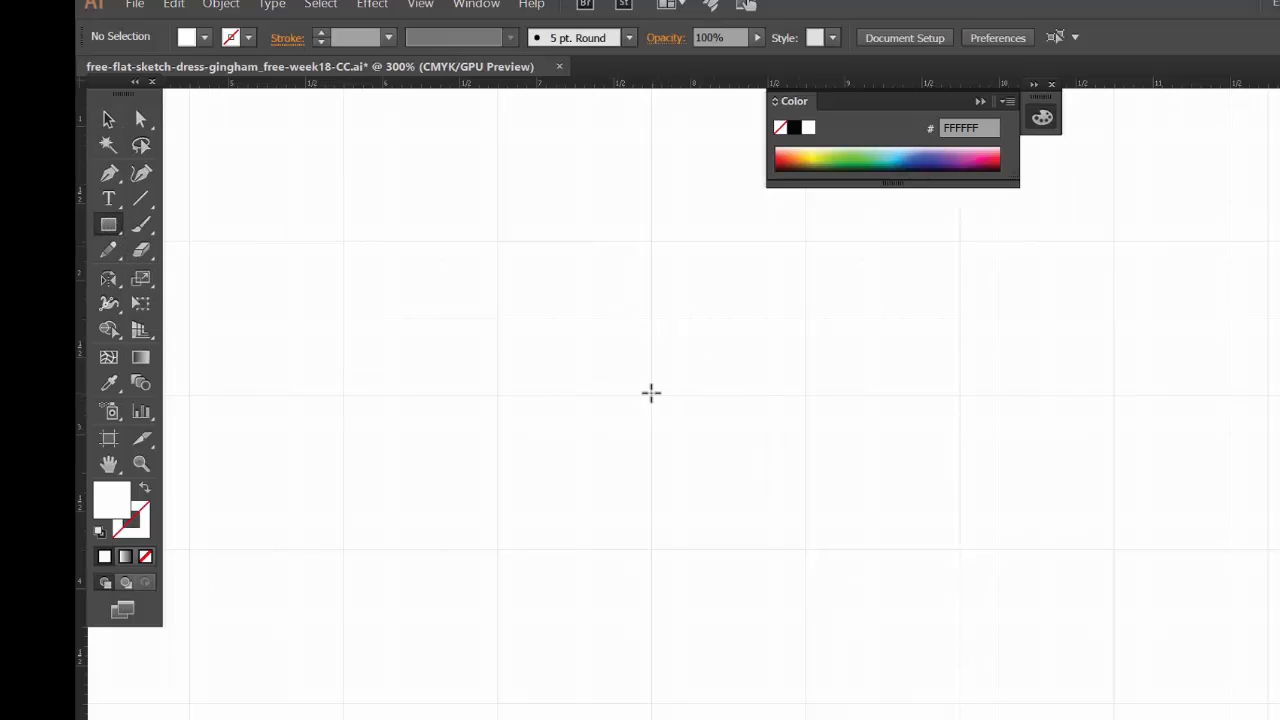
drag(652, 392, 798, 544)
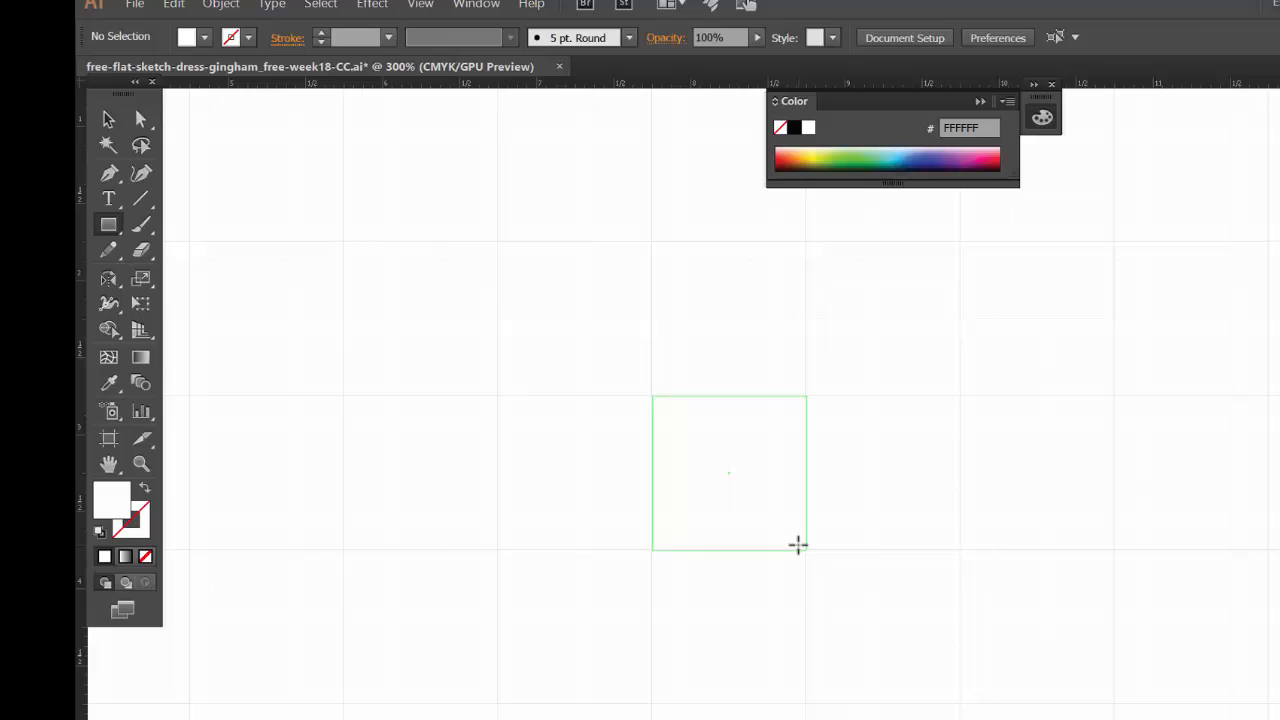
drag(652, 398, 806, 548)
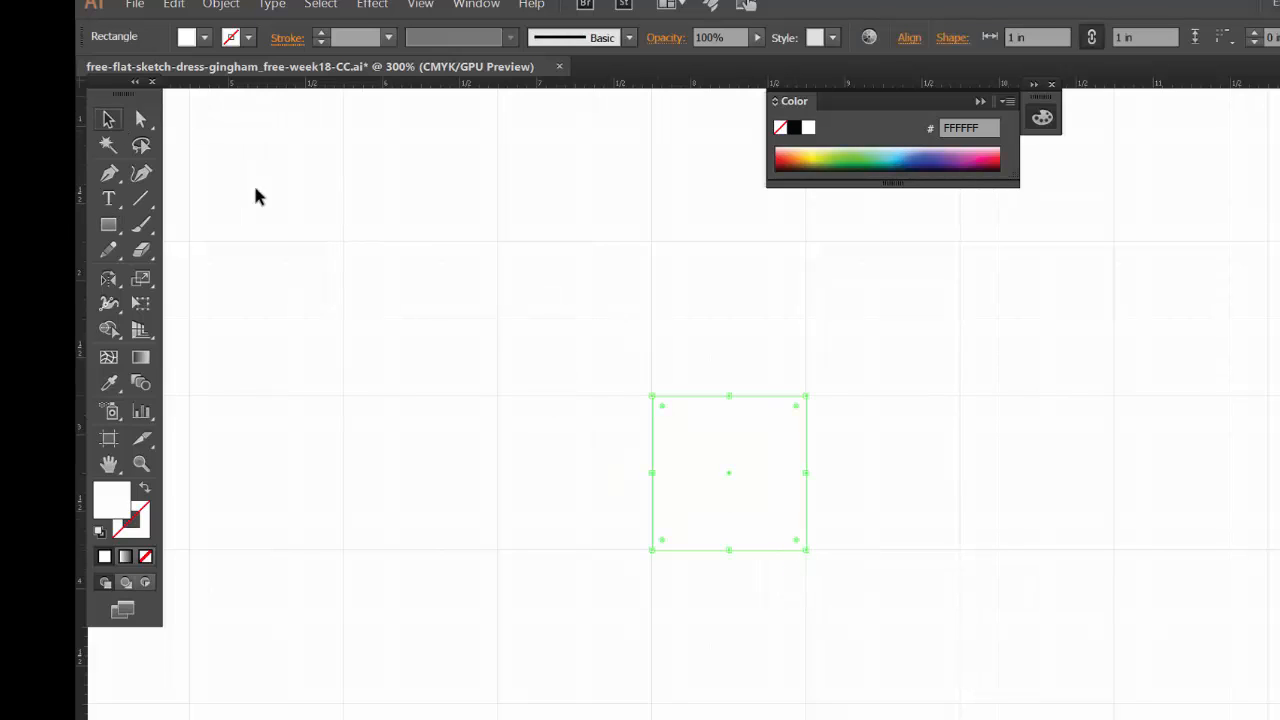
mouse_move(828, 490)
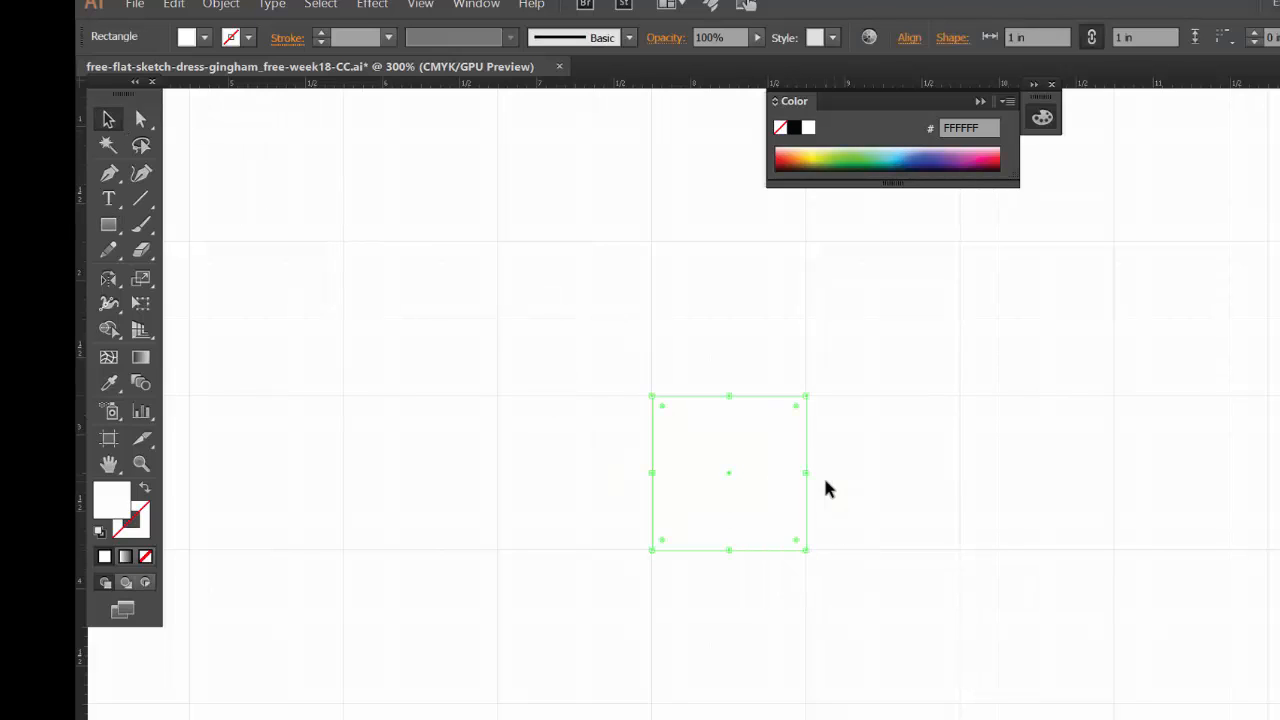
mouse_move(744, 496)
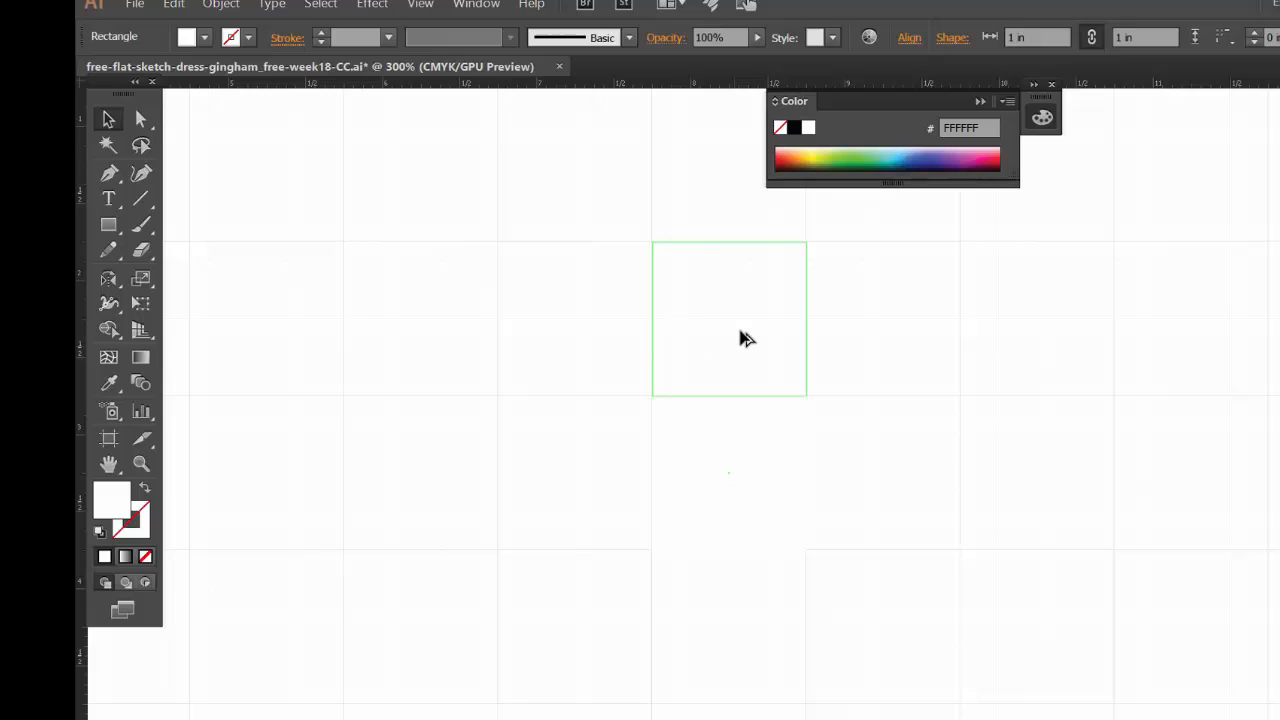
Move the square one cell left and one cell up so it snaps into a grid cell.
click(728, 318)
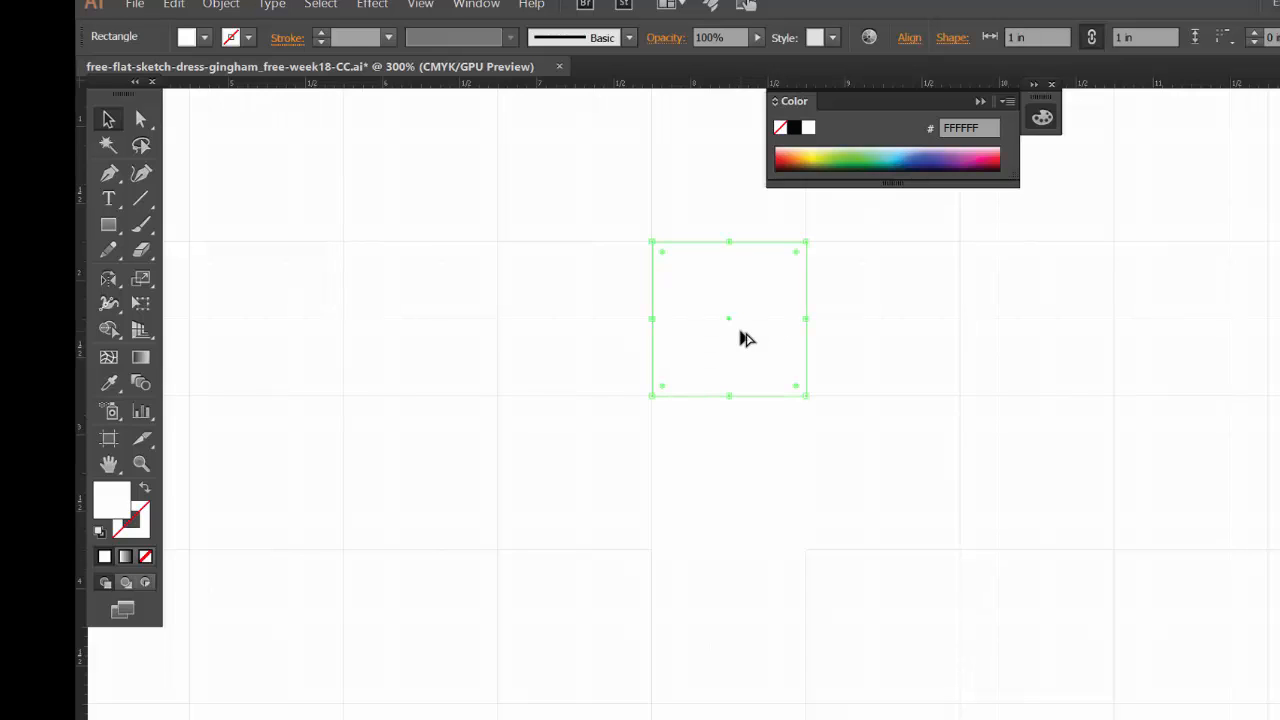
drag(748, 338, 576, 348)
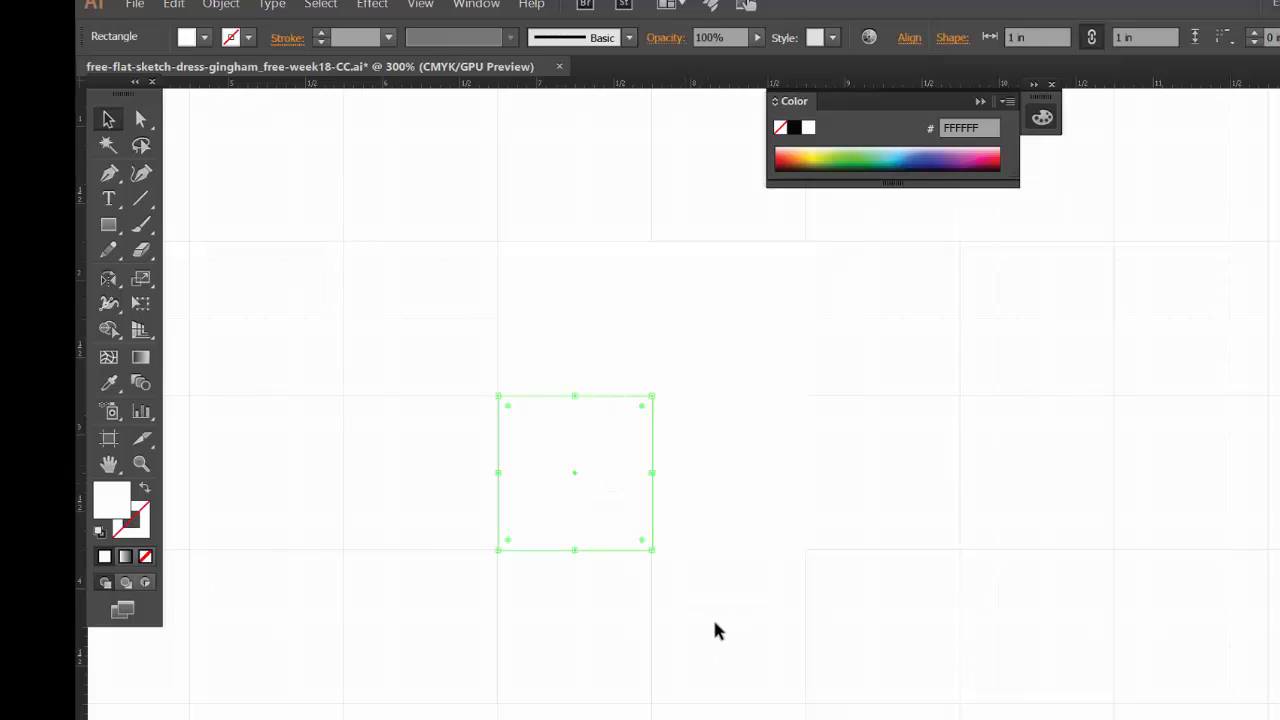
drag(574, 472, 574, 318)
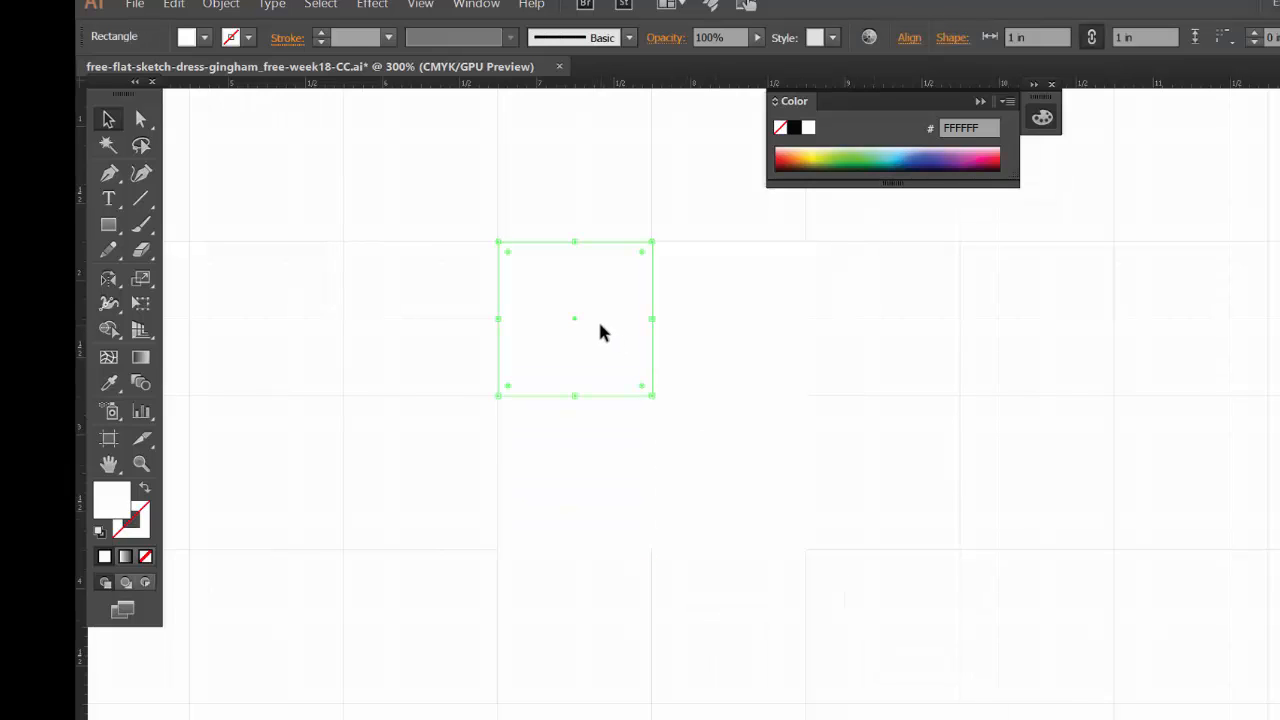
mouse_move(984, 156)
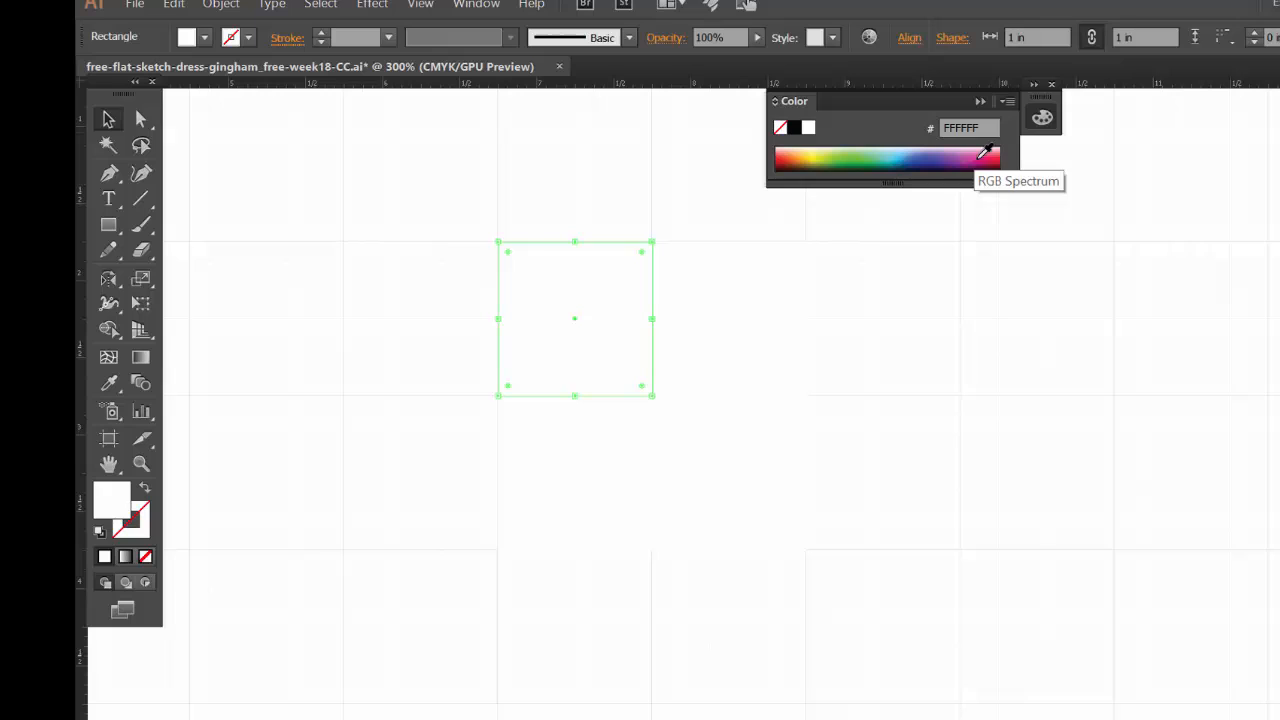
Fill the square magenta D1157A, duplicate it right and below, and lower the copies' opacity.
click(984, 152)
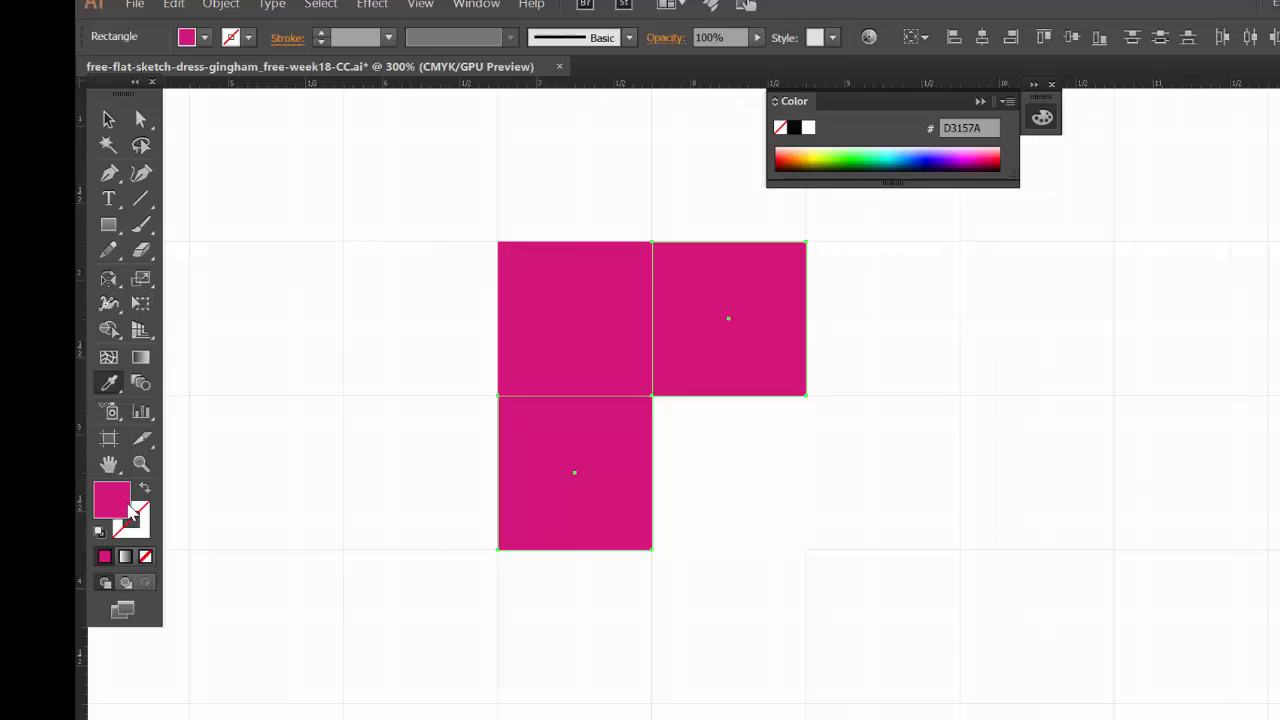
mouse_move(120, 510)
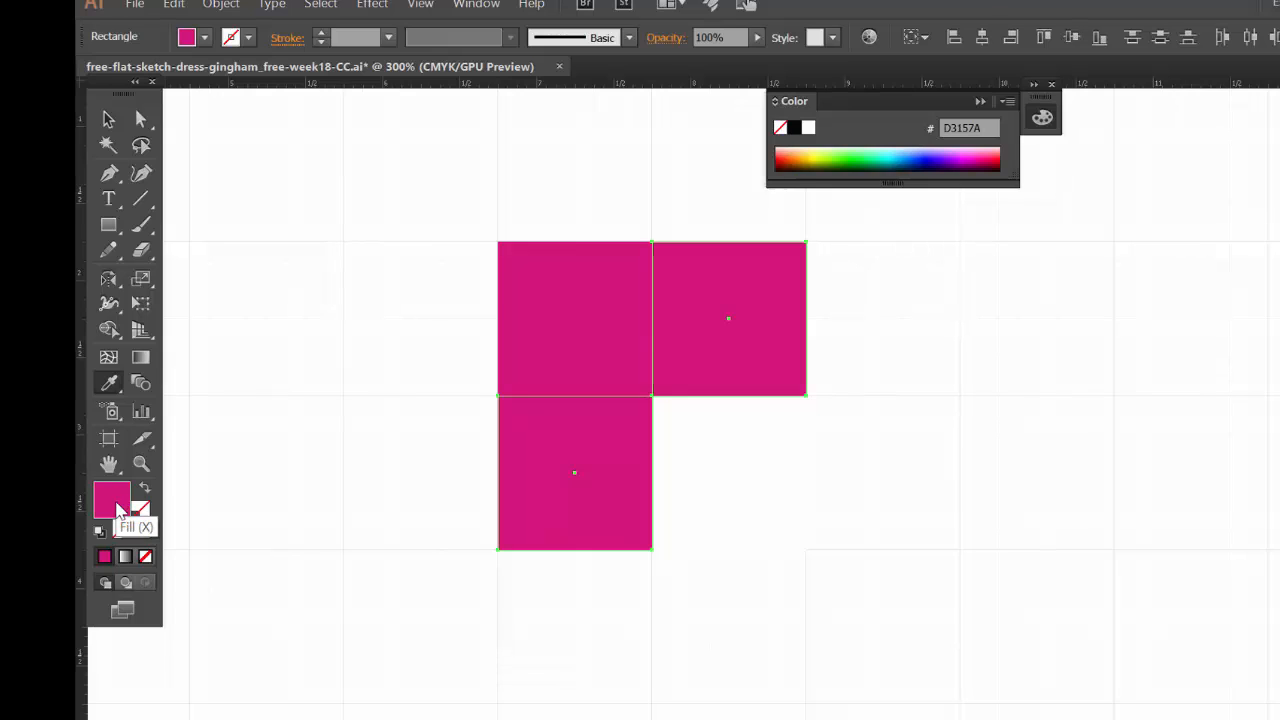
double_click(112, 498)
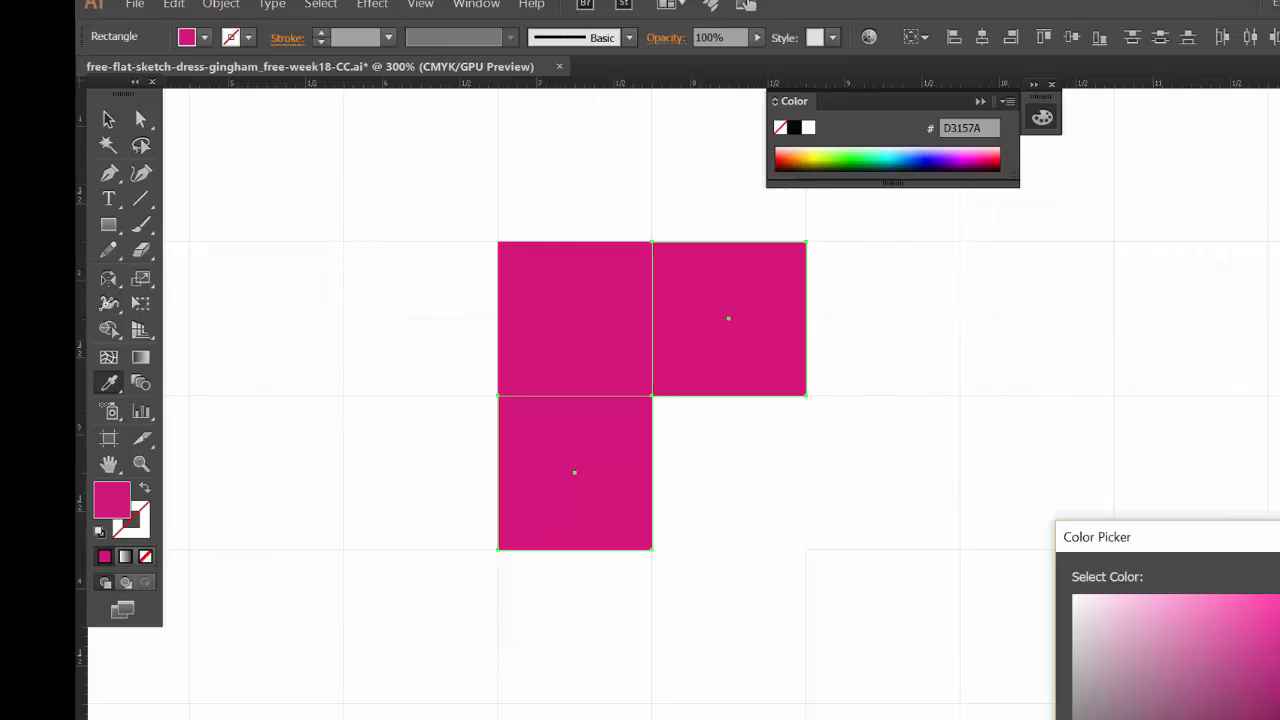
click(1252, 642)
text(60)
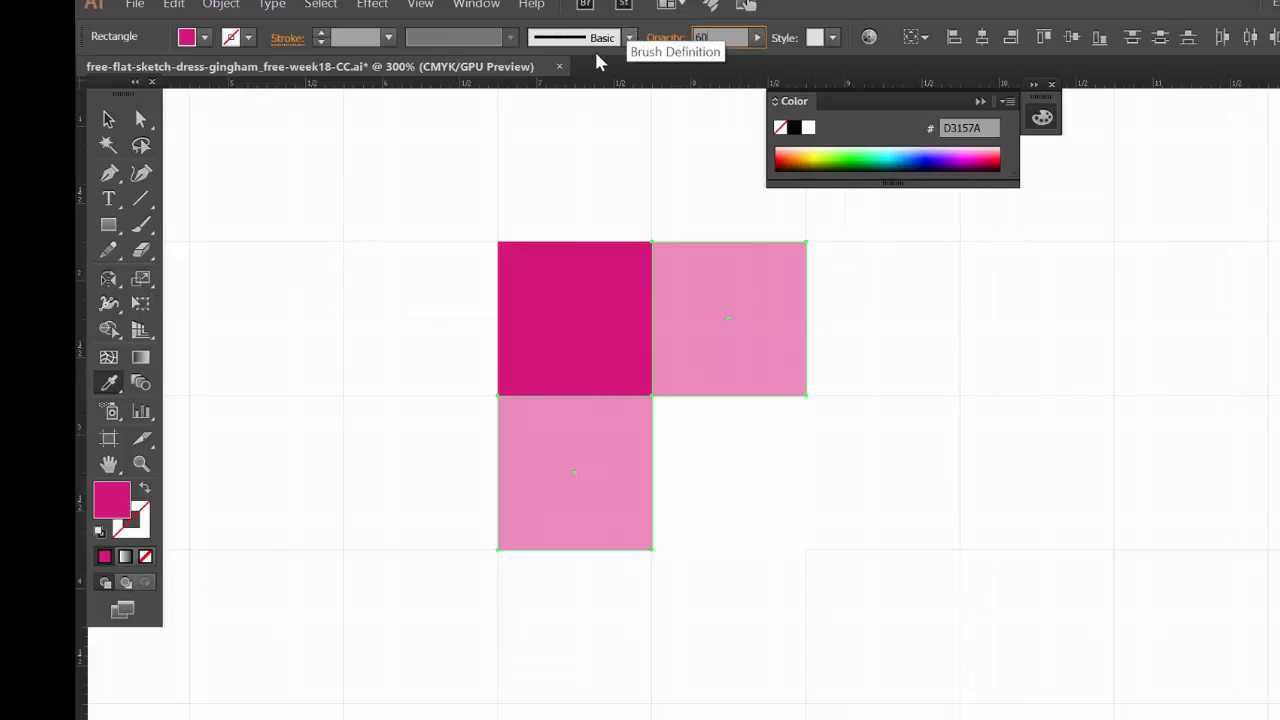
click(728, 318)
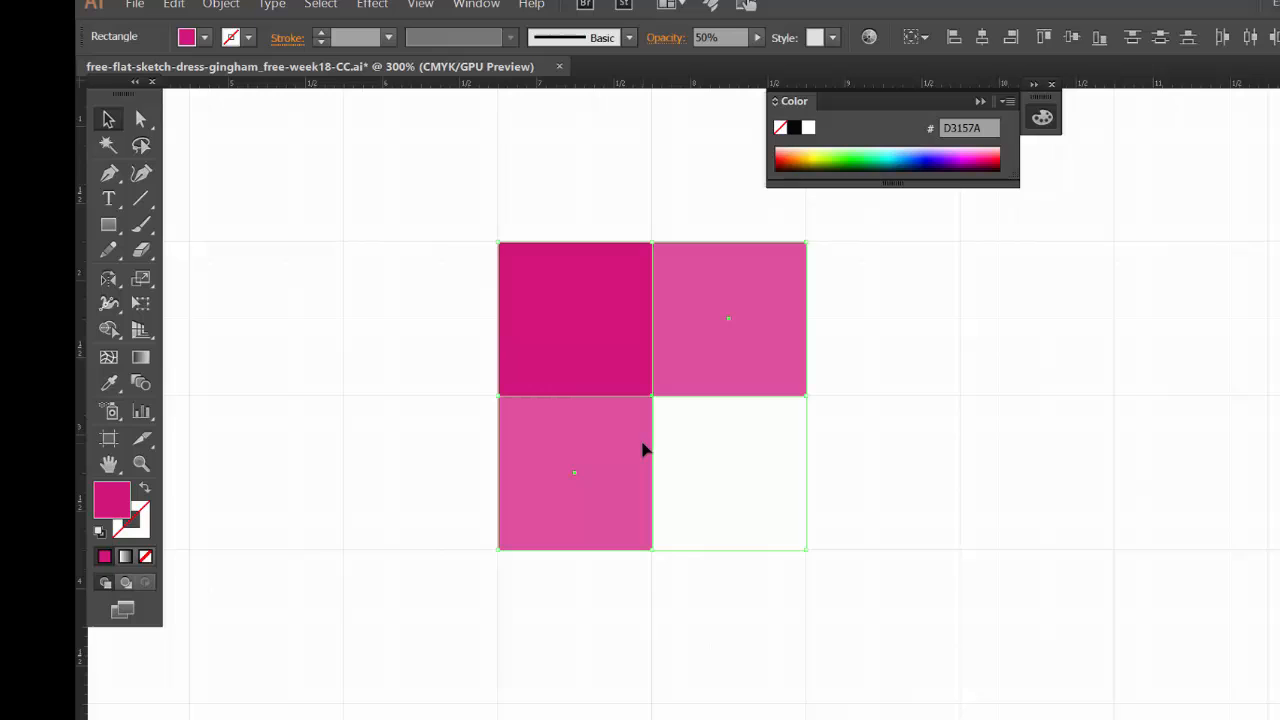
mouse_move(686, 236)
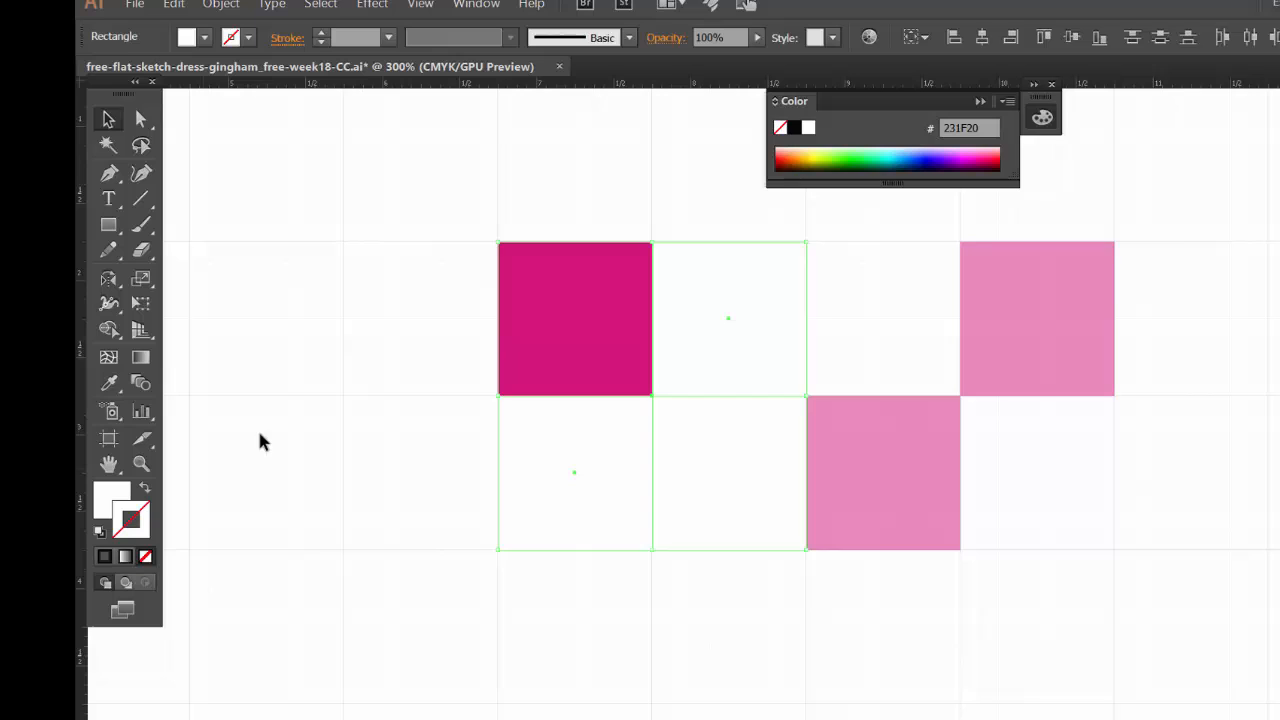
Add a white square in the bottom-right cell to complete the block, then deselect.
click(884, 472)
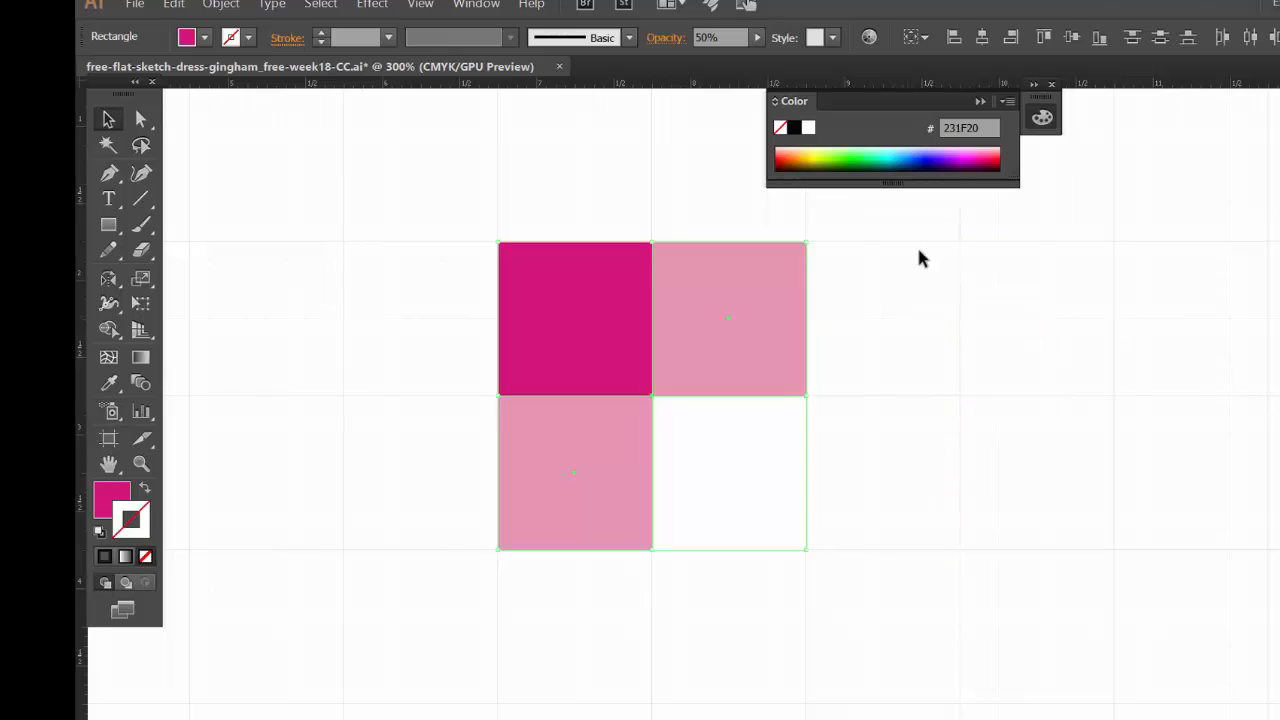
click(754, 594)
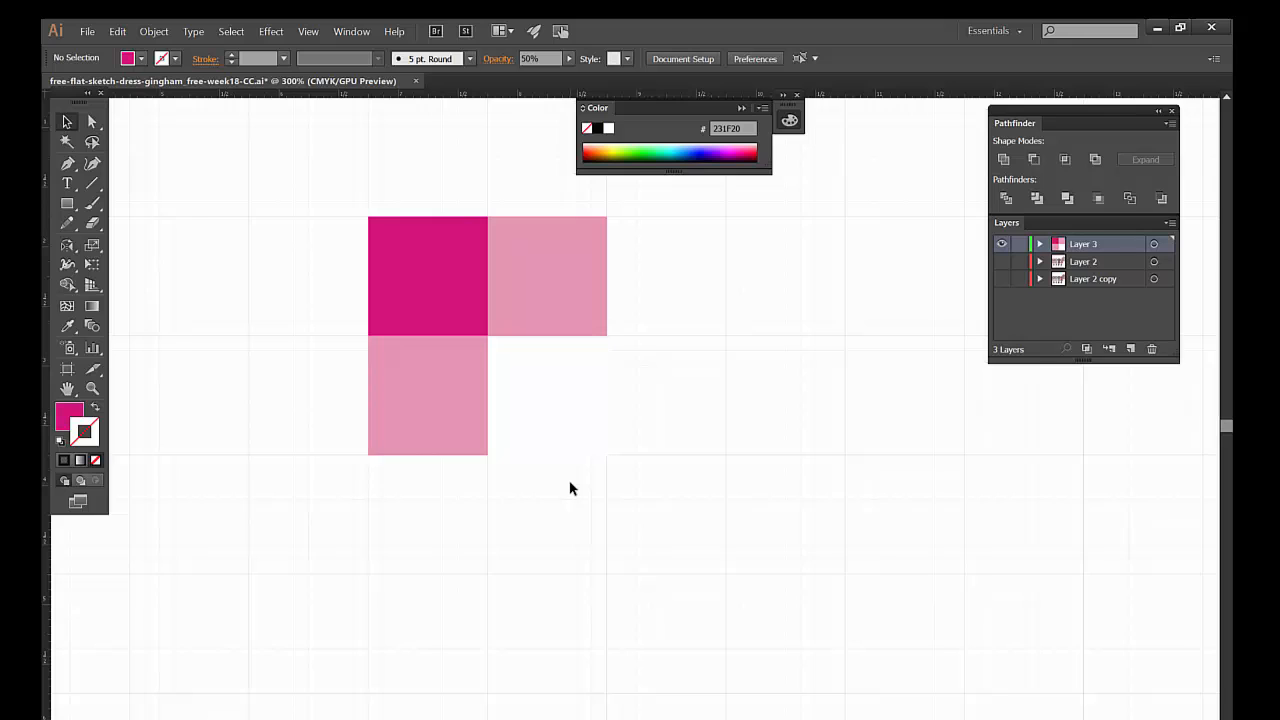
mouse_move(352, 32)
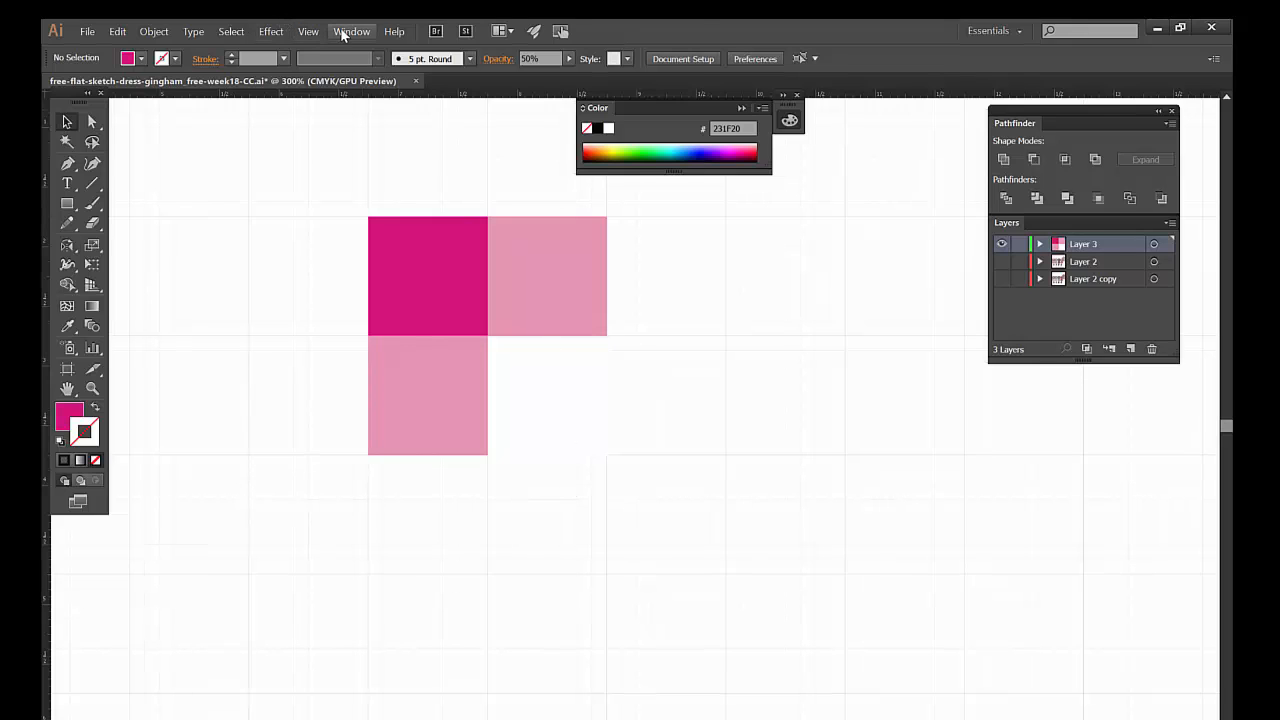
Show the Swatches panel via the Window menu beside the pink square block.
click(352, 32)
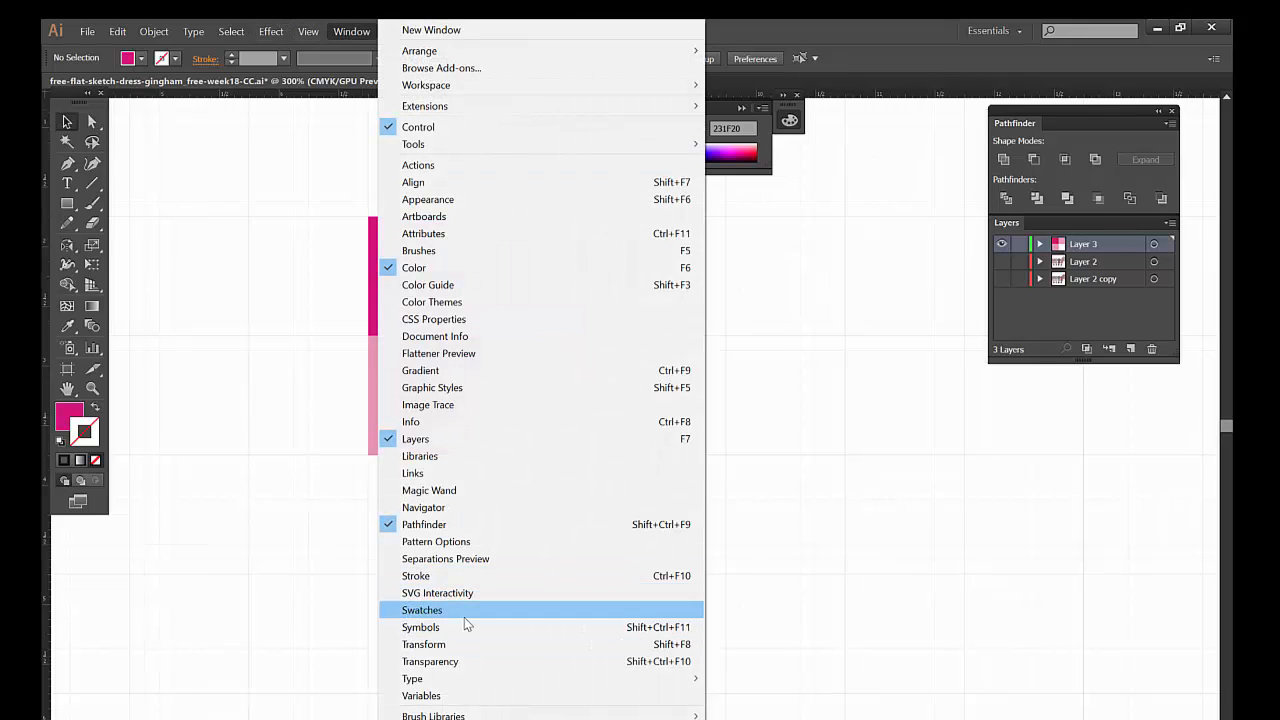
click(420, 608)
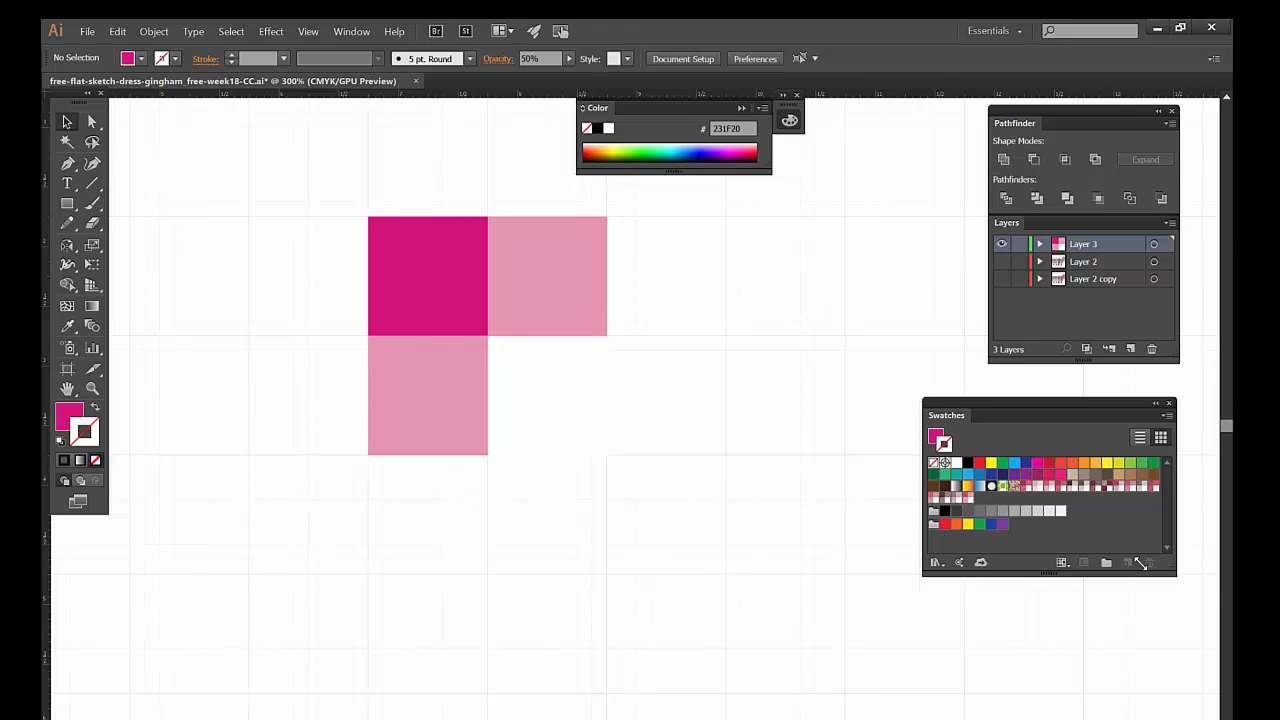
mouse_move(452, 260)
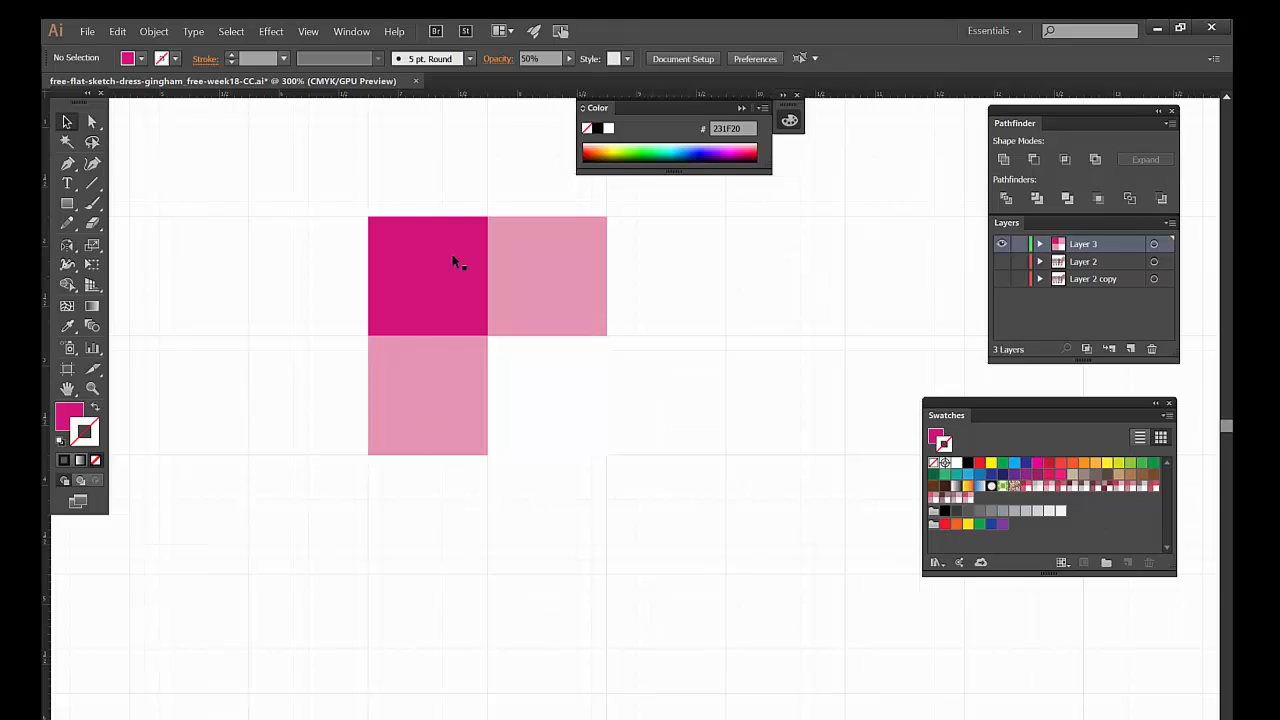
click(464, 316)
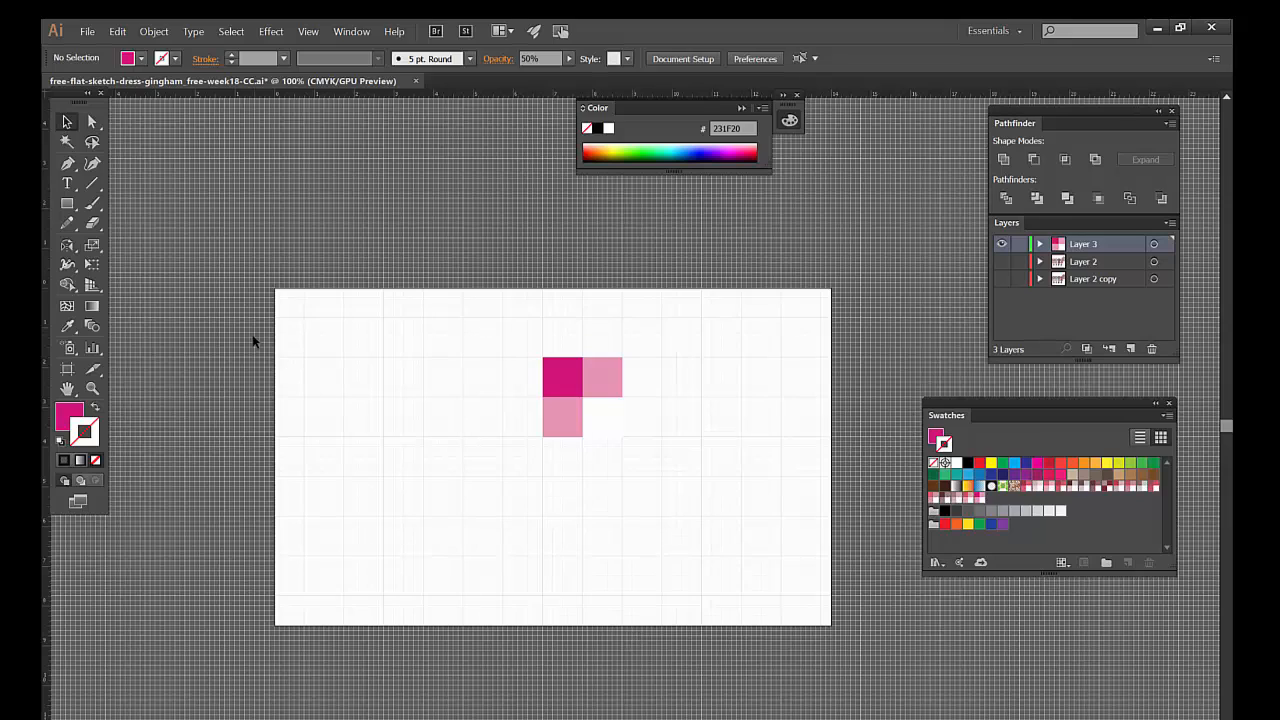
Draw a tall rectangle on the left of the artboard.
click(68, 204)
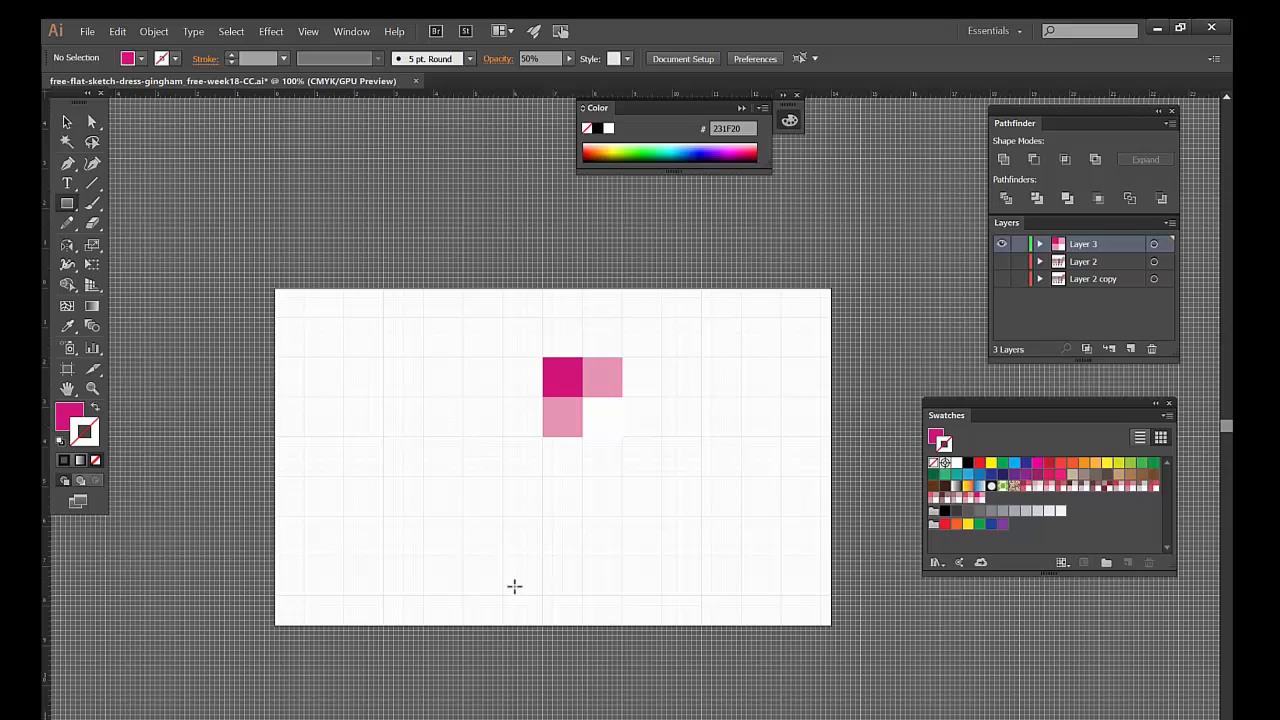
drag(310, 304, 518, 608)
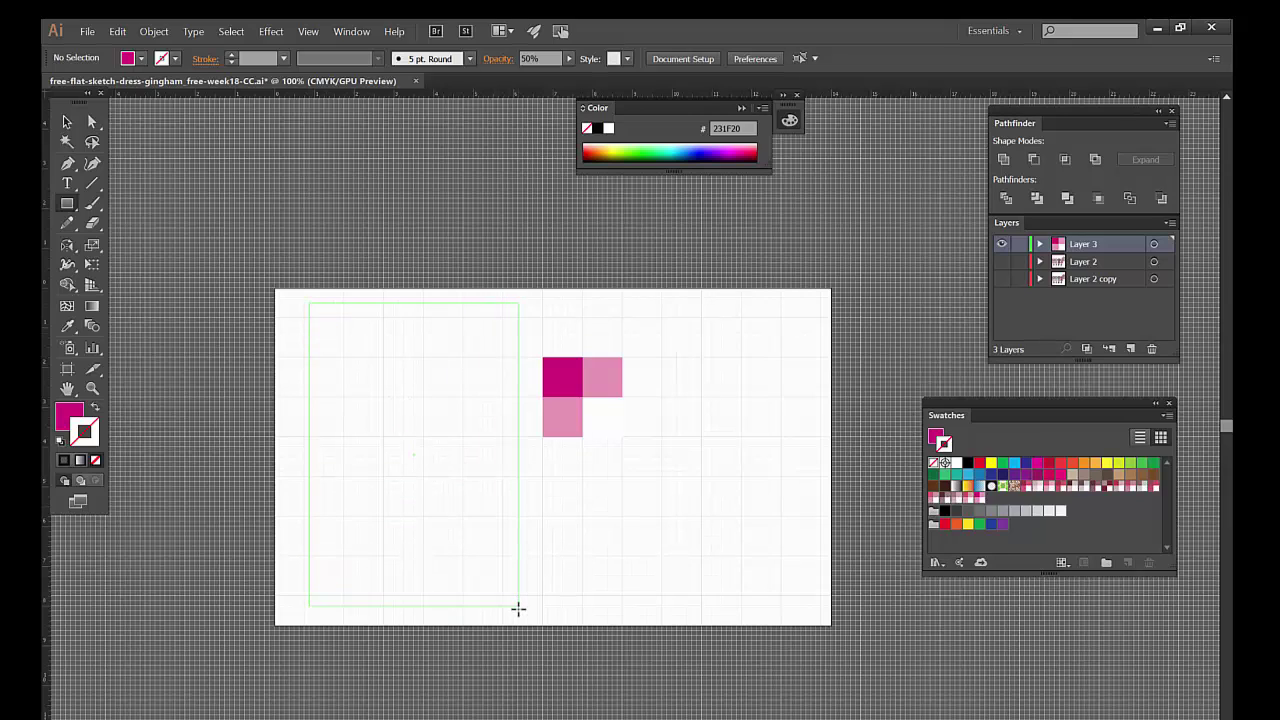
drag(310, 304, 516, 610)
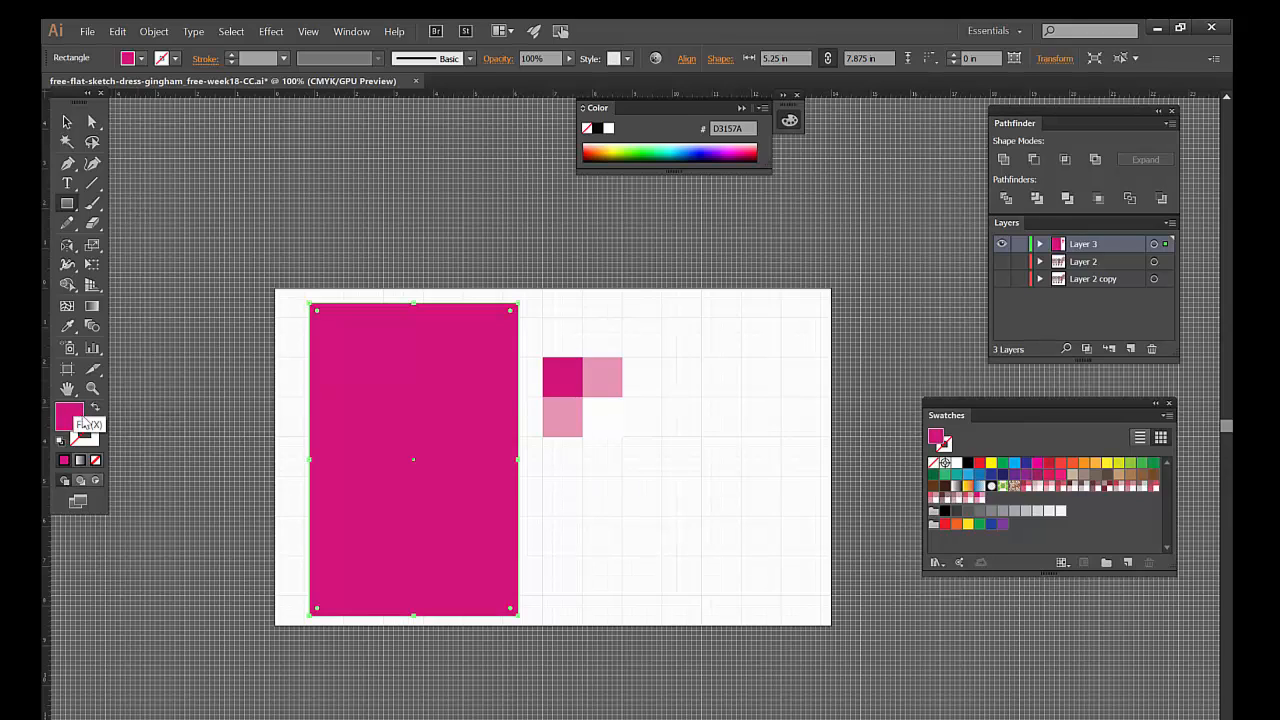
mouse_move(84, 430)
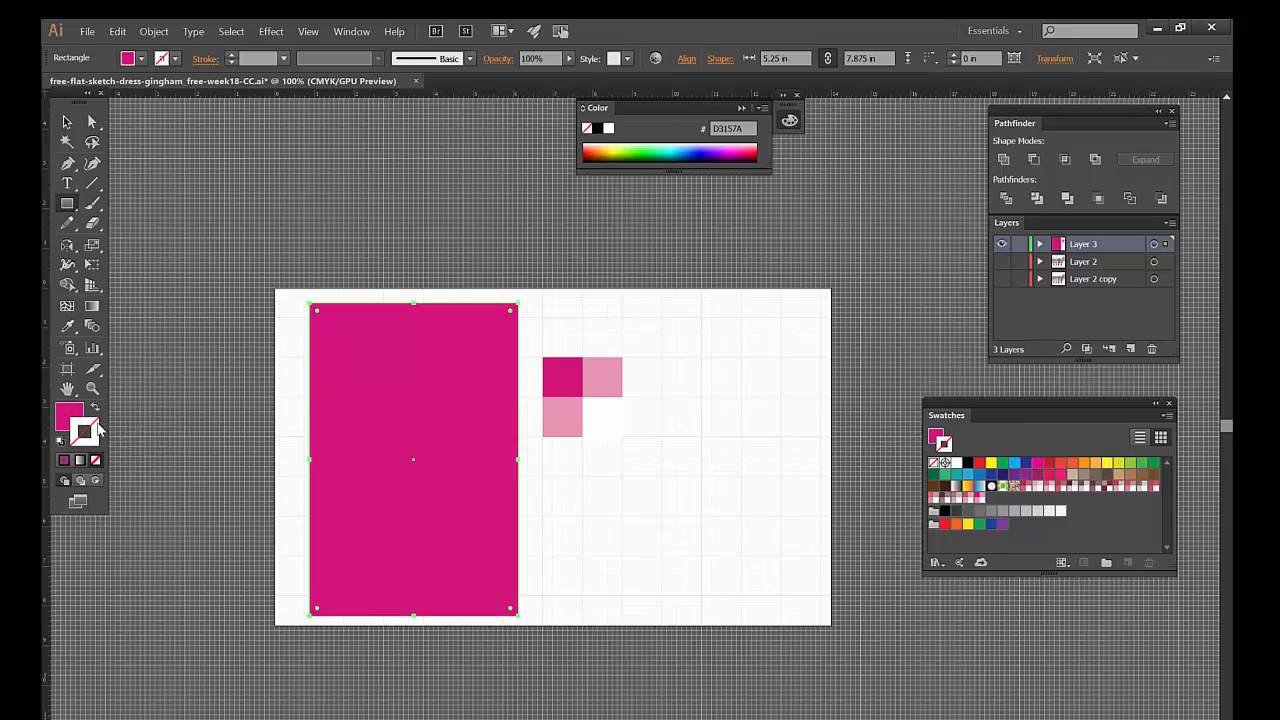
mouse_move(90, 448)
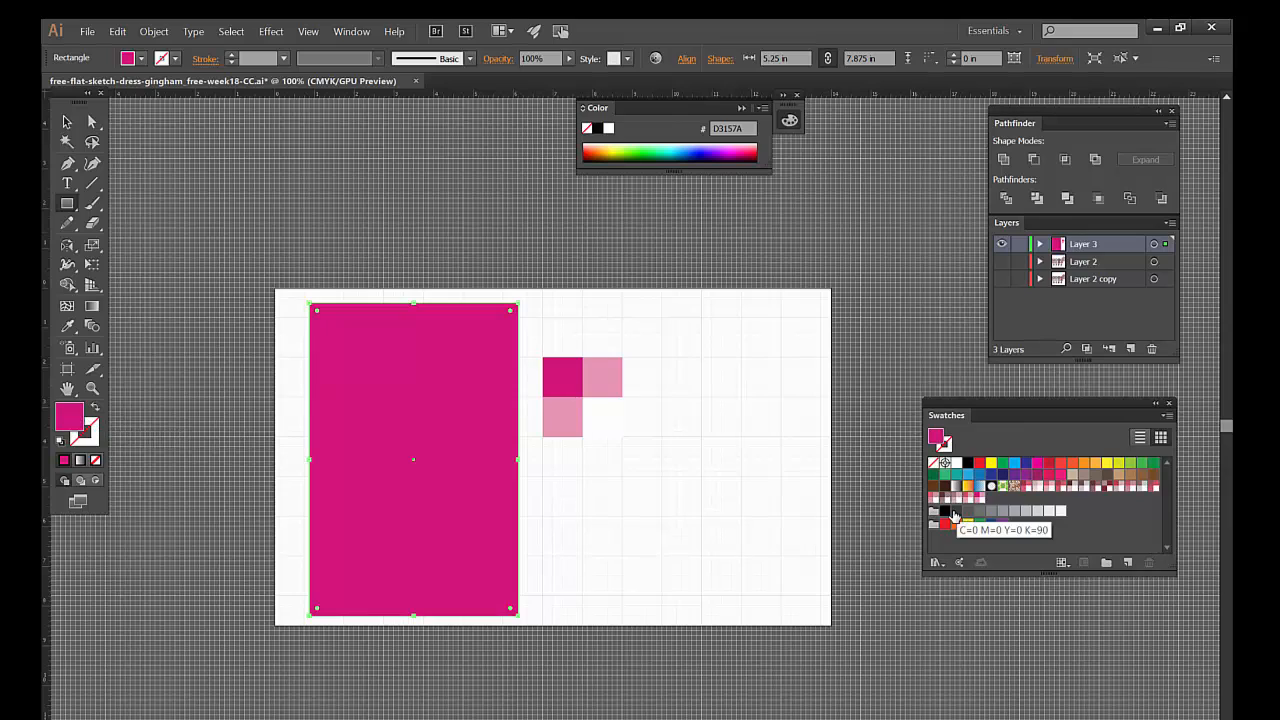
Fill the rectangle with the gingham pattern swatch and scale the pattern down.
click(976, 500)
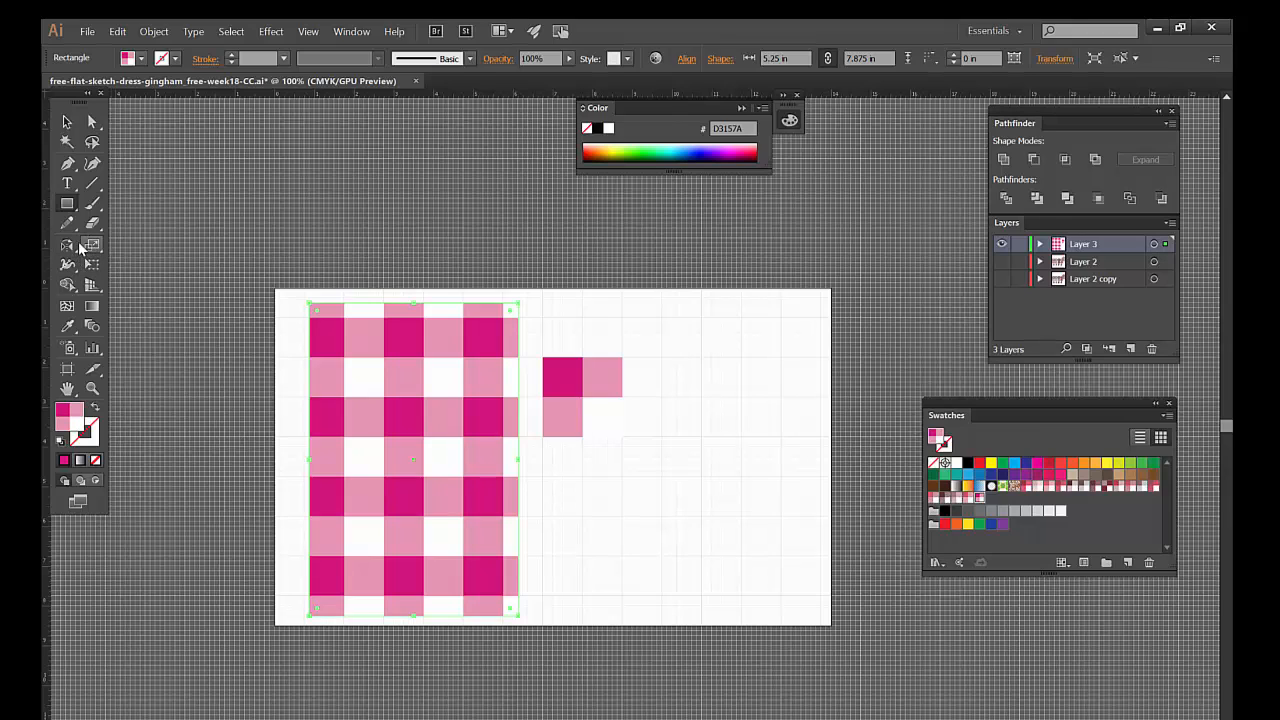
click(68, 244)
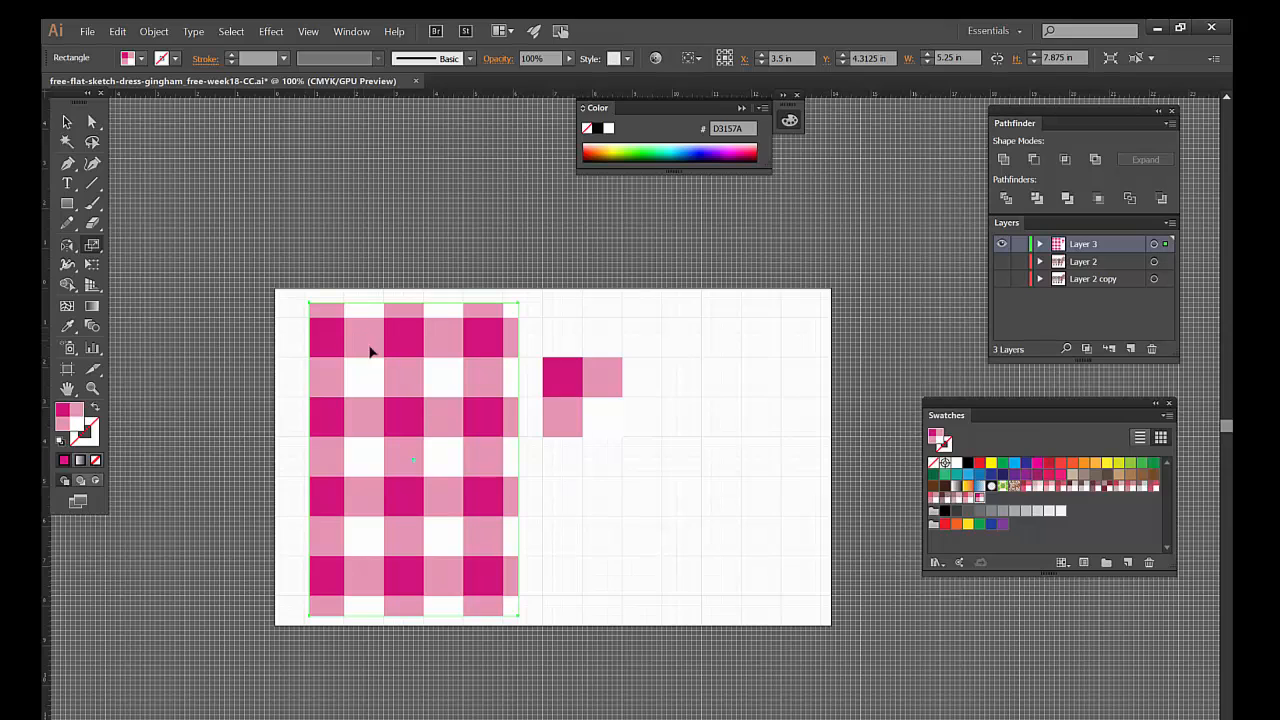
click(404, 394)
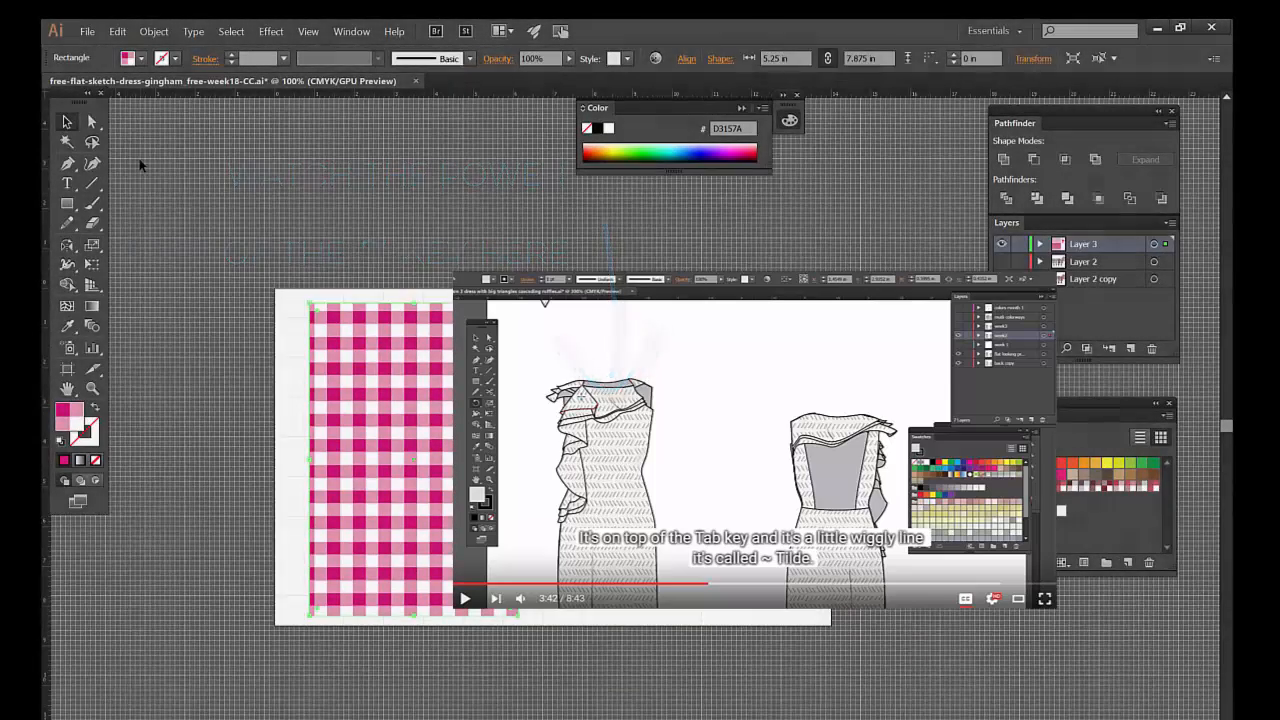
Turn off Snap to Grid and hide the document grid from the View menu.
click(308, 32)
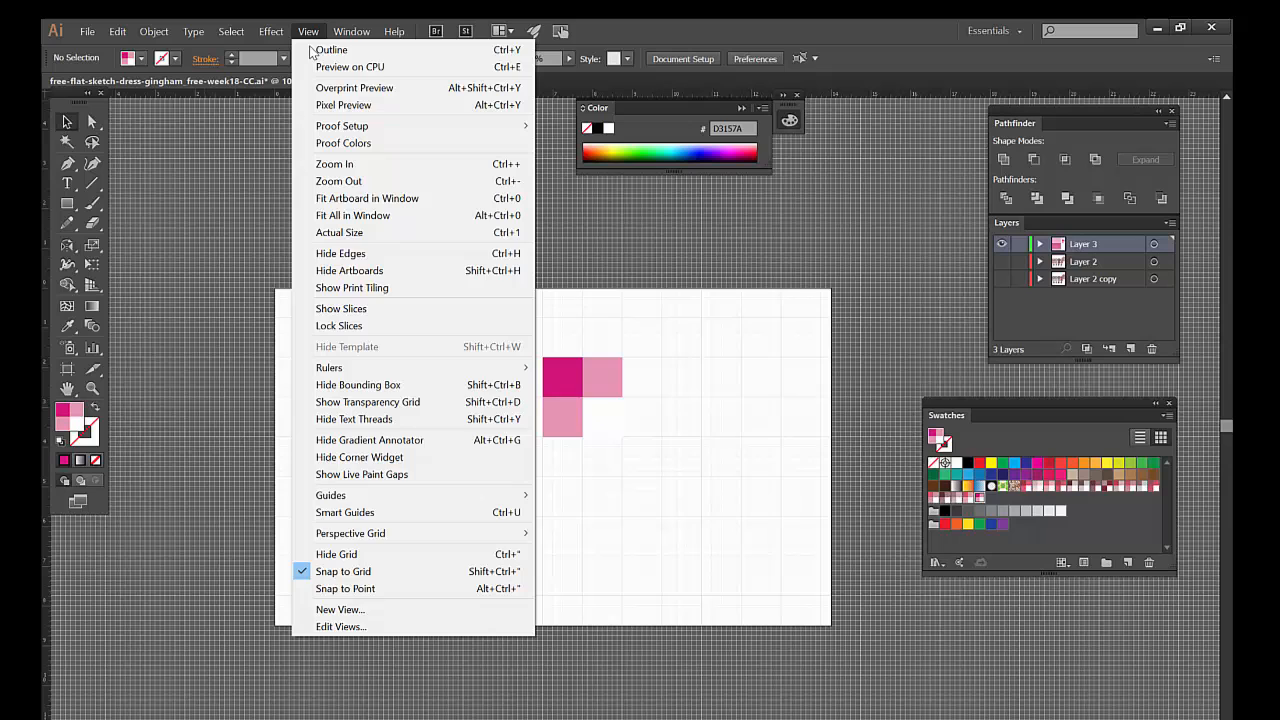
click(350, 66)
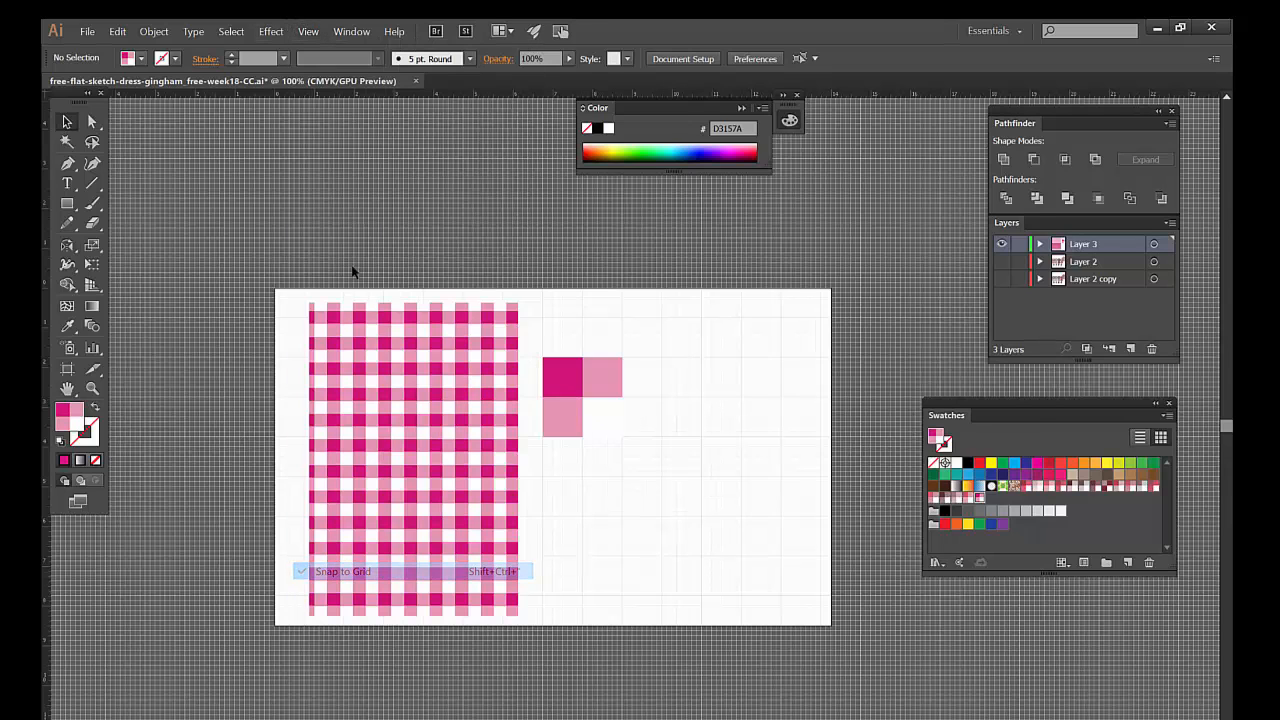
click(308, 32)
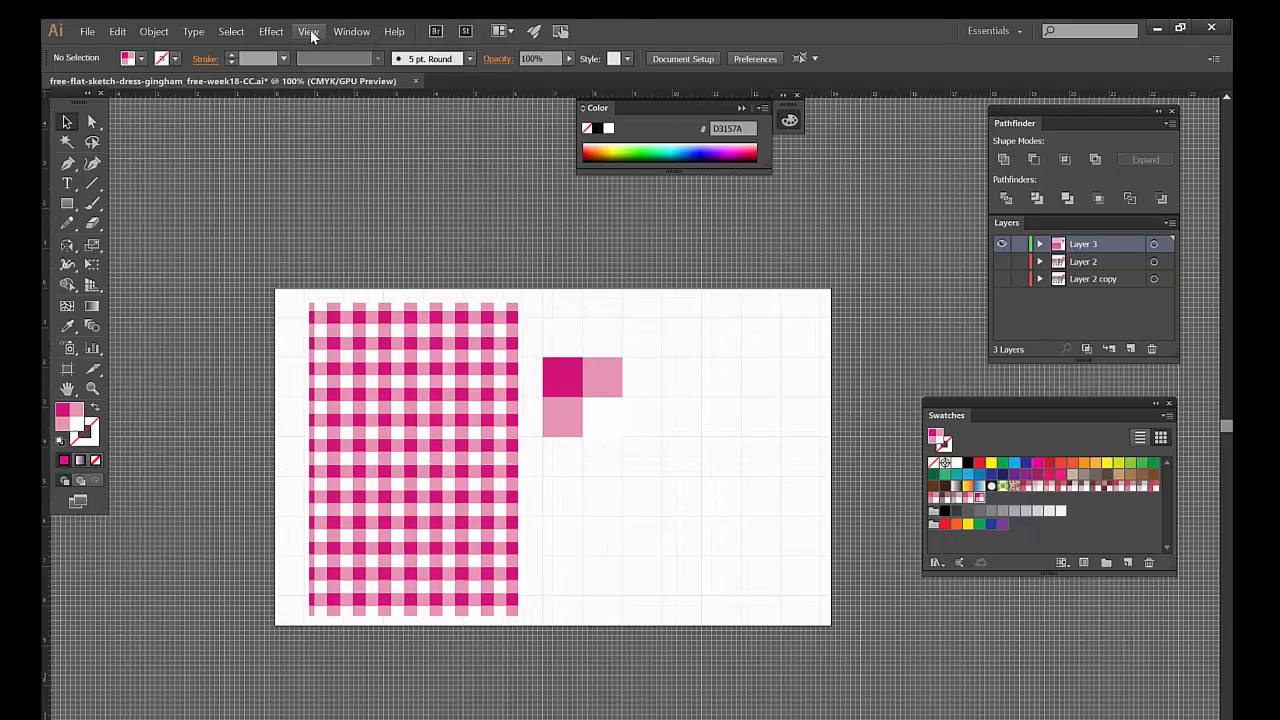
click(308, 32)
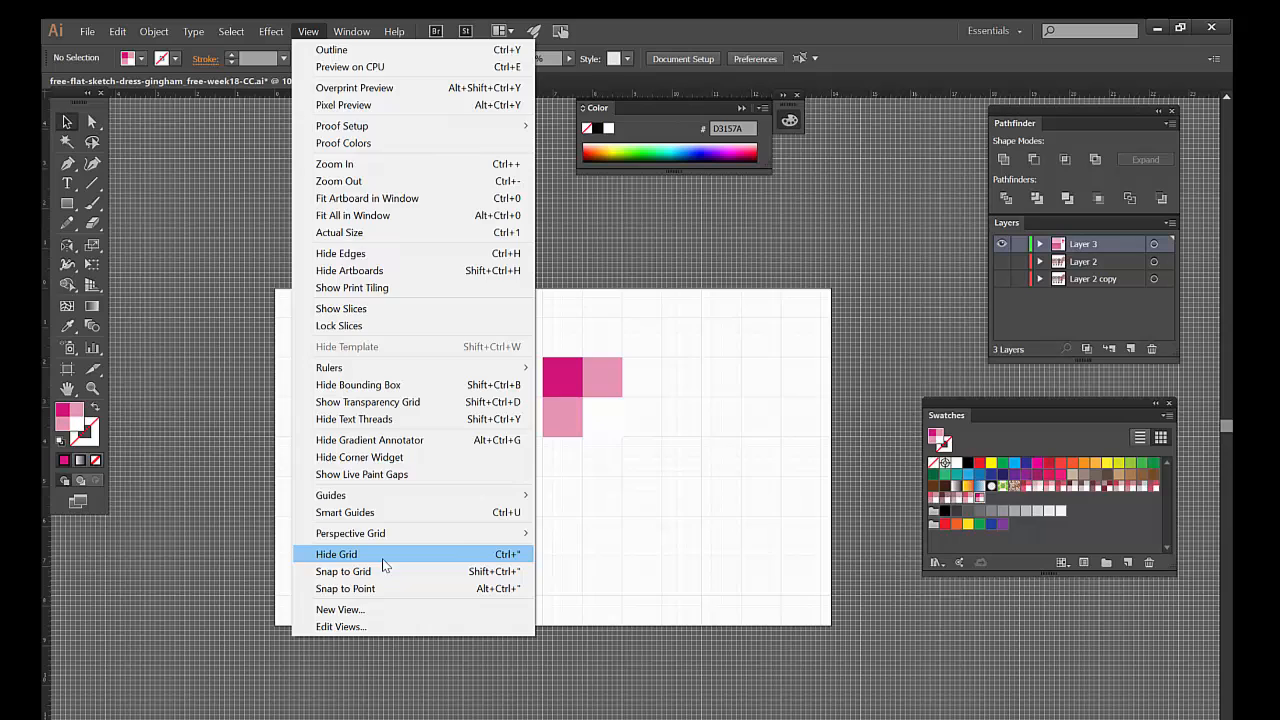
click(336, 554)
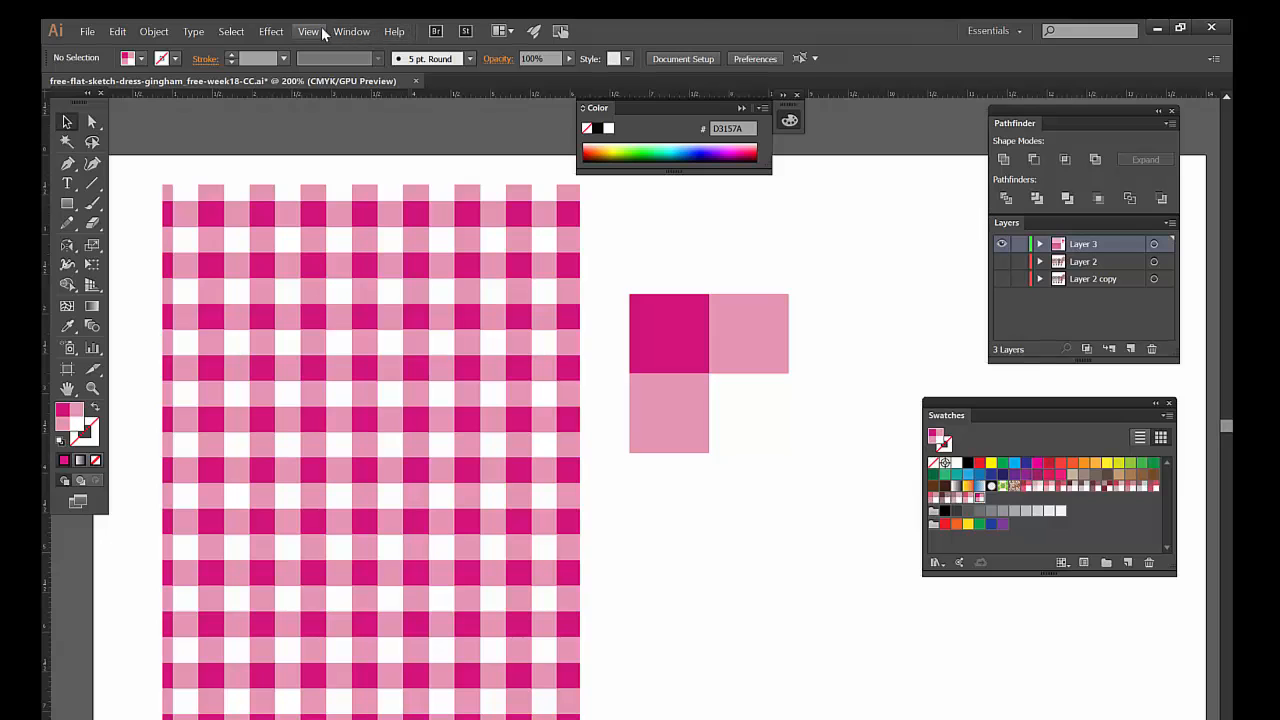
Load PANTONE+ Solid Coated and fill the dark top-left square with Rhodamine Red C.
click(352, 32)
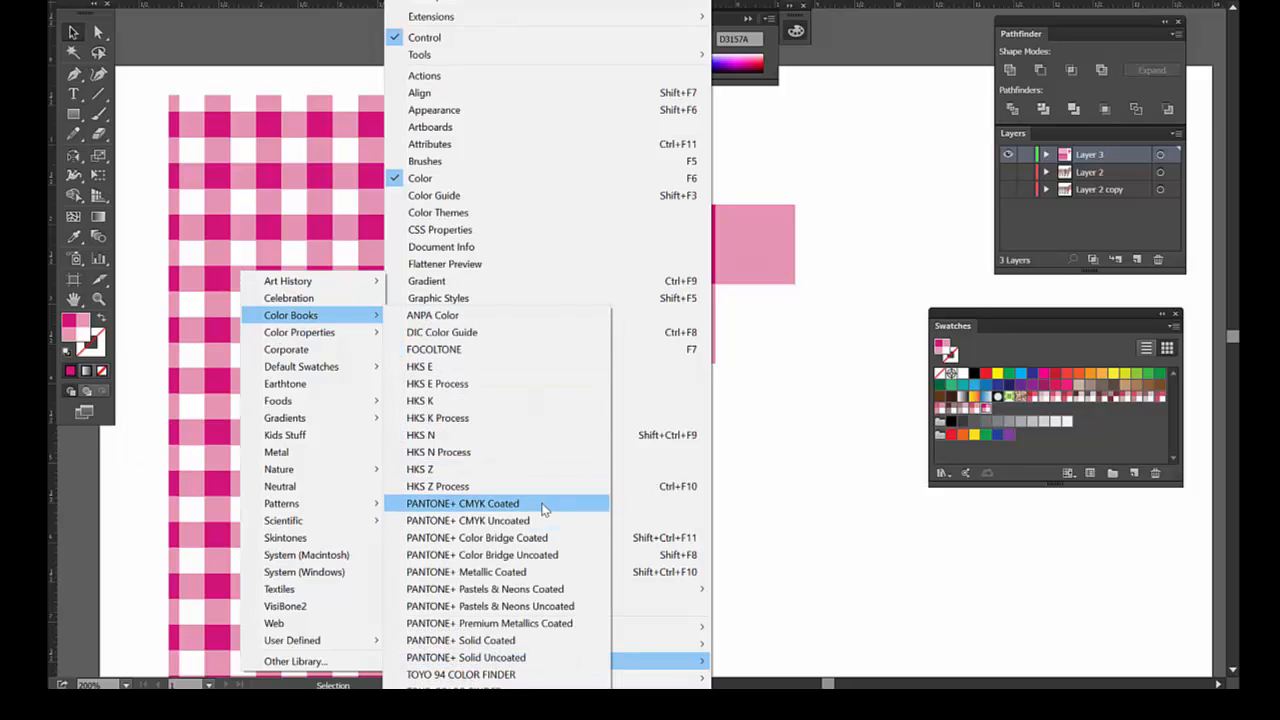
click(460, 640)
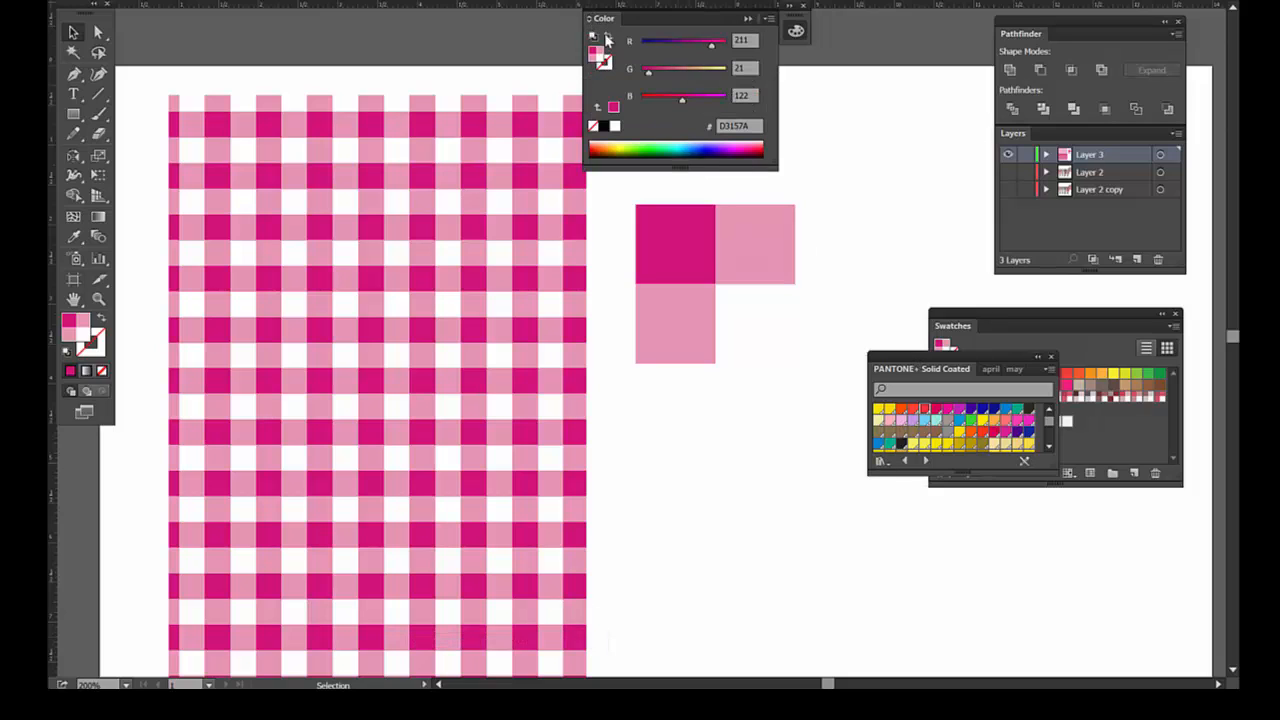
click(676, 244)
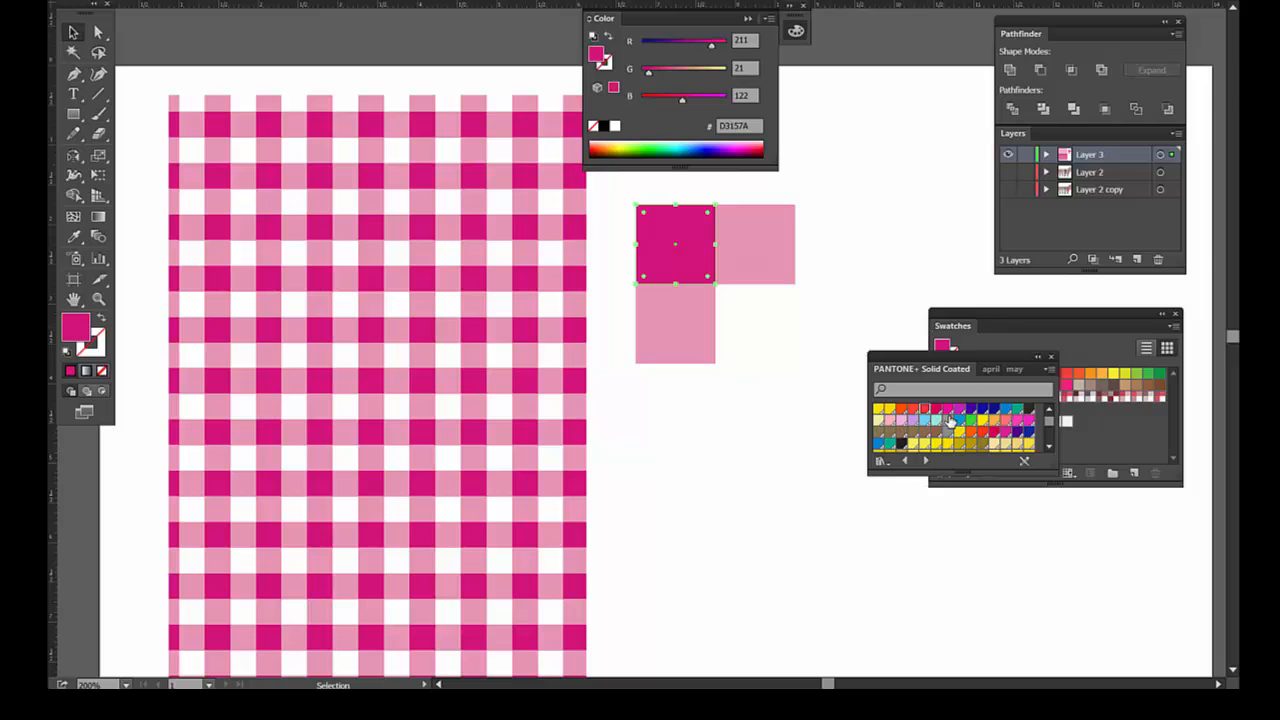
click(950, 420)
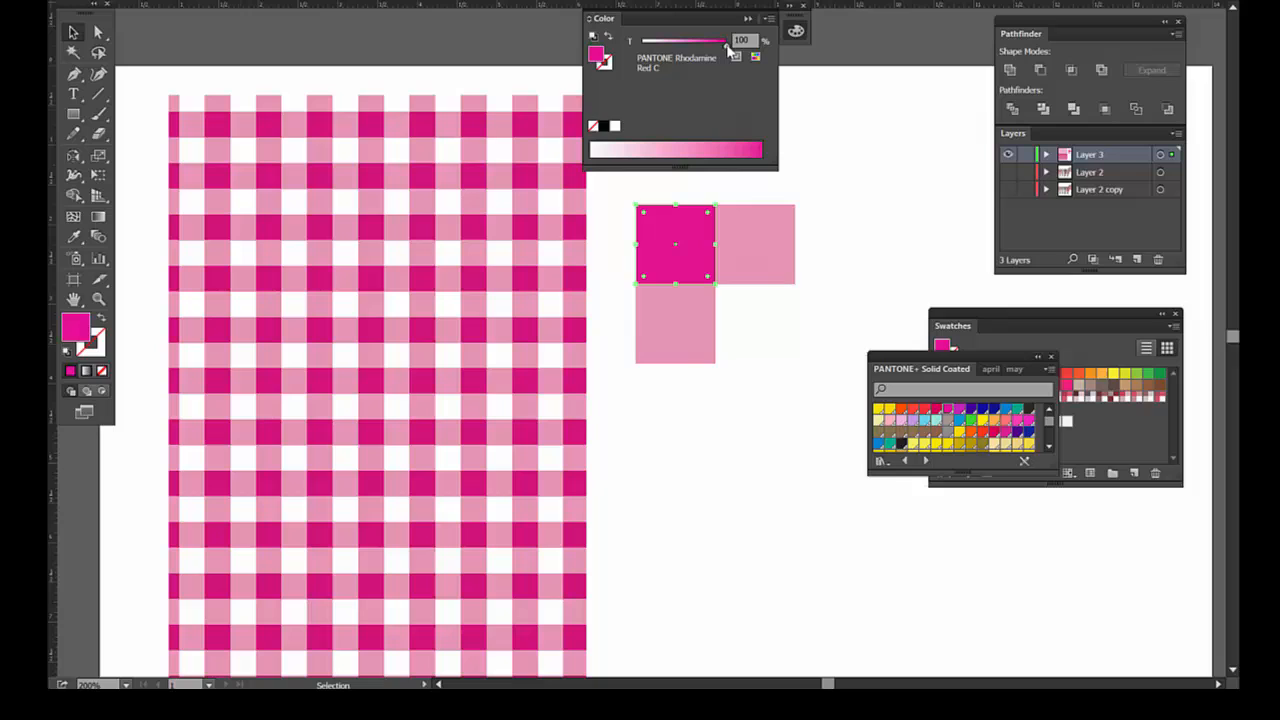
Try the tint slider at lower strengths, then return it to 100%.
drag(730, 40, 700, 40)
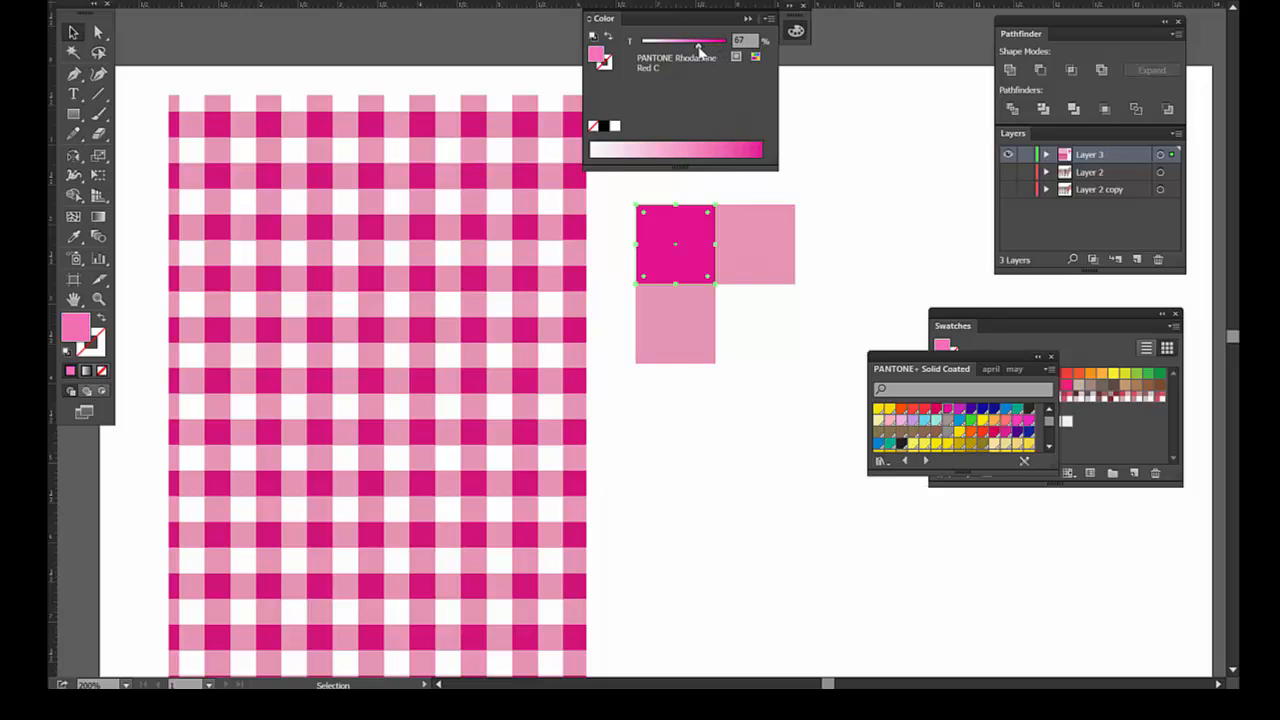
drag(700, 40, 684, 40)
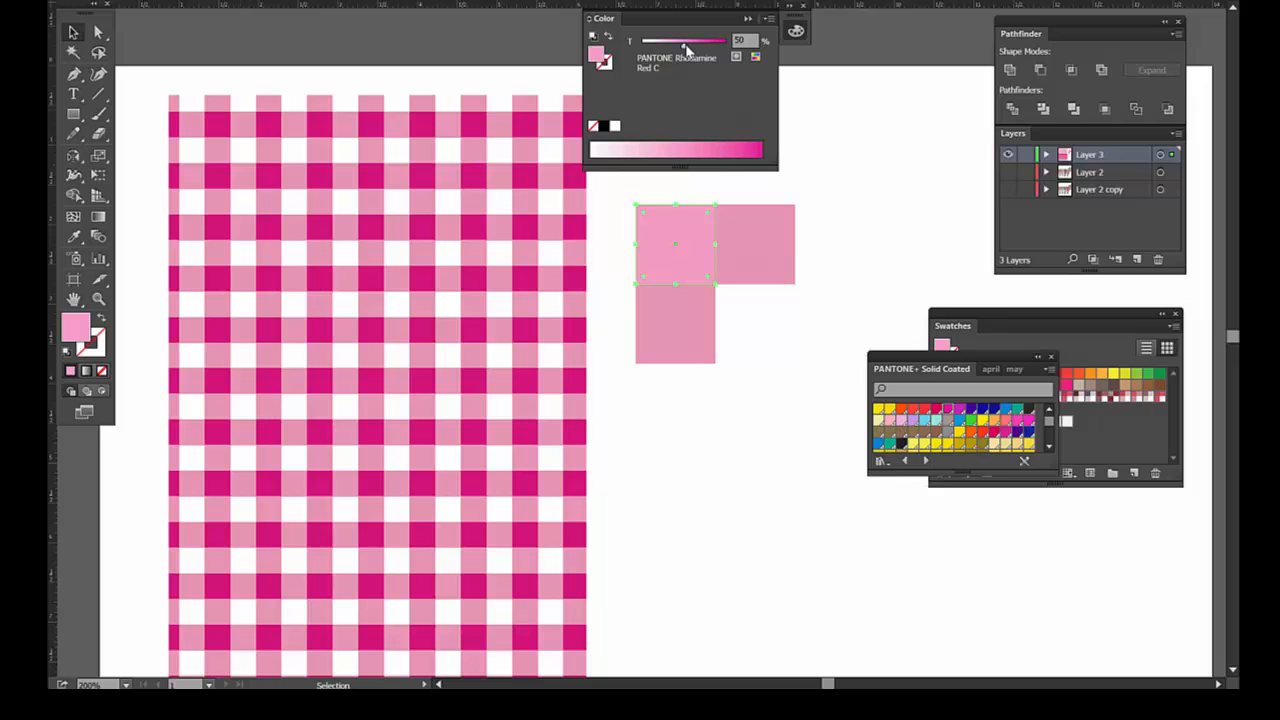
drag(684, 40, 724, 40)
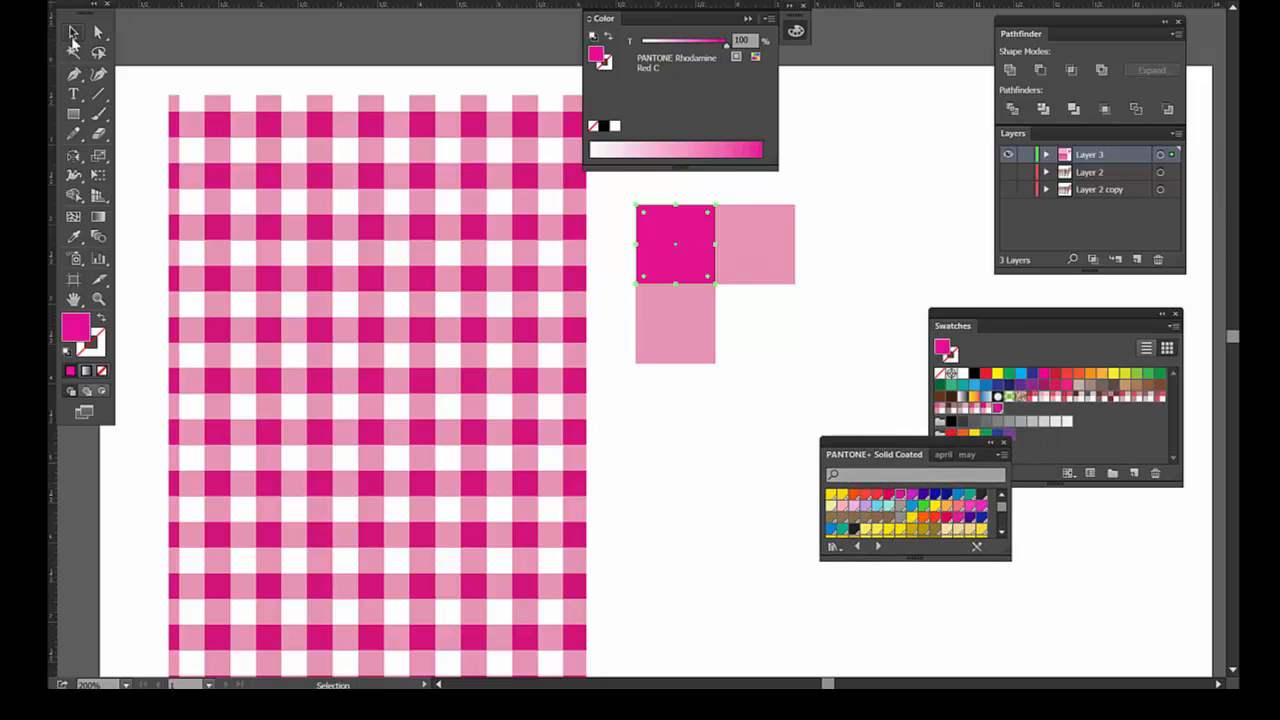
Hide Layer 3, show Layer 2's dress sketches, and ungroup the scribbled gingham squares.
click(98, 32)
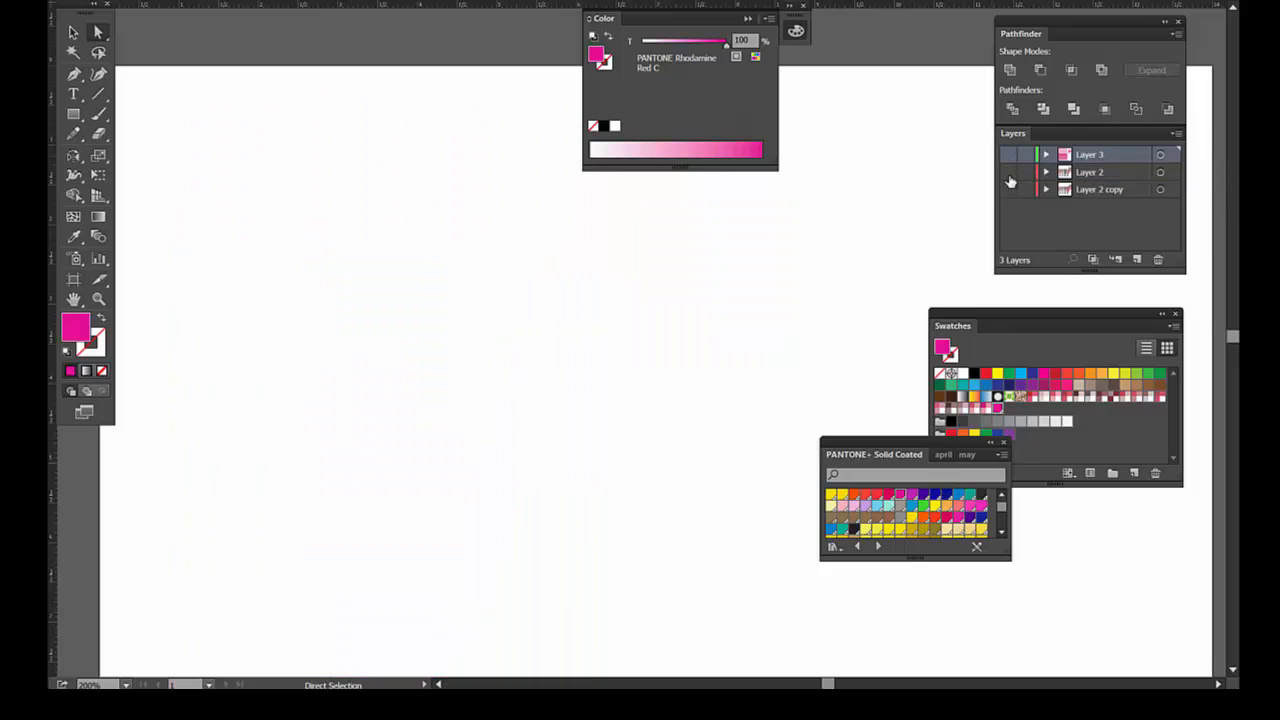
click(1008, 172)
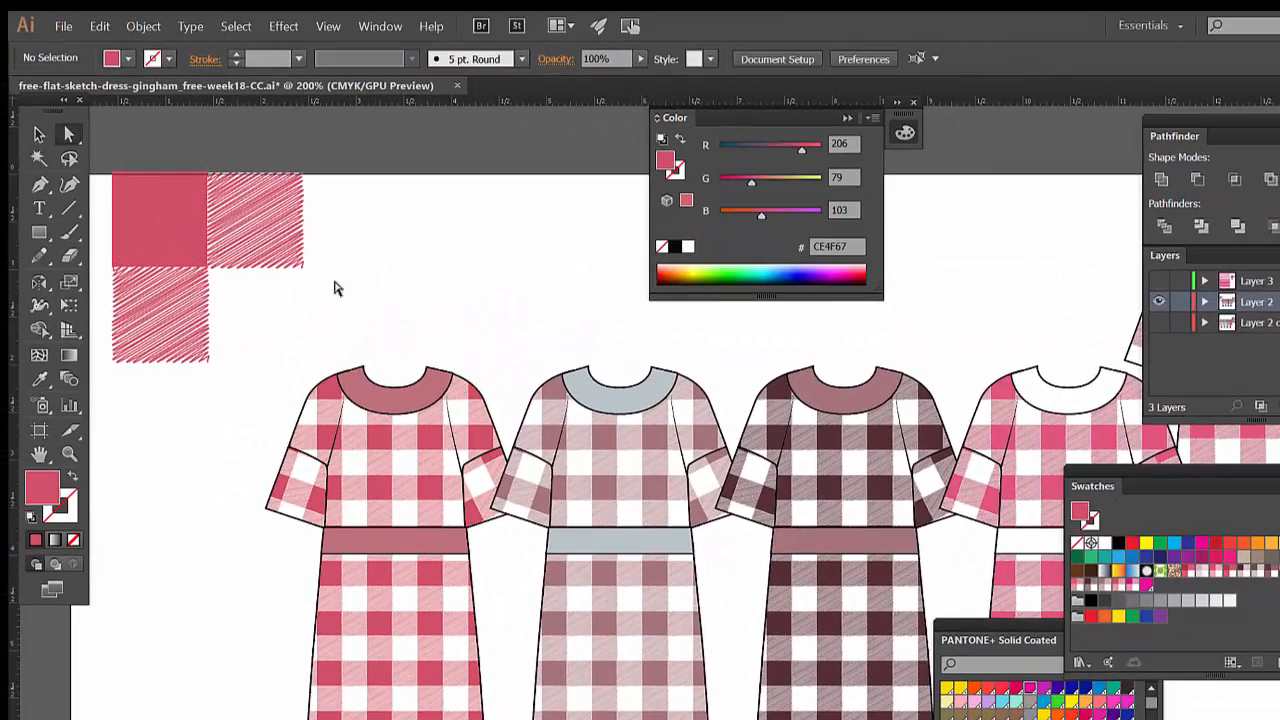
drag(208, 270, 304, 364)
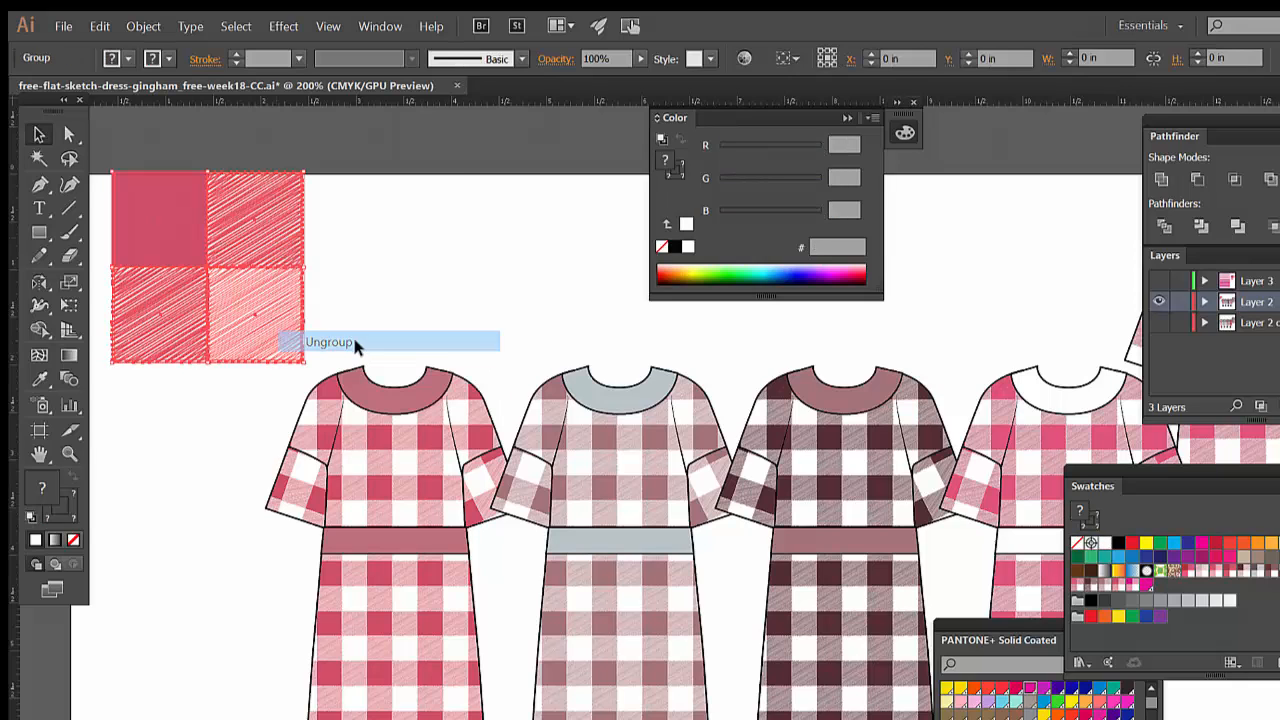
click(328, 340)
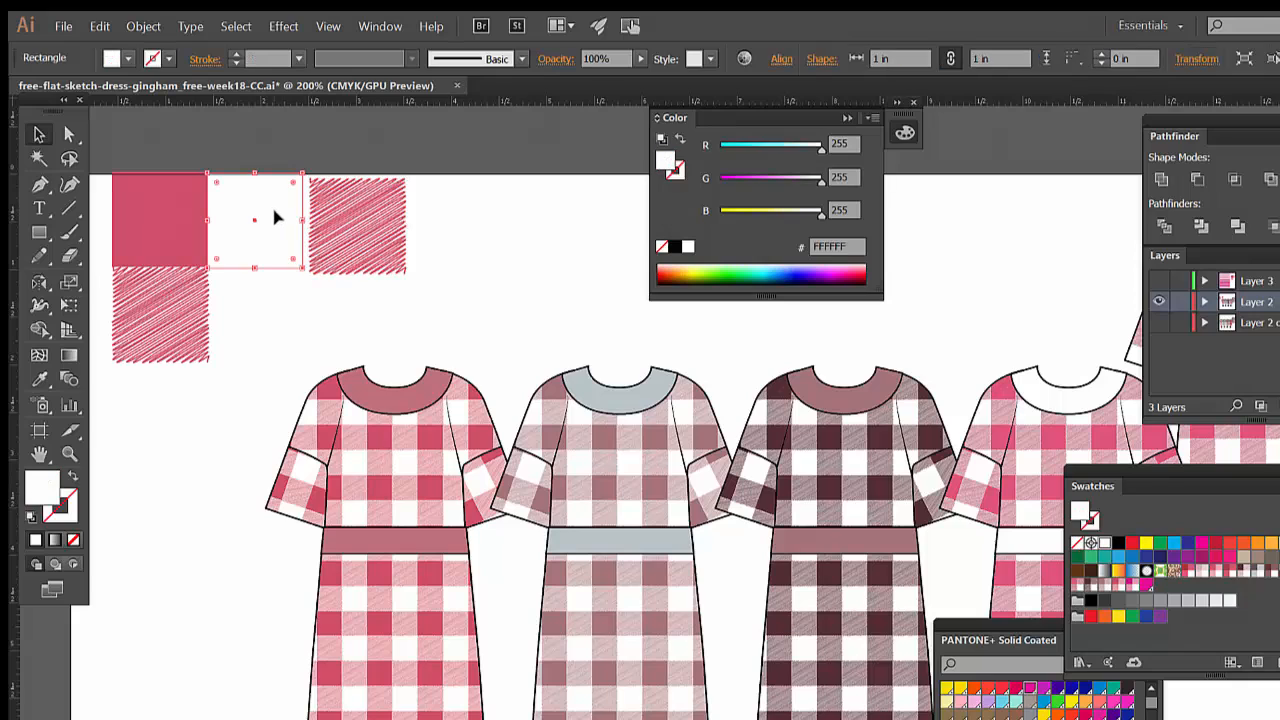
click(356, 224)
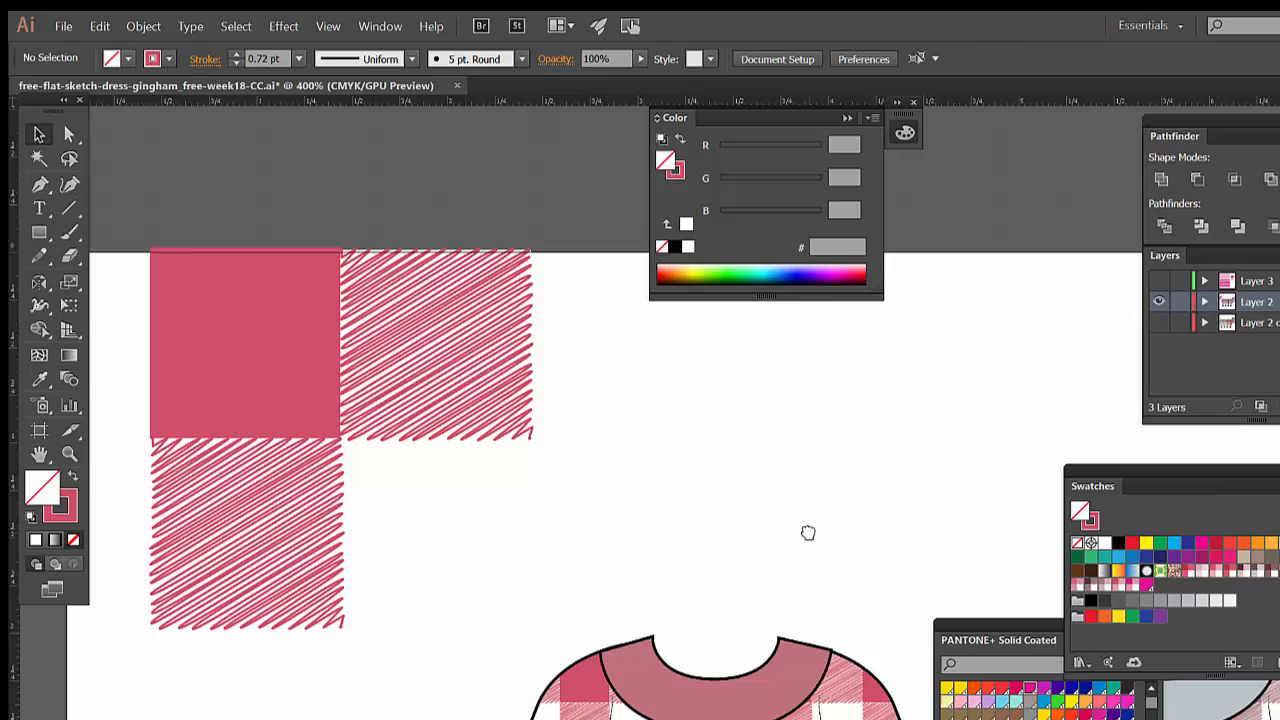
mouse_move(378, 384)
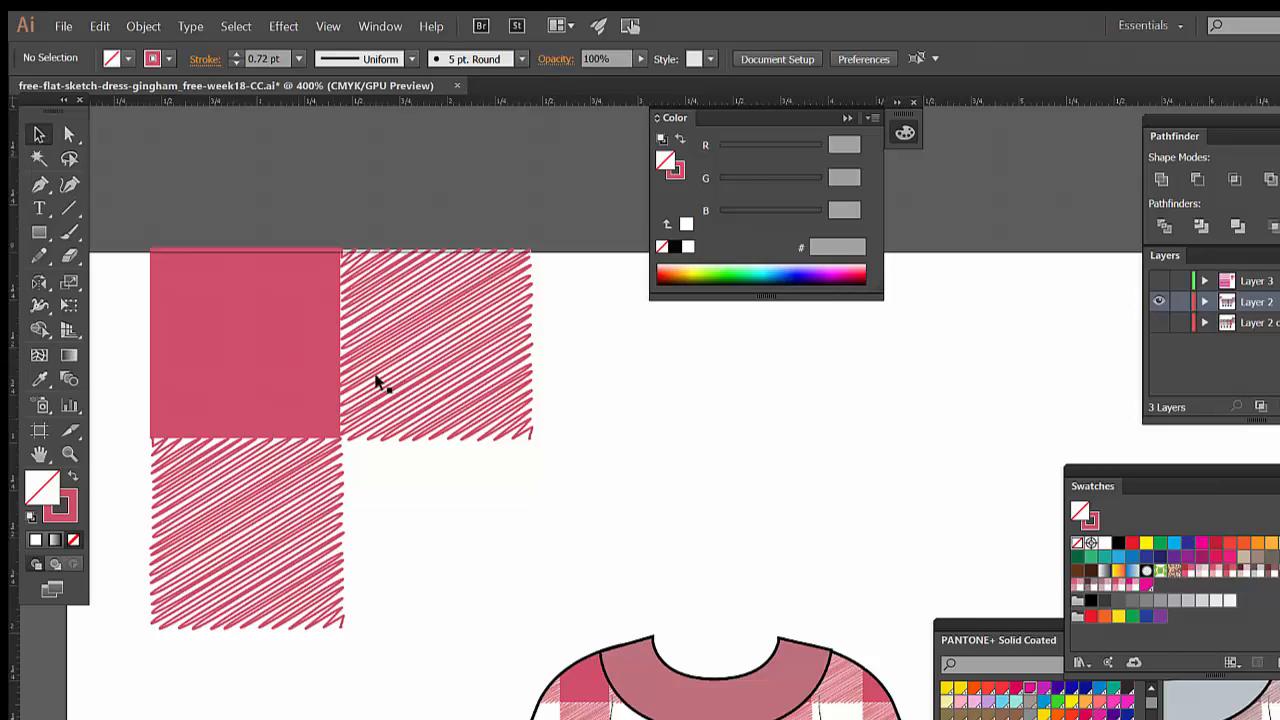
mouse_move(592, 414)
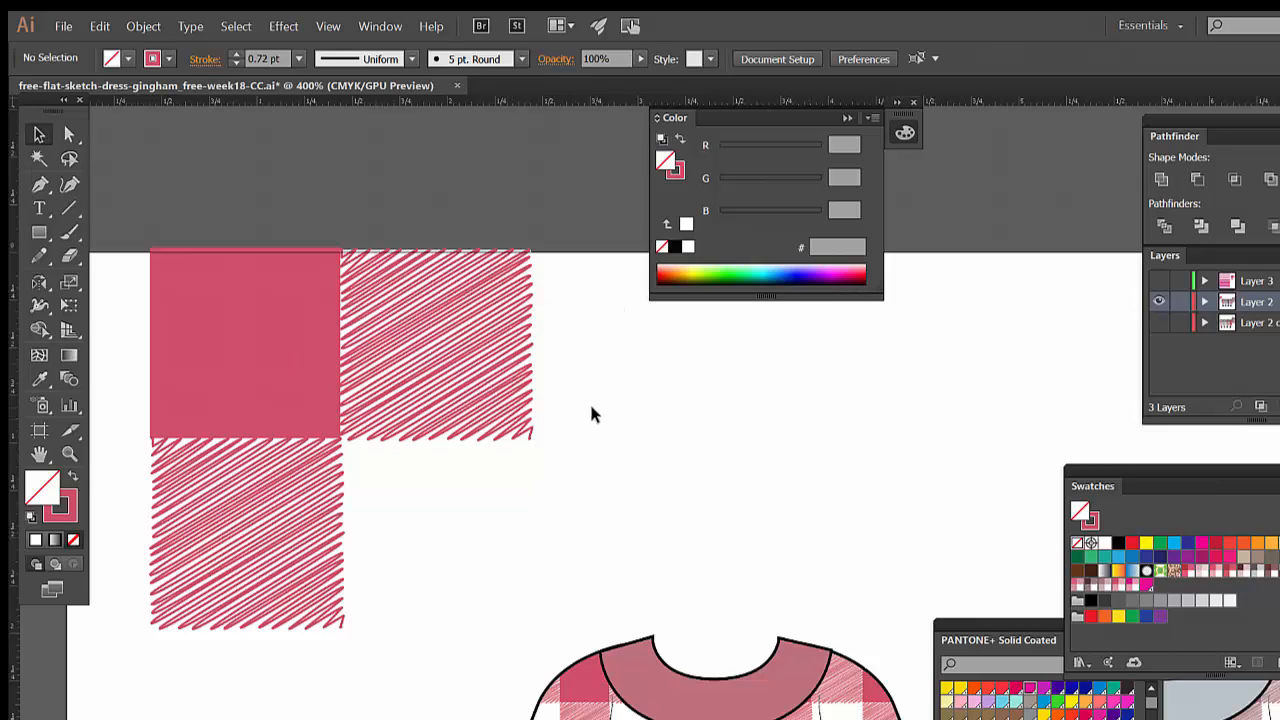
Show Layer 3 again, eyedrop the dark Rhodamine pink onto the top-right square, and start Scribble.
click(244, 344)
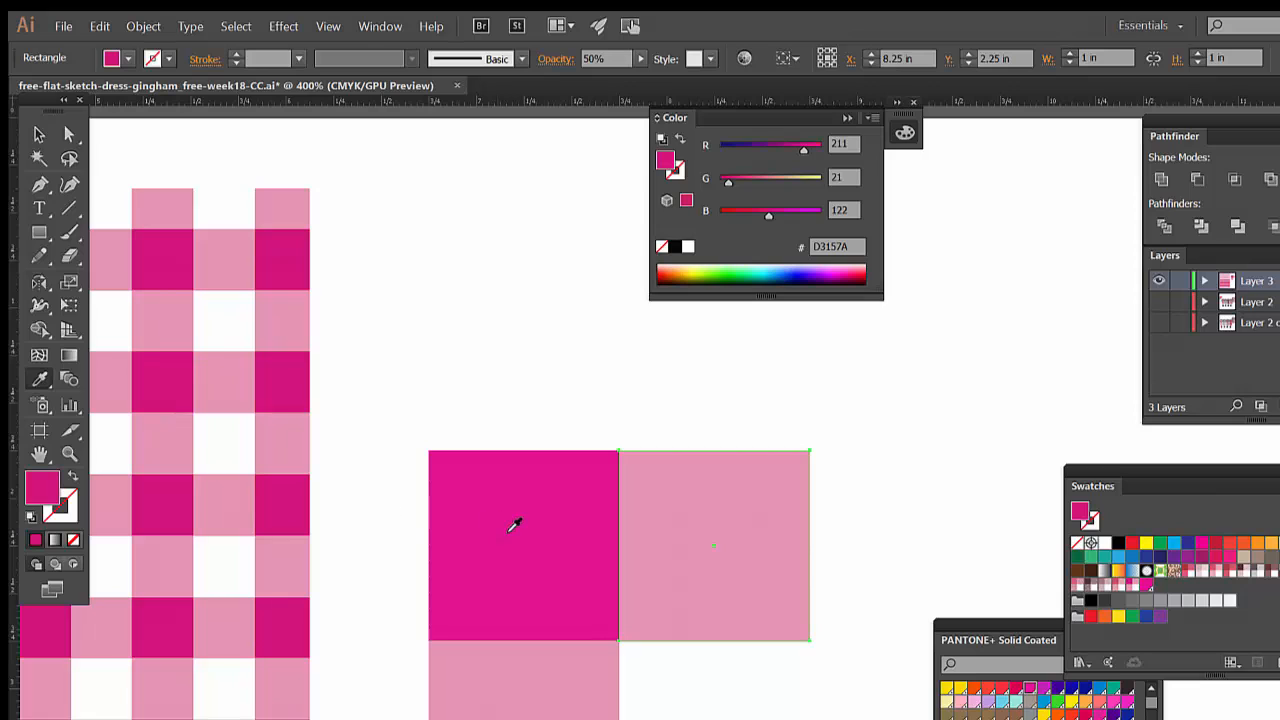
click(712, 544)
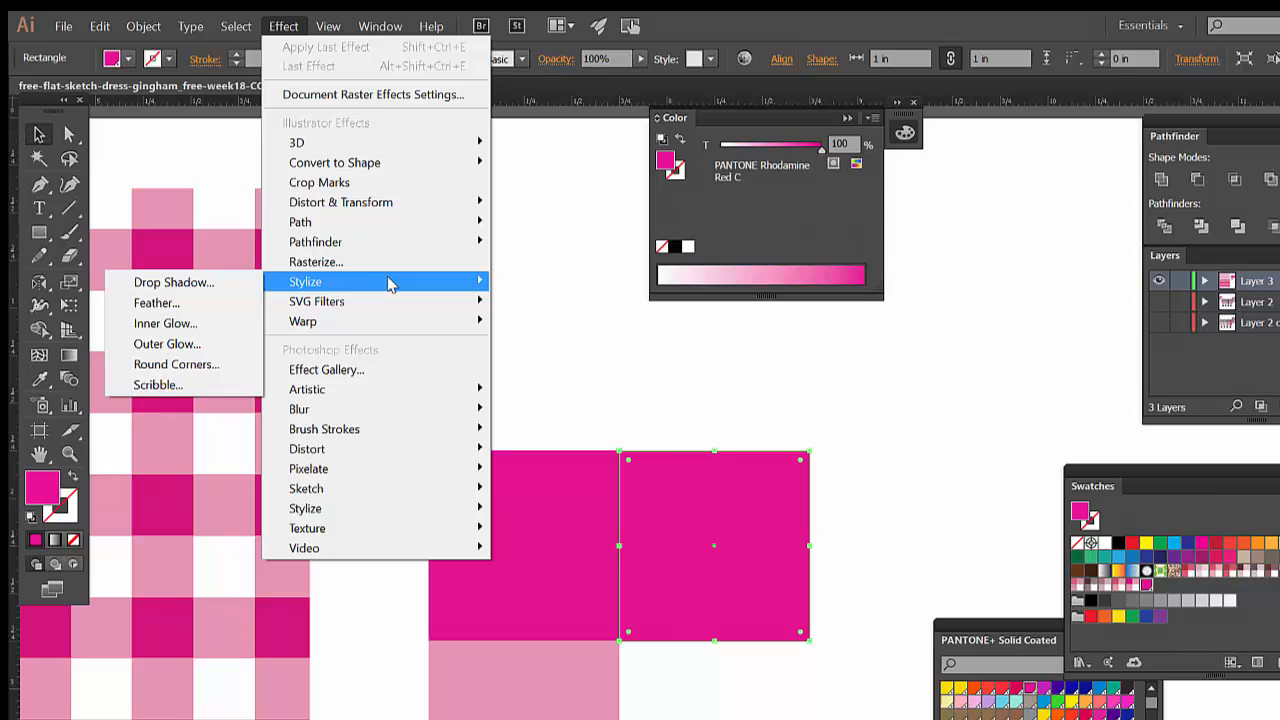
mouse_move(294, 292)
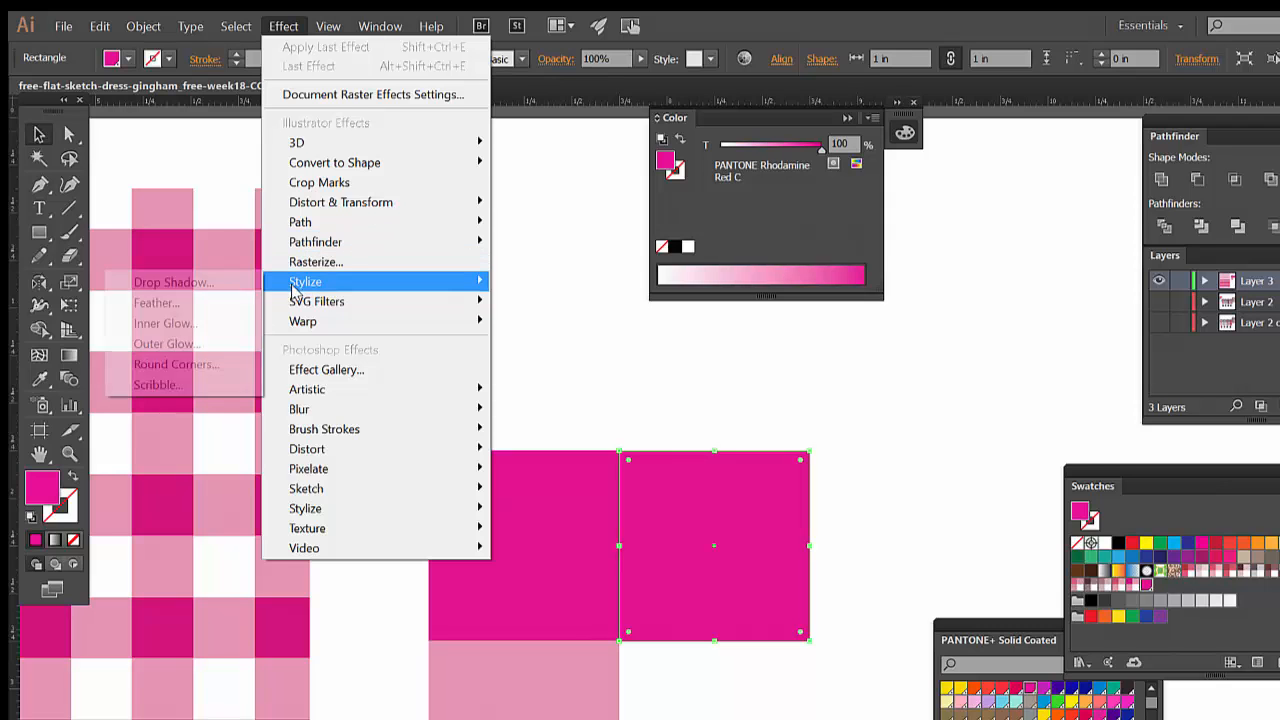
click(156, 384)
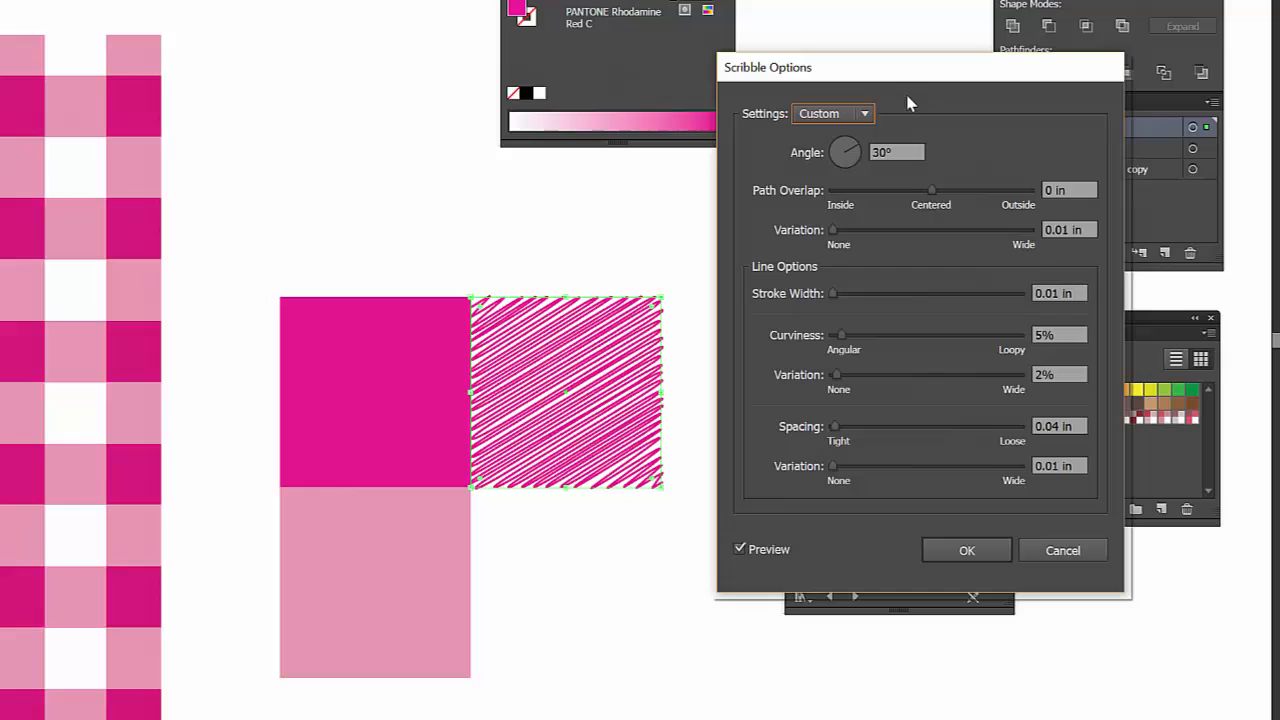
mouse_move(872, 180)
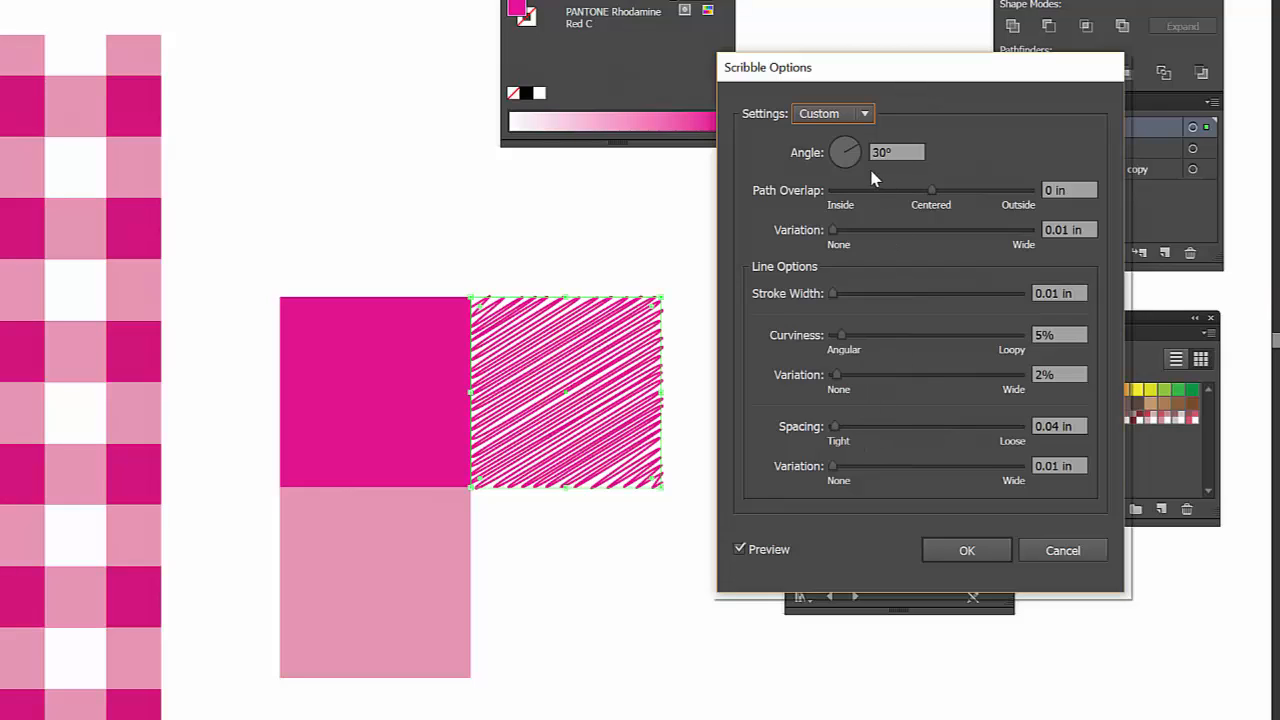
mouse_move(970, 198)
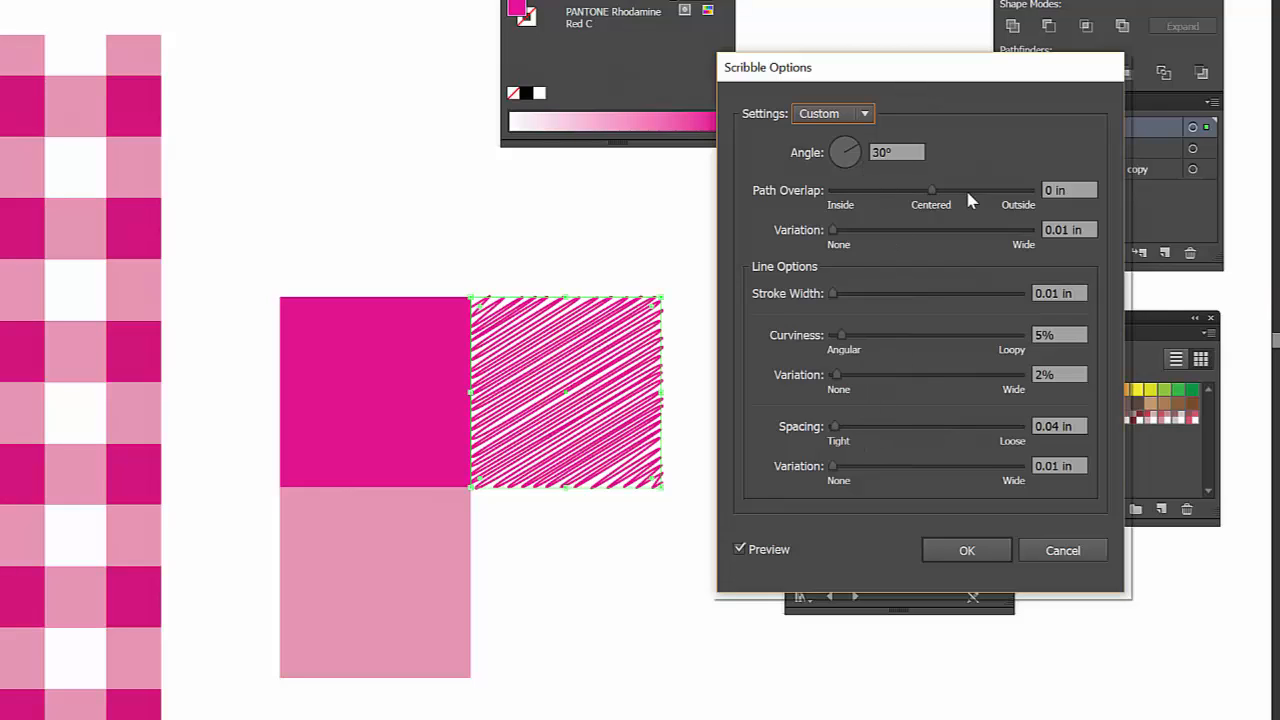
mouse_move(858, 228)
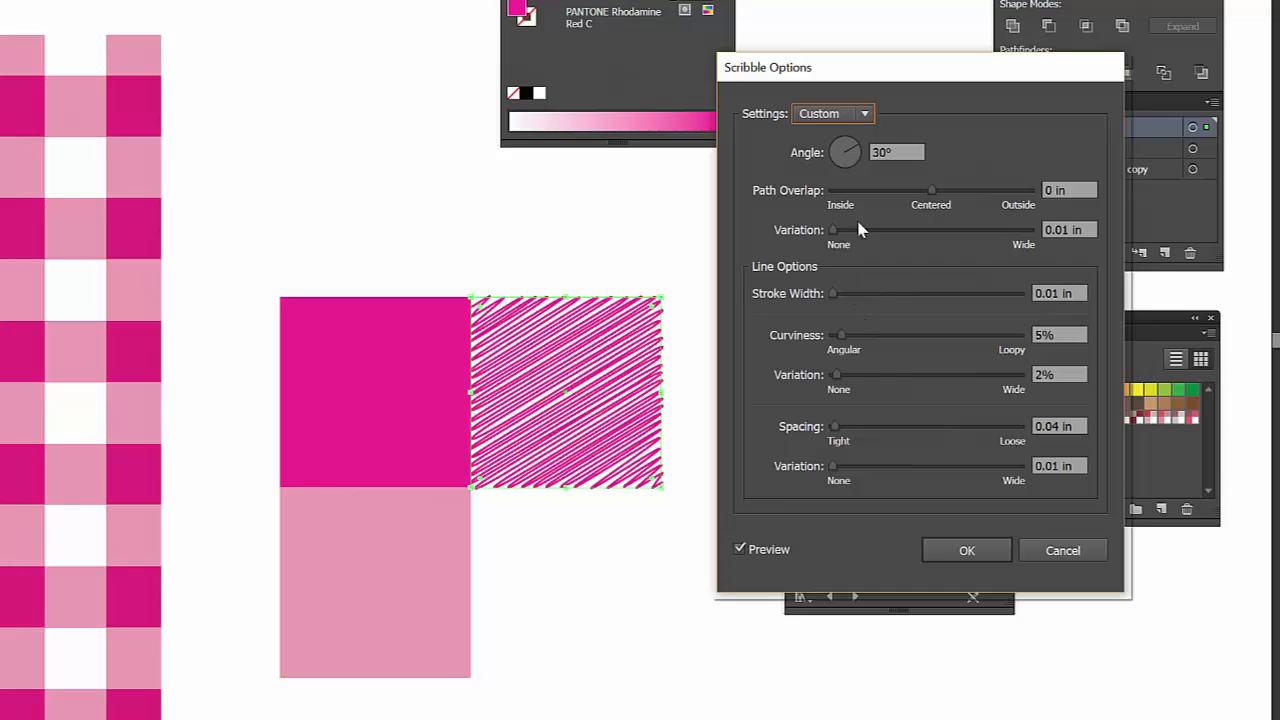
mouse_move(900, 456)
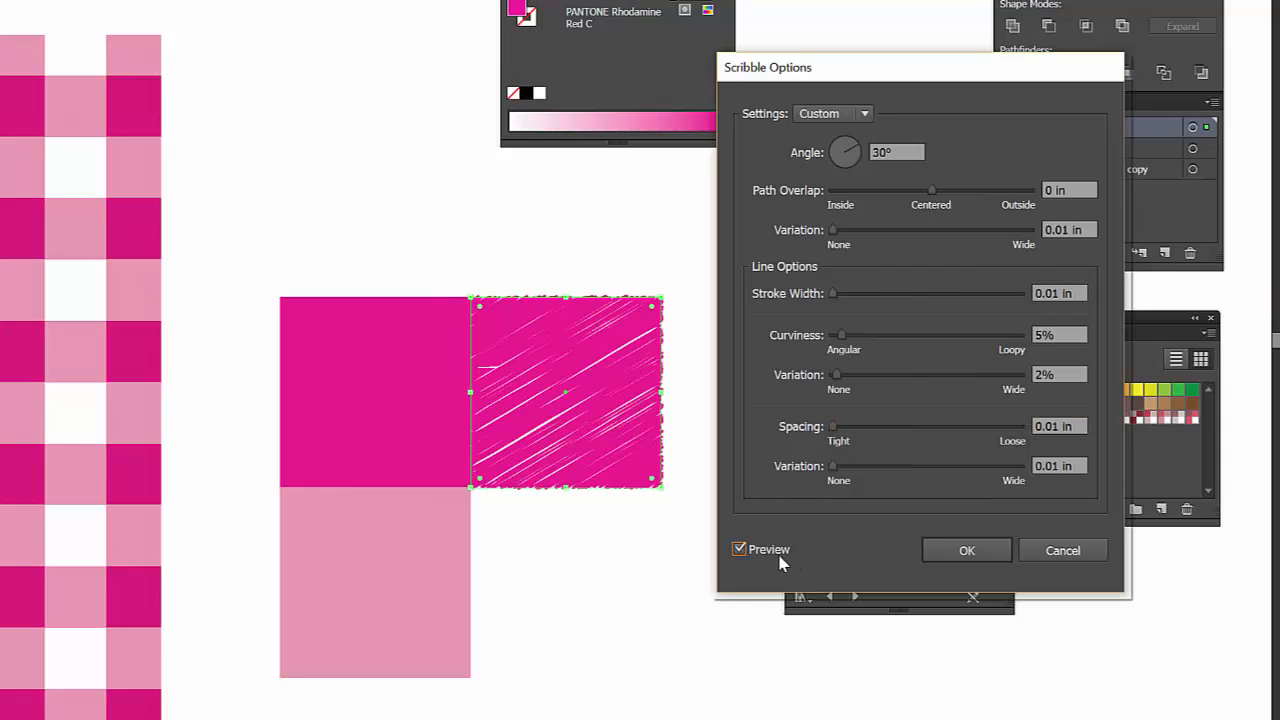
Settle the Scribble spacing at 0.04 in and apply the effect to the square.
drag(832, 426, 908, 426)
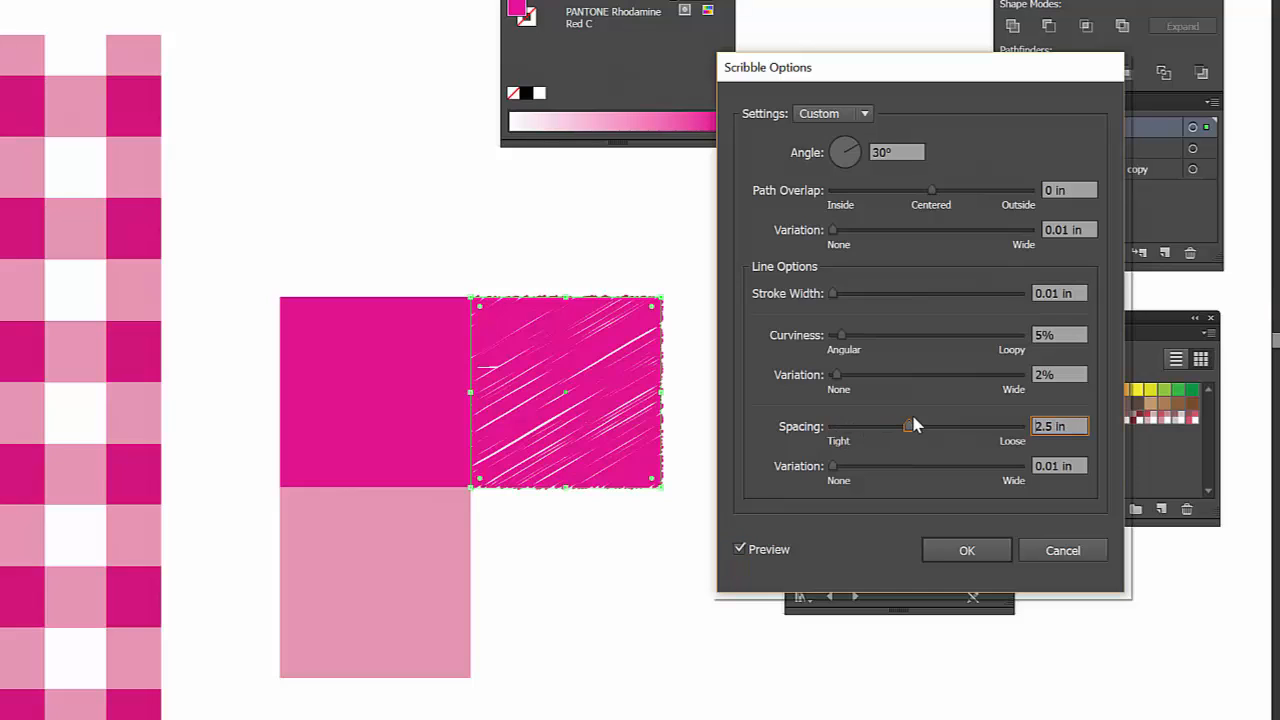
drag(908, 426, 884, 426)
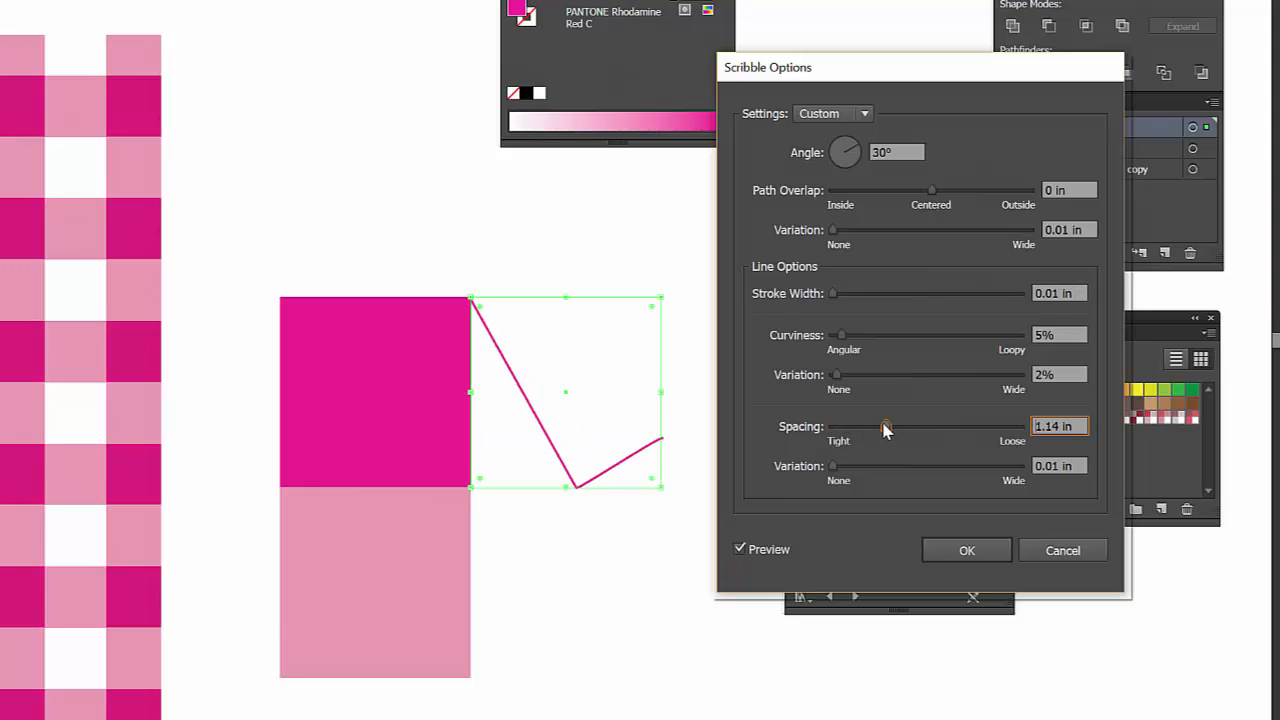
drag(884, 426, 836, 426)
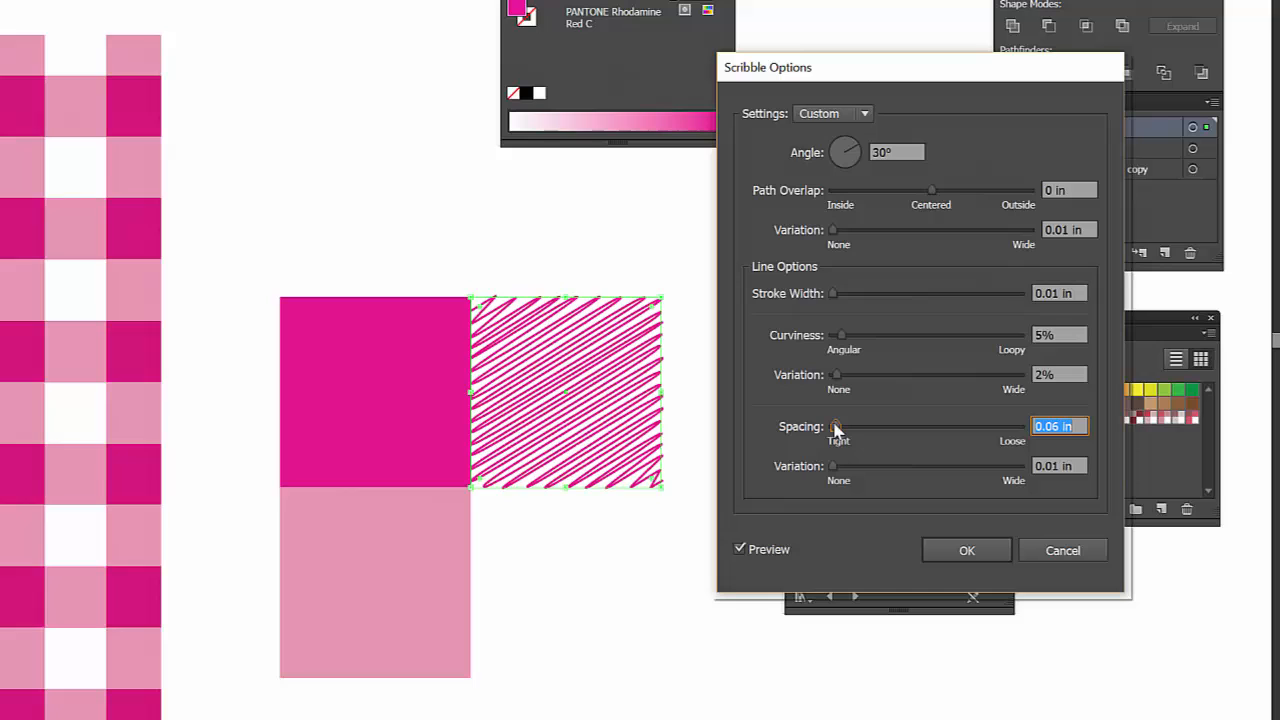
drag(836, 426, 832, 426)
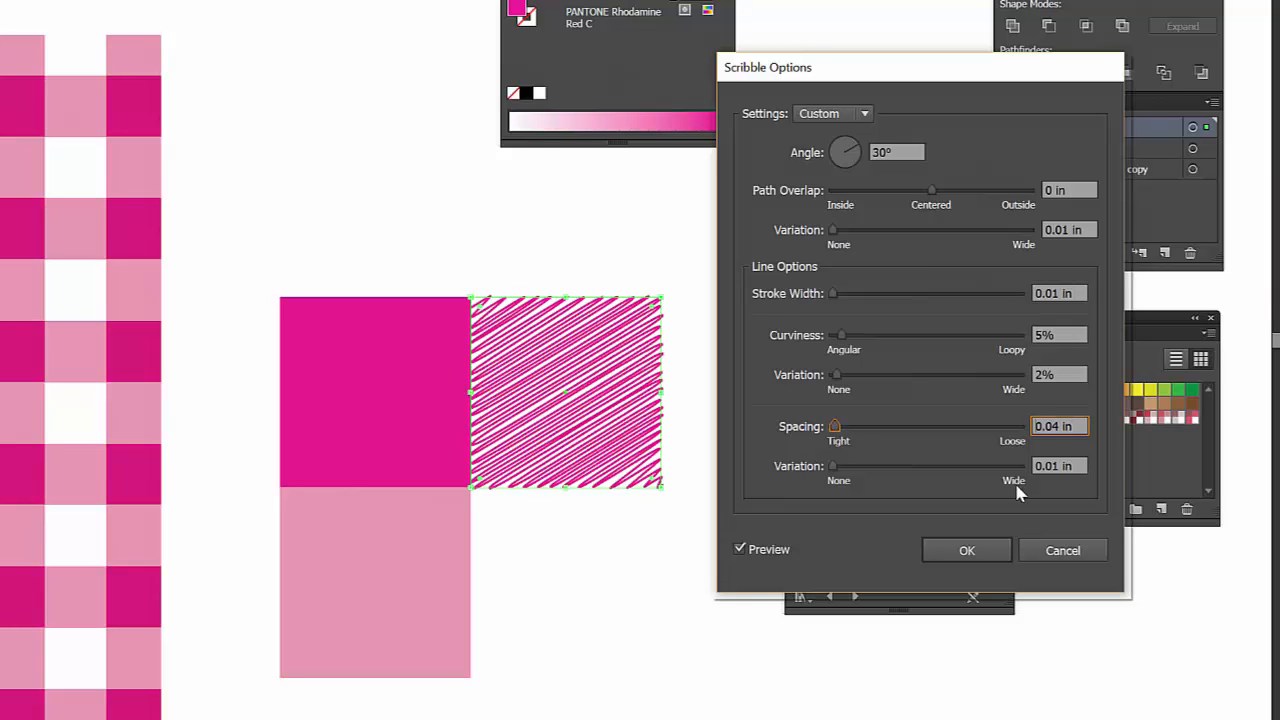
click(966, 550)
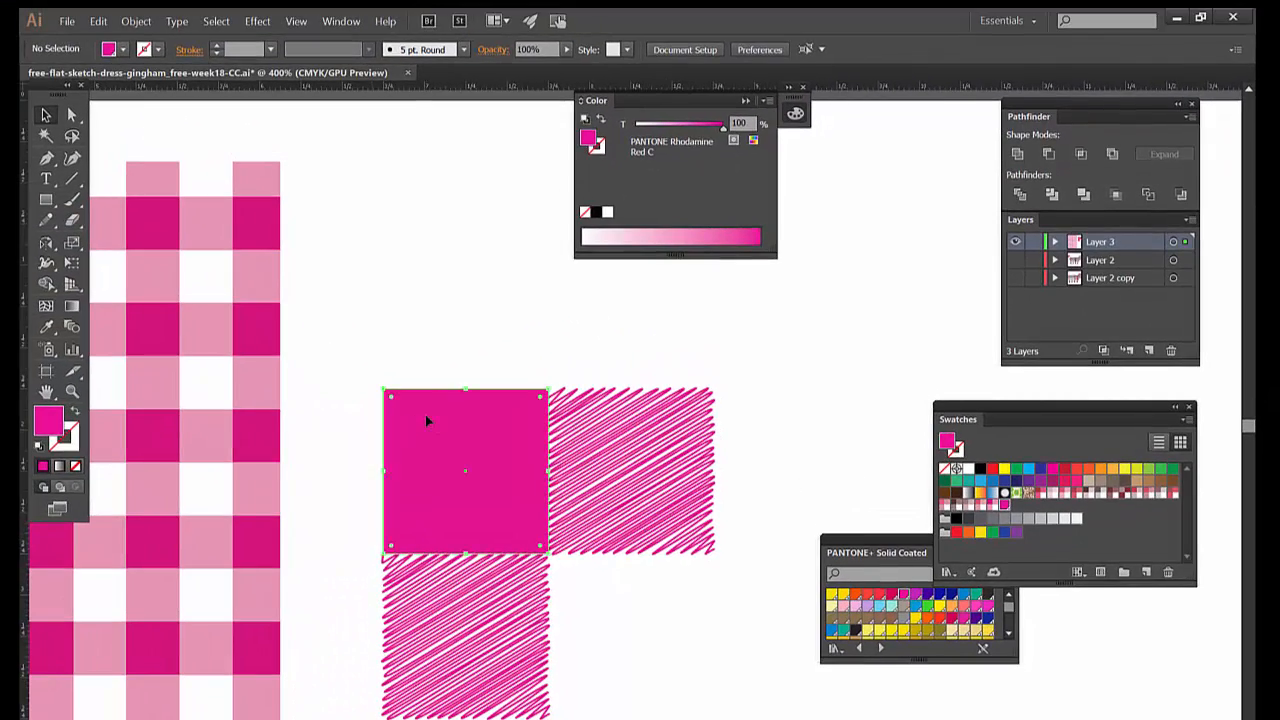
Set the active fill colour to white.
click(418, 418)
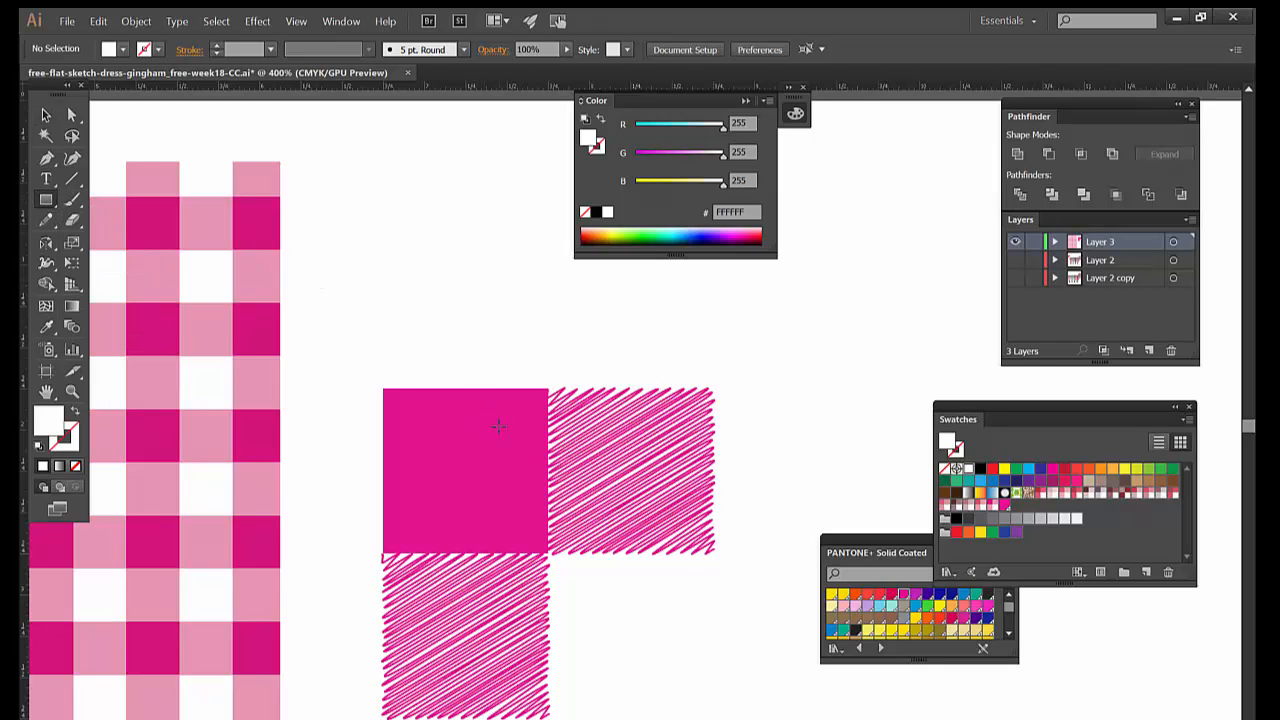
mouse_move(390, 386)
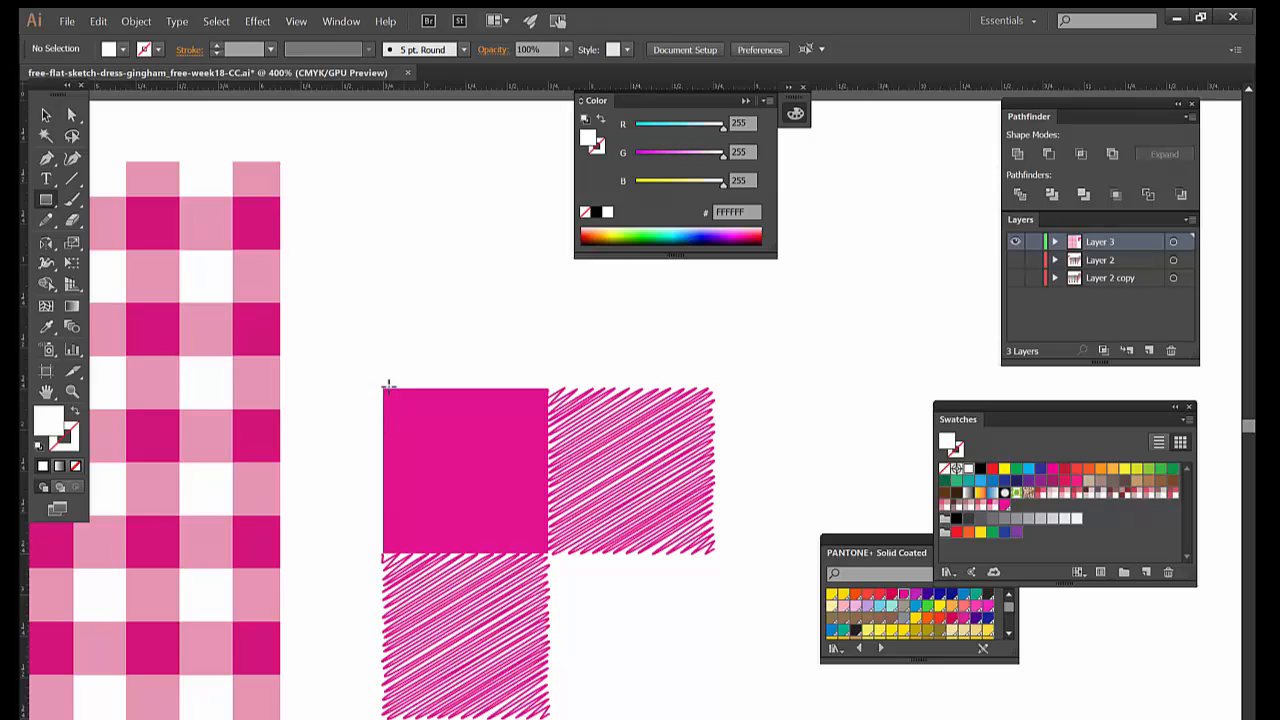
mouse_move(220, 168)
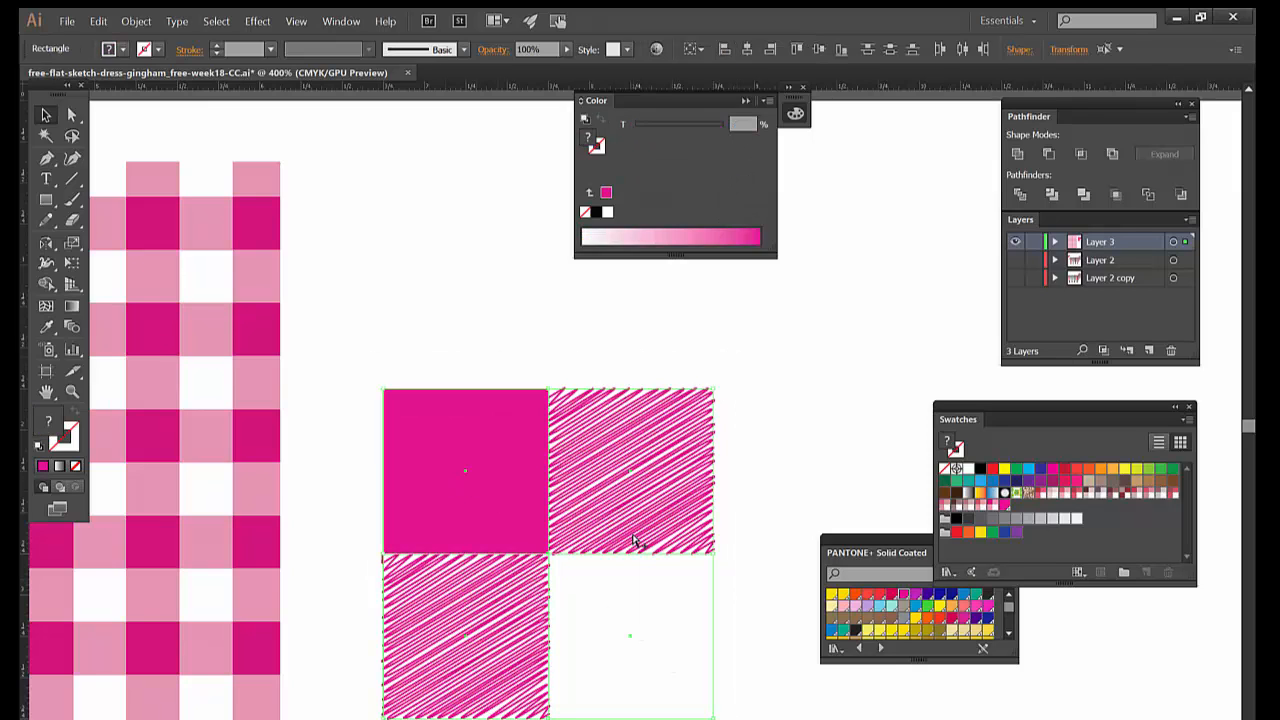
Draw a white square in the tile's empty lower-right spot.
click(136, 20)
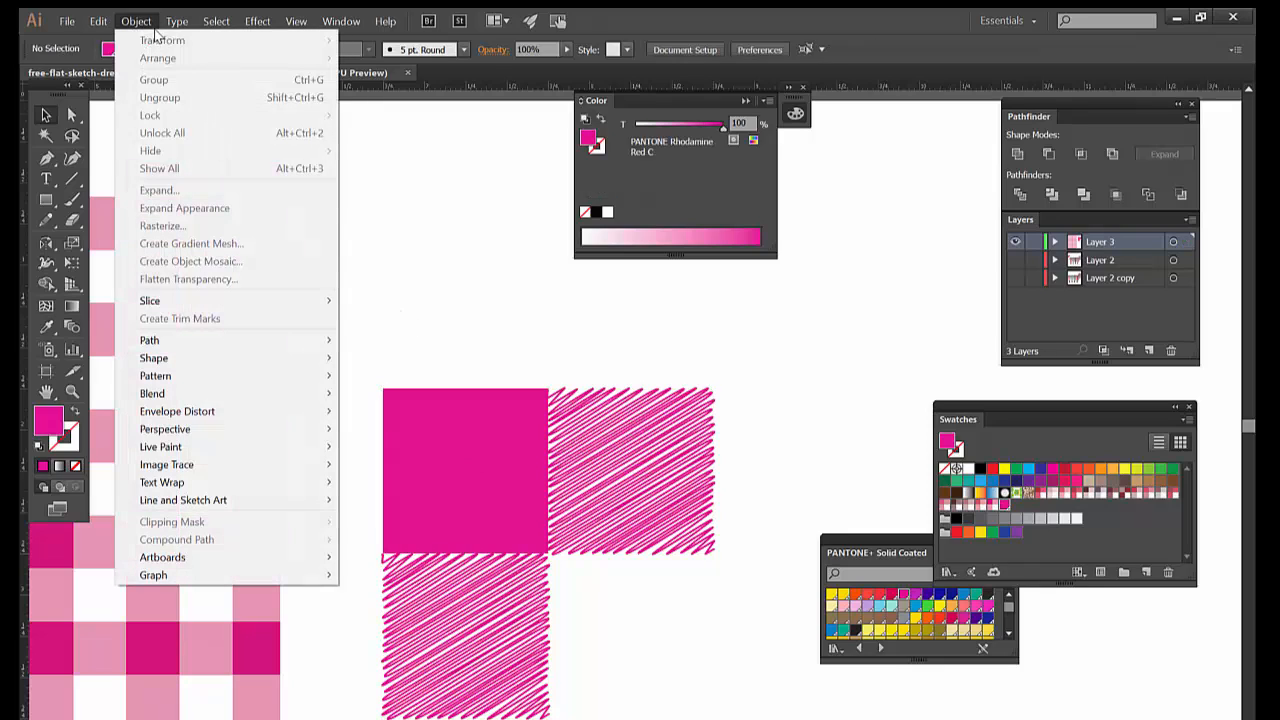
click(644, 592)
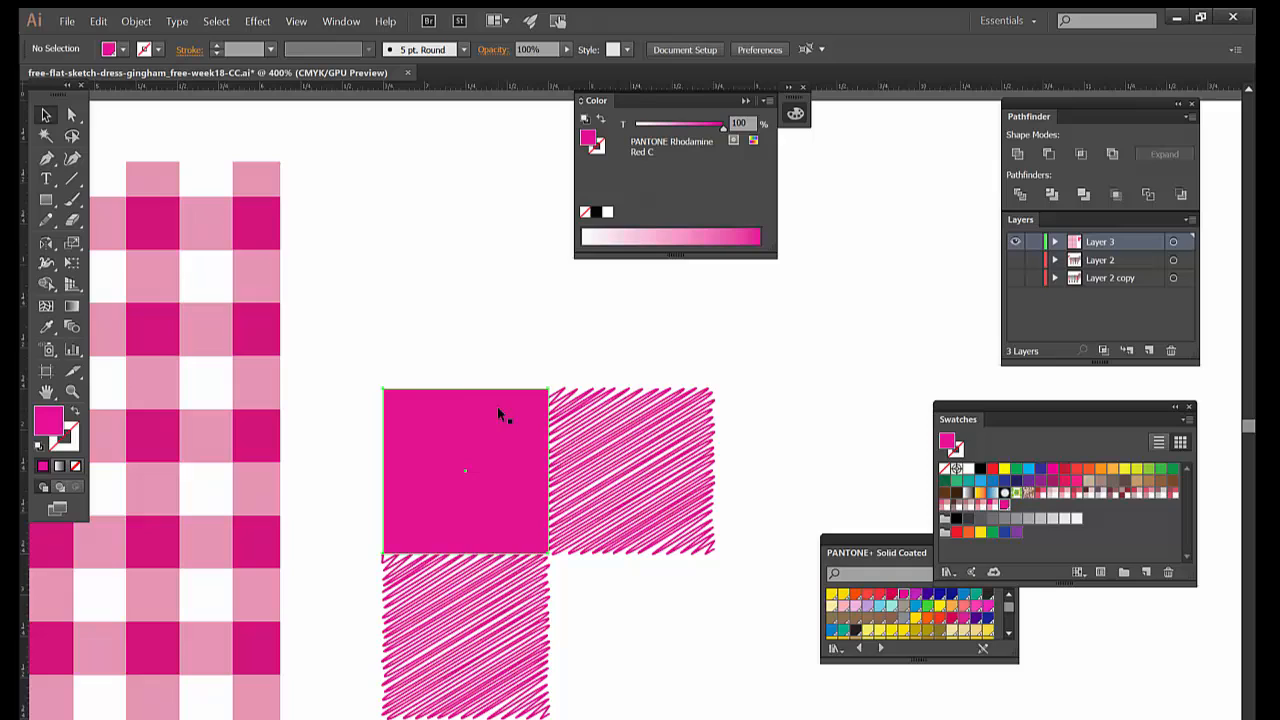
drag(550, 560, 710, 716)
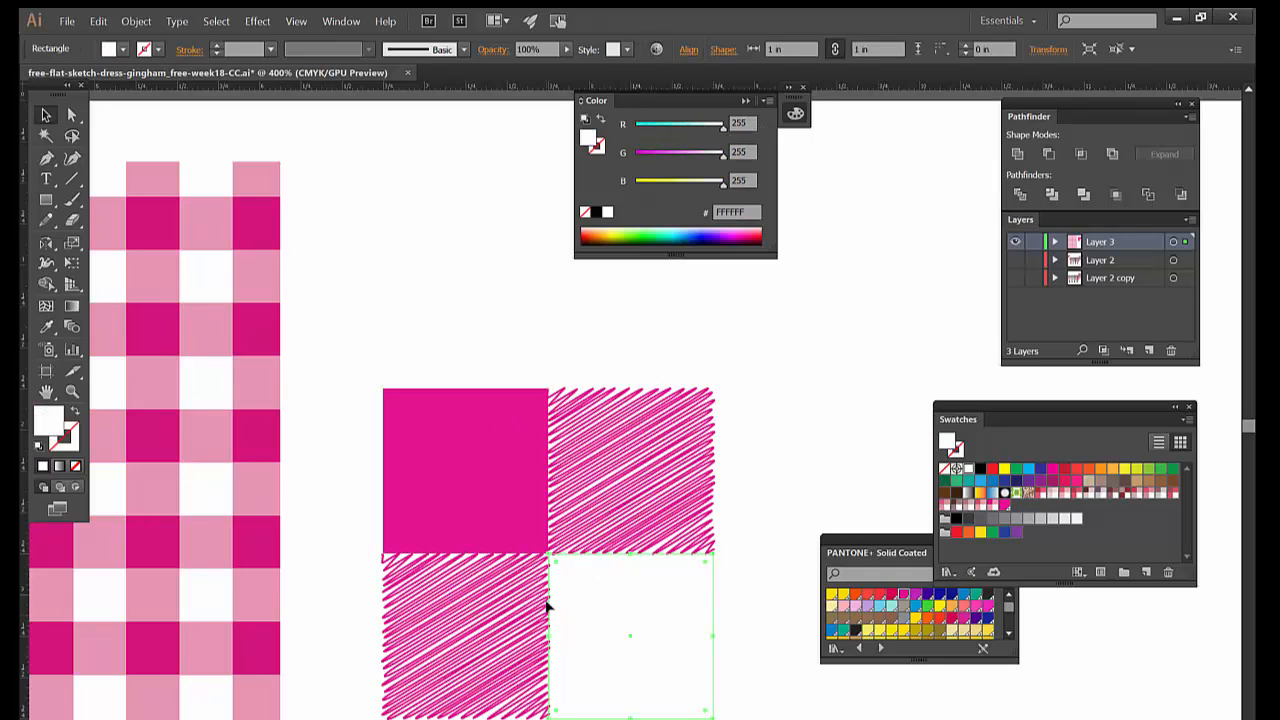
mouse_move(436, 320)
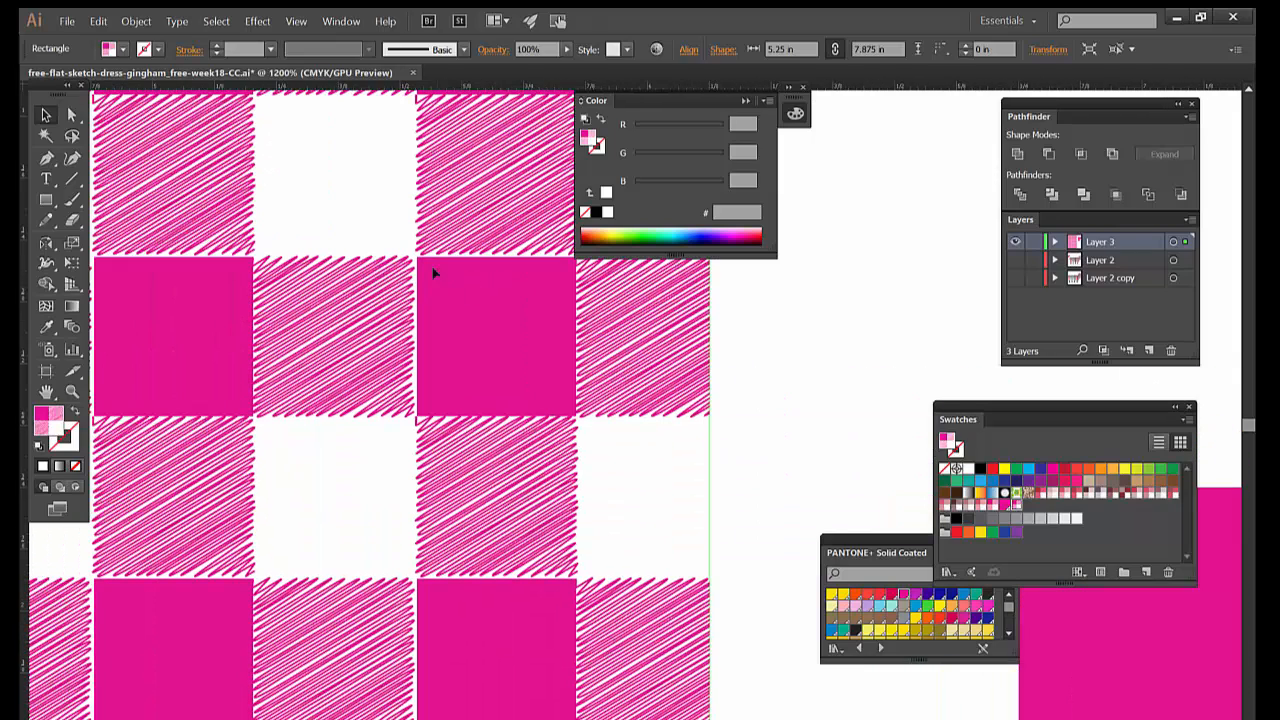
mouse_move(412, 288)
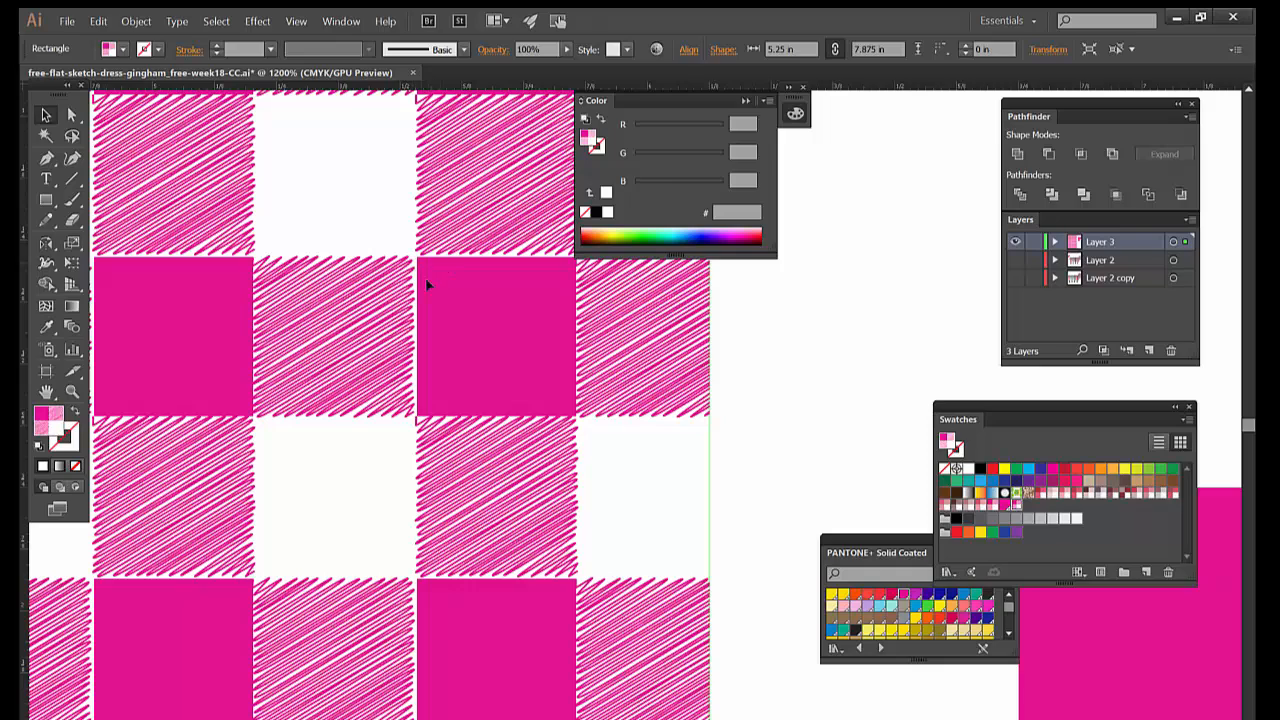
mouse_move(912, 444)
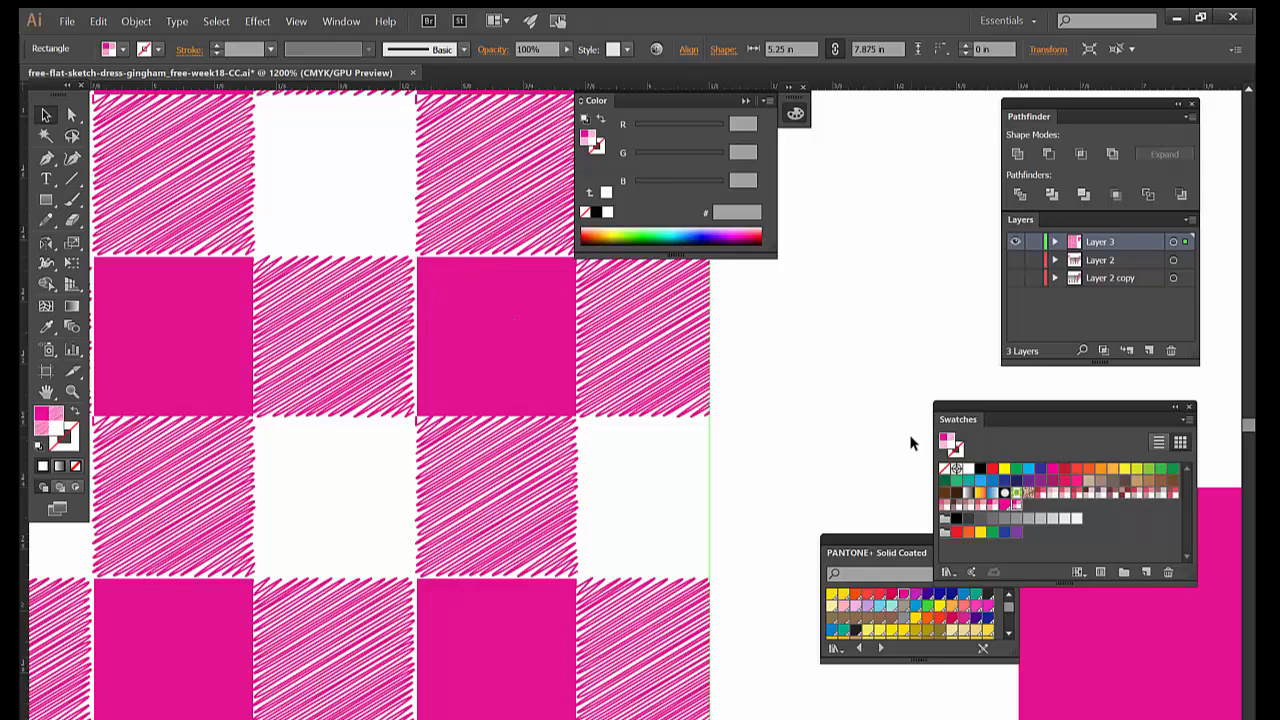
mouse_move(976, 500)
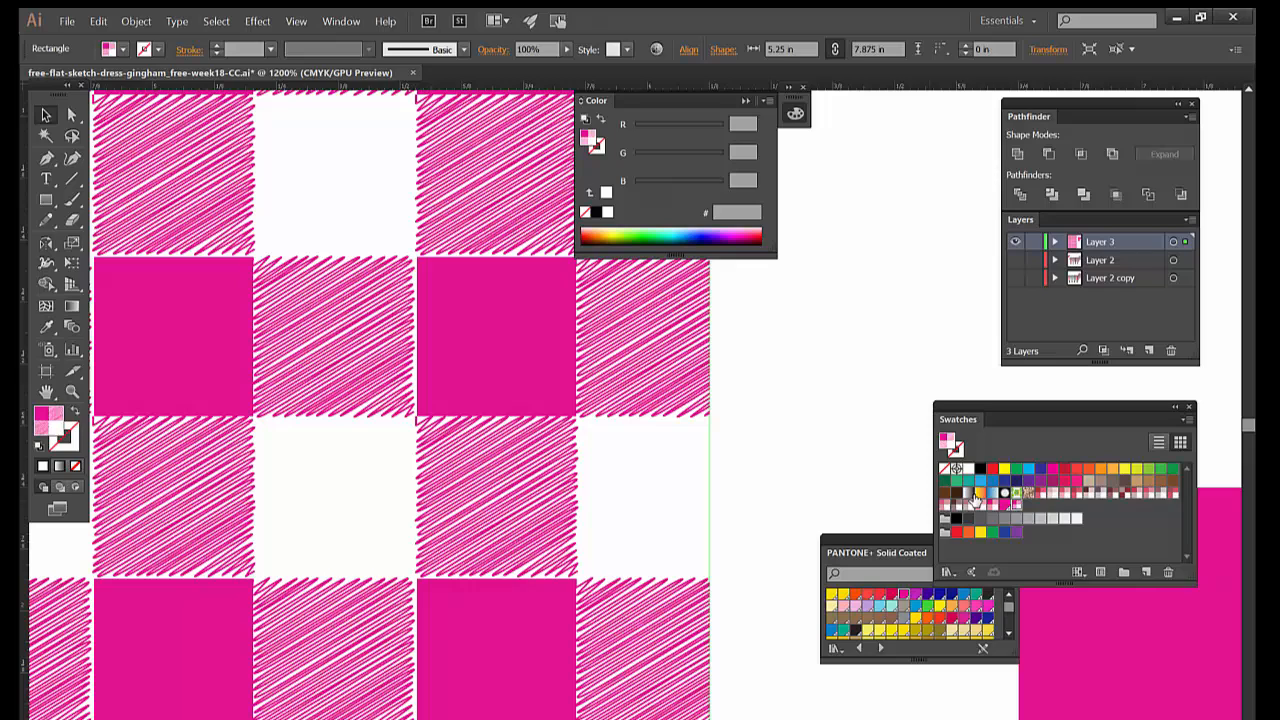
Fill the test rectangle with the new scribble gingham swatch, then the earlier plain one.
click(976, 504)
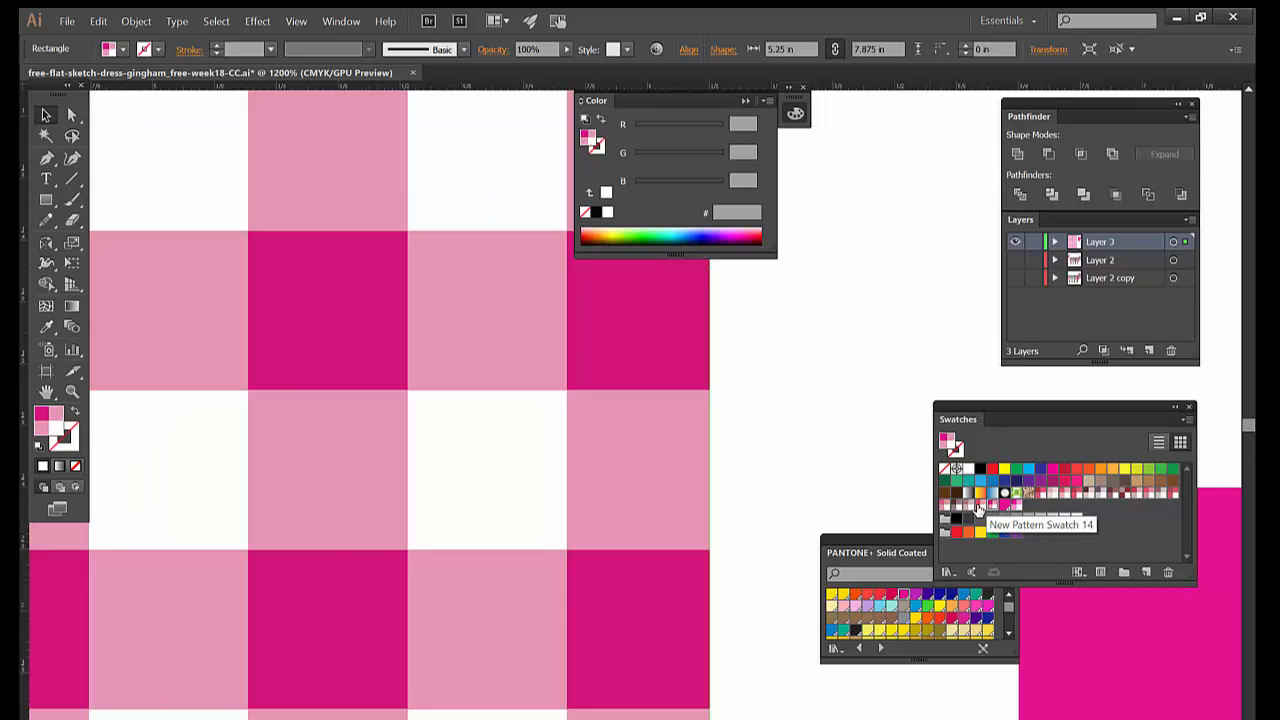
click(978, 504)
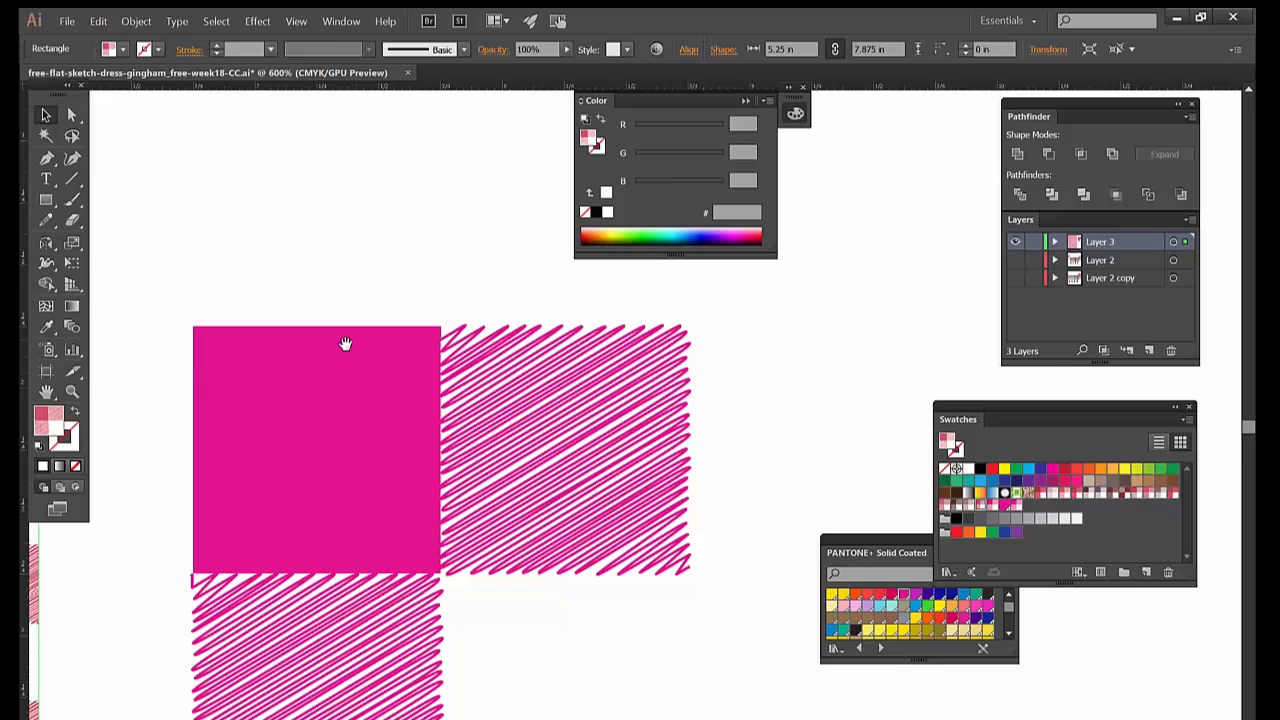
mouse_move(352, 298)
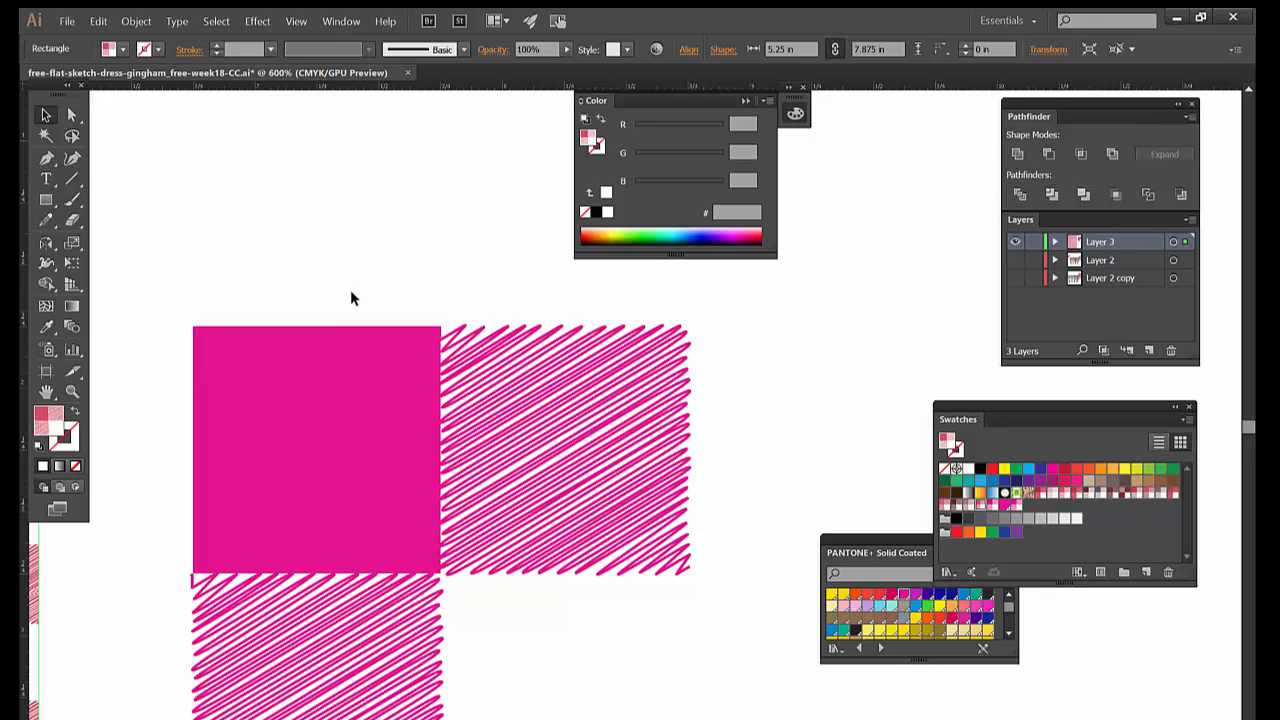
Draw a no-fill, no-stroke rectangle over the whole four-square tile.
click(268, 254)
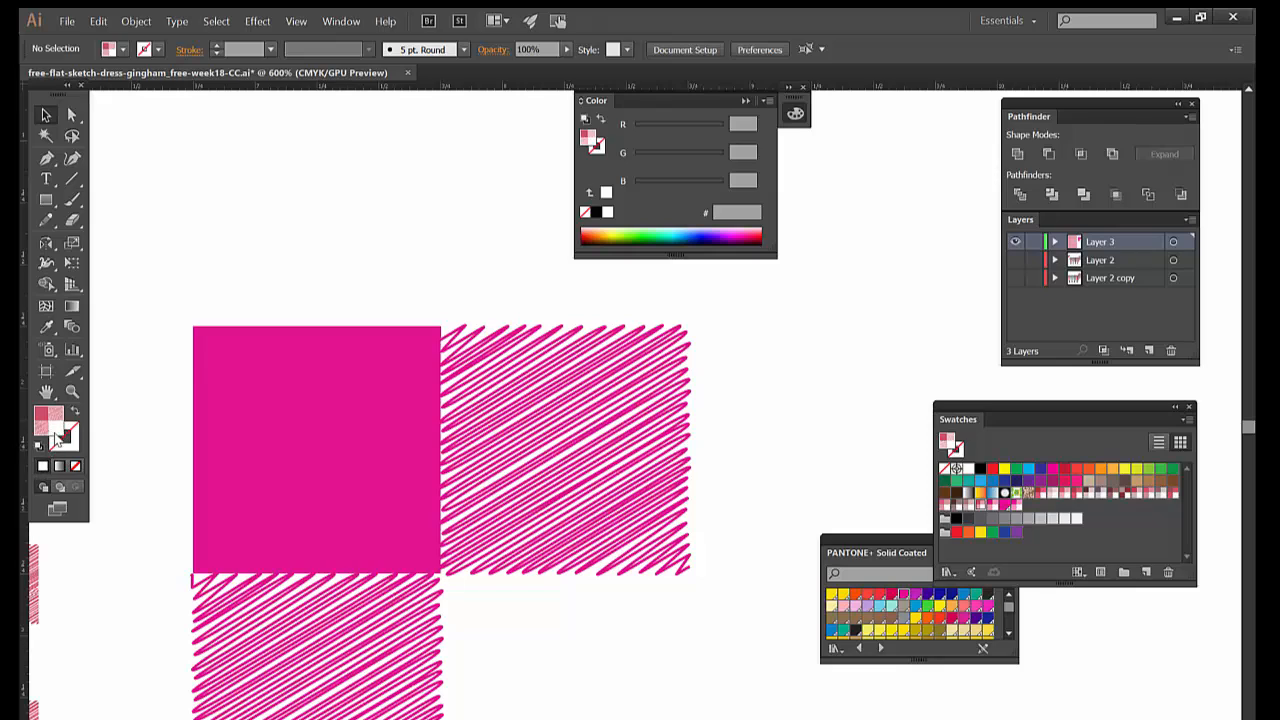
click(48, 420)
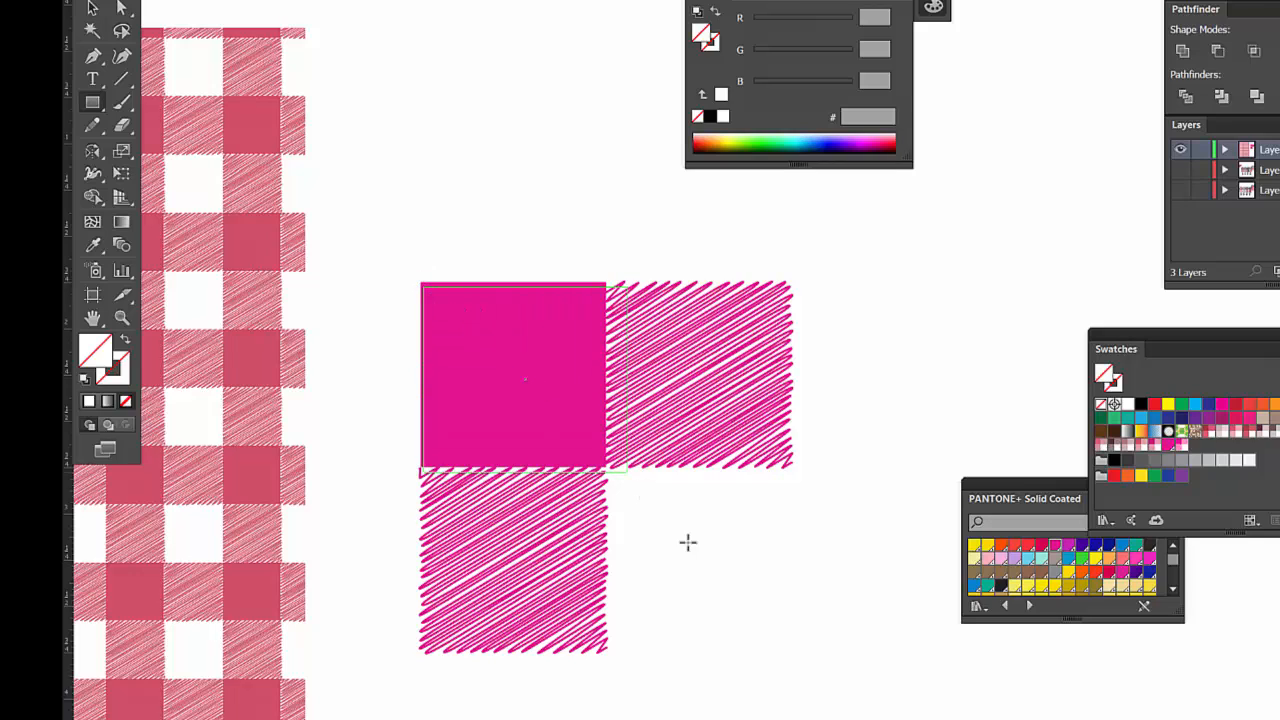
drag(610, 470, 780, 648)
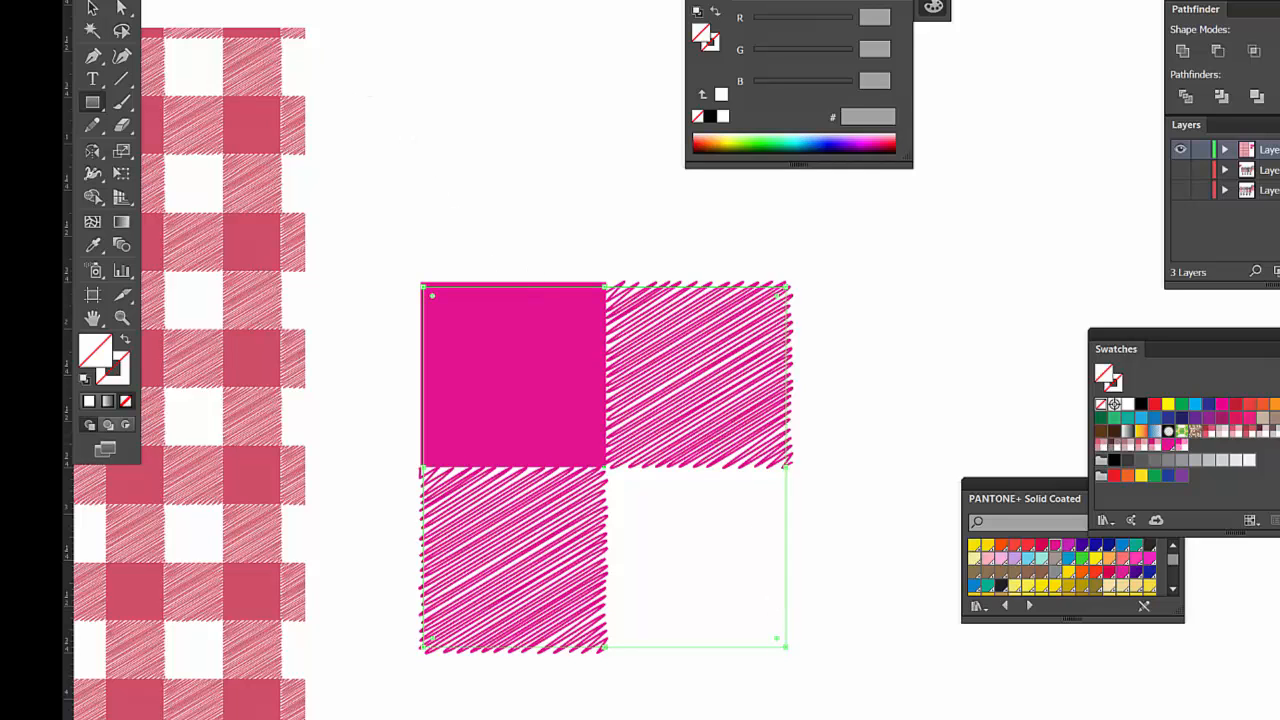
Send the bounding rectangle behind the squares, verify it, and select the whole tile.
click(230, 4)
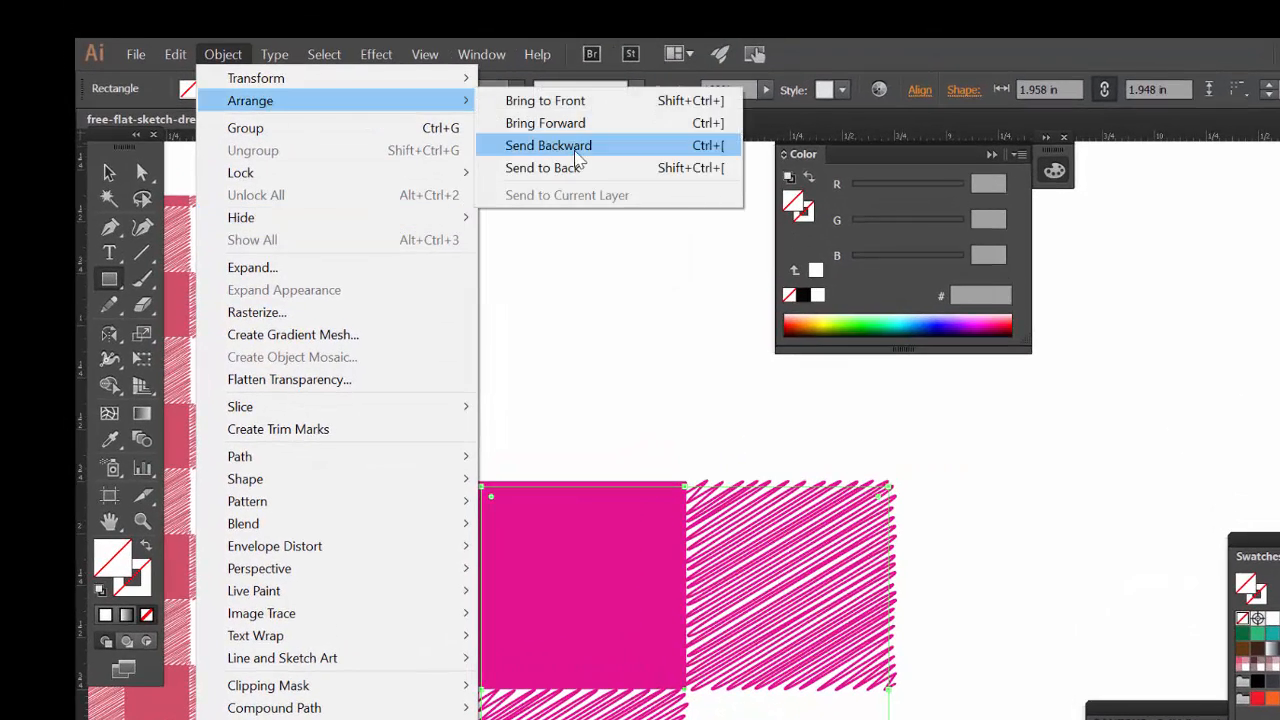
click(548, 144)
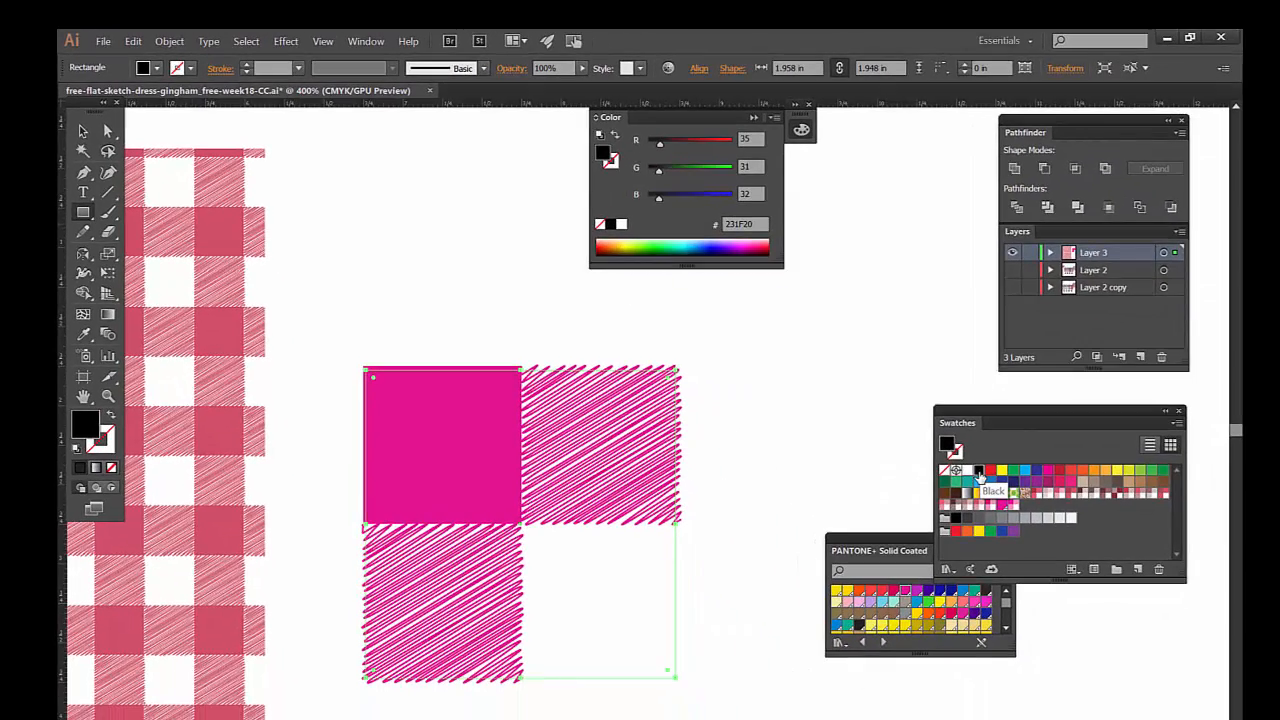
click(956, 470)
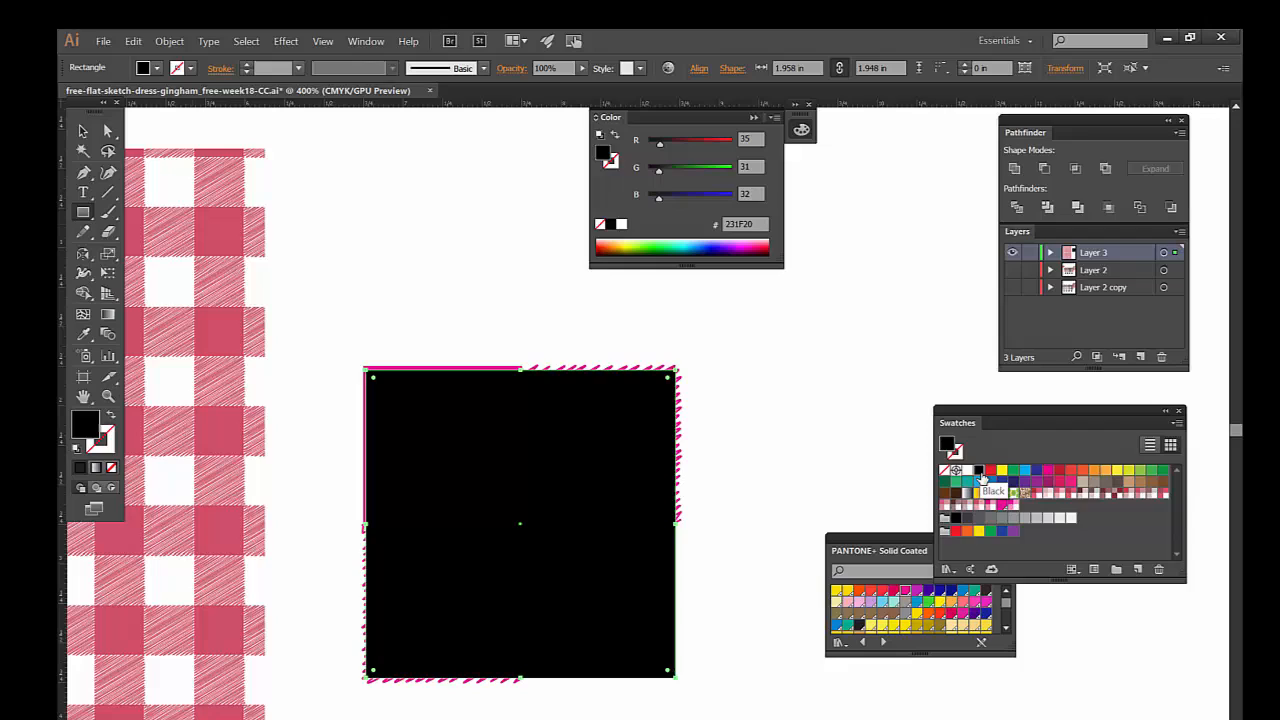
click(978, 472)
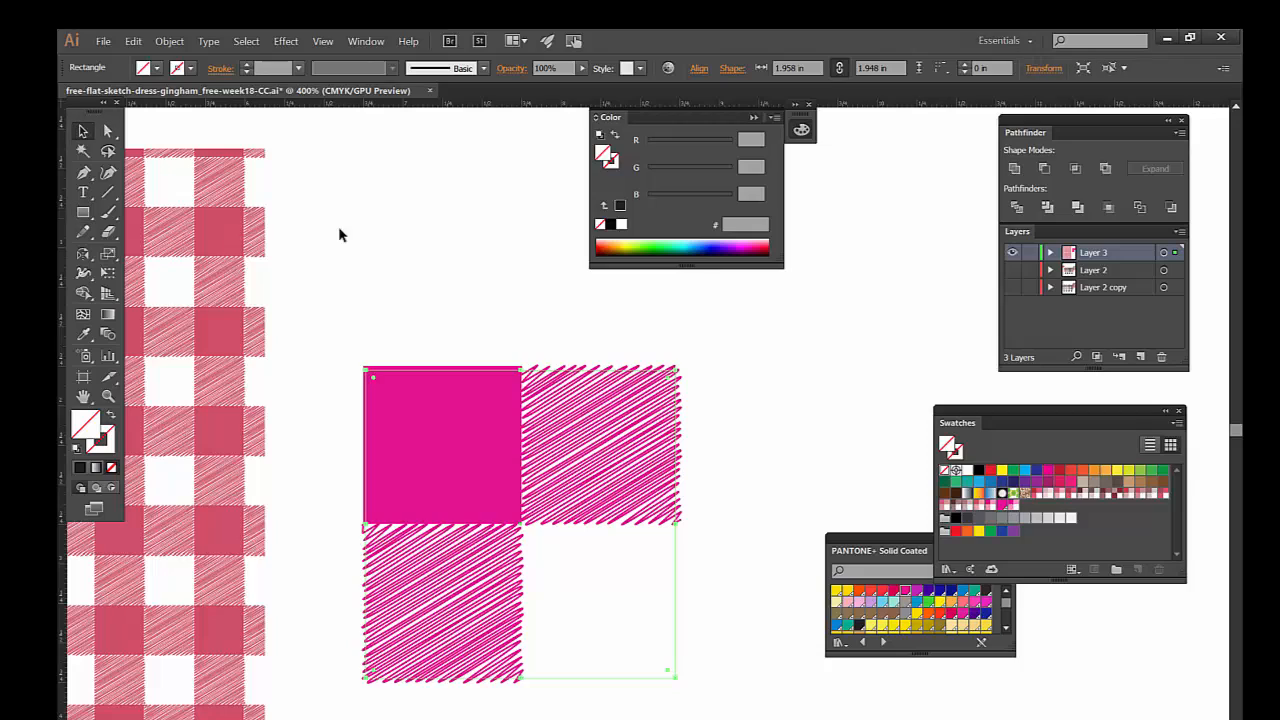
click(440, 444)
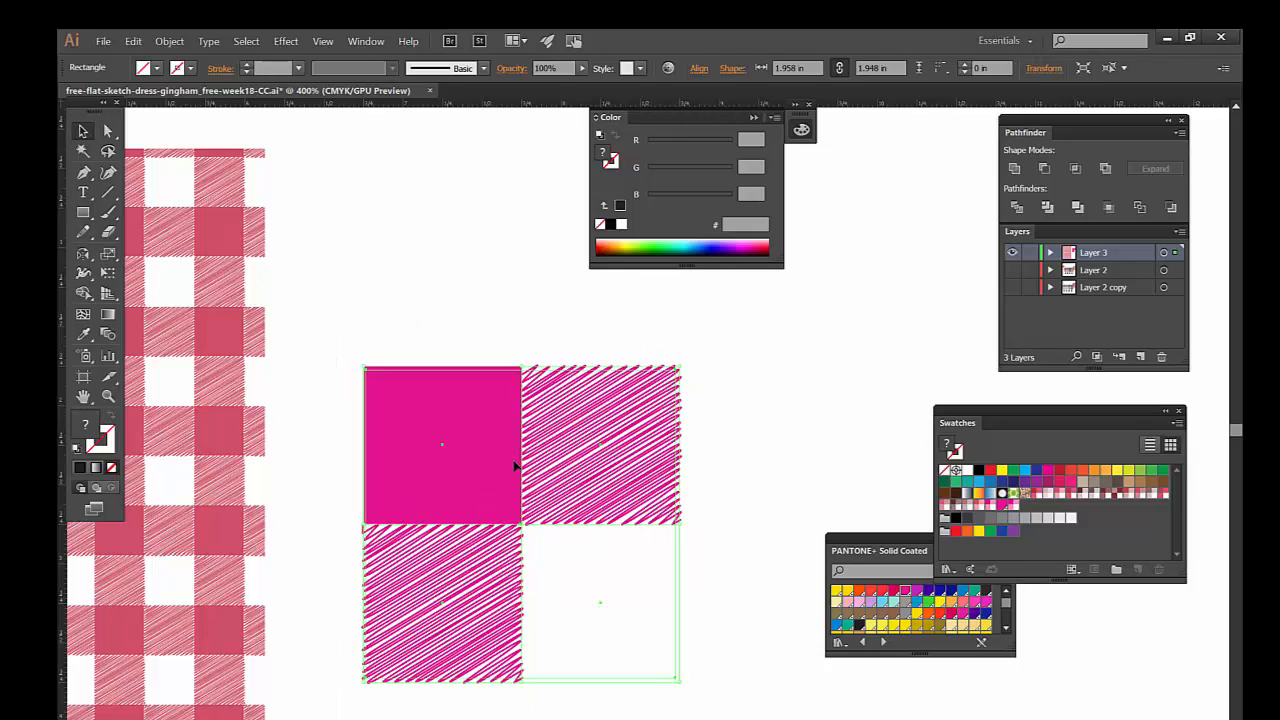